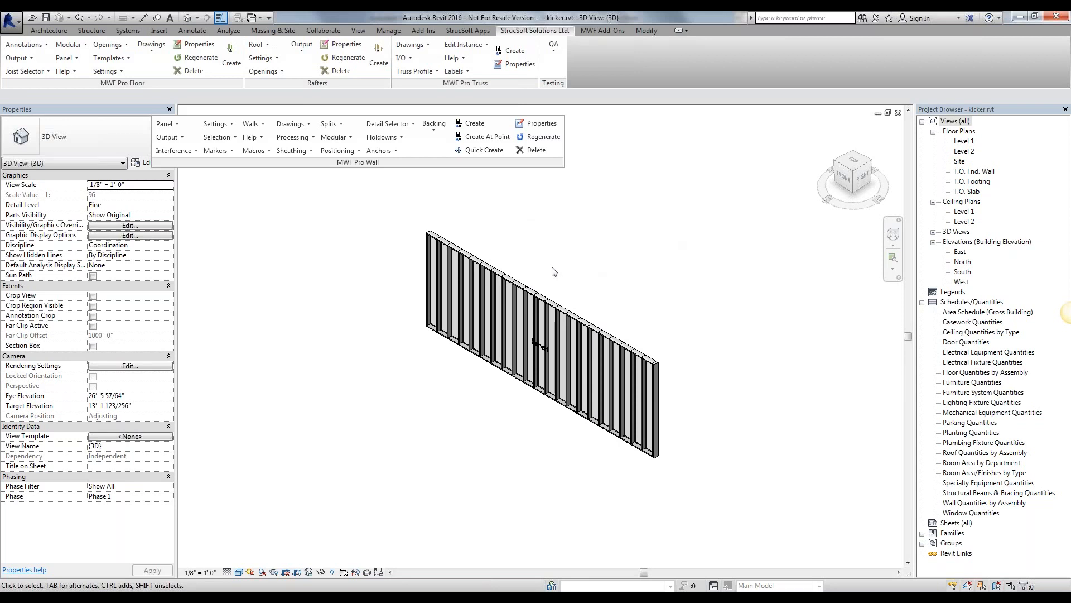
Step: Open the panel's MWF Pro Wall properties and edit its Kickers setting under Miscellaneous
left_click(567, 341)
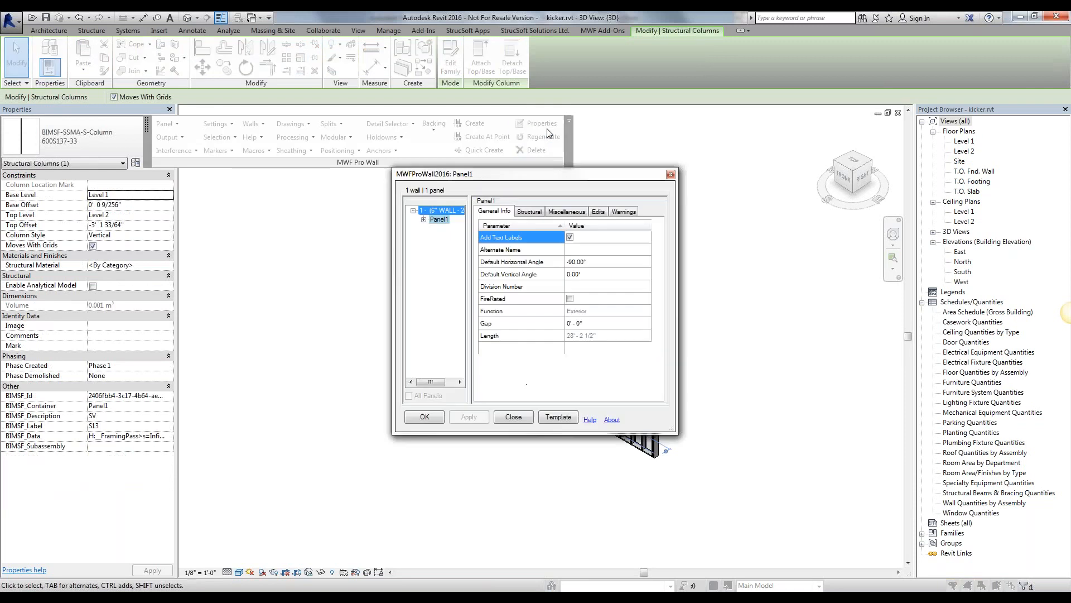
scroll("down", 3)
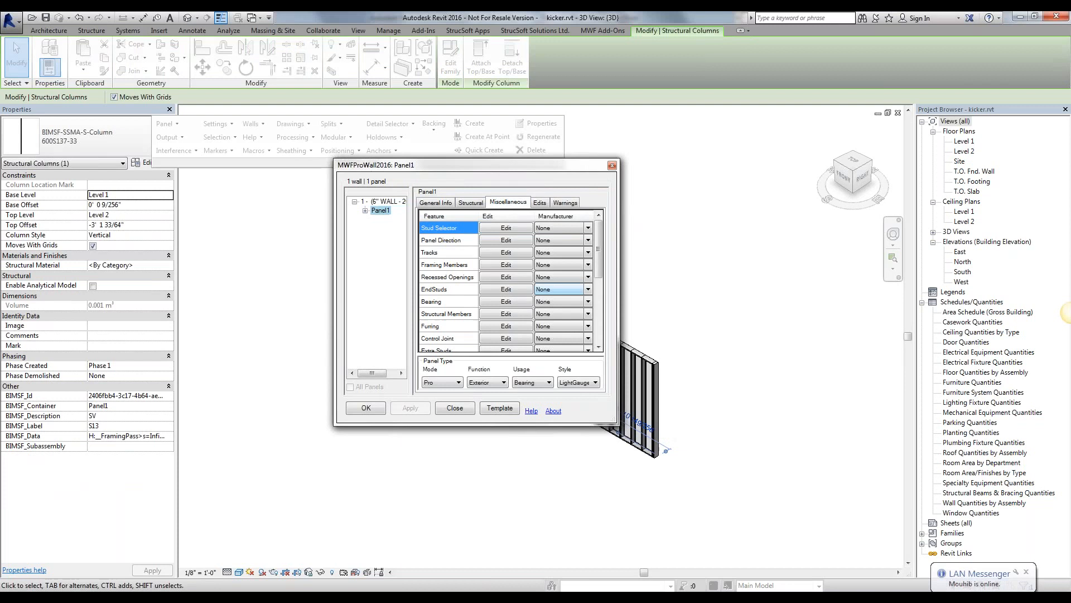
scroll("down", 3)
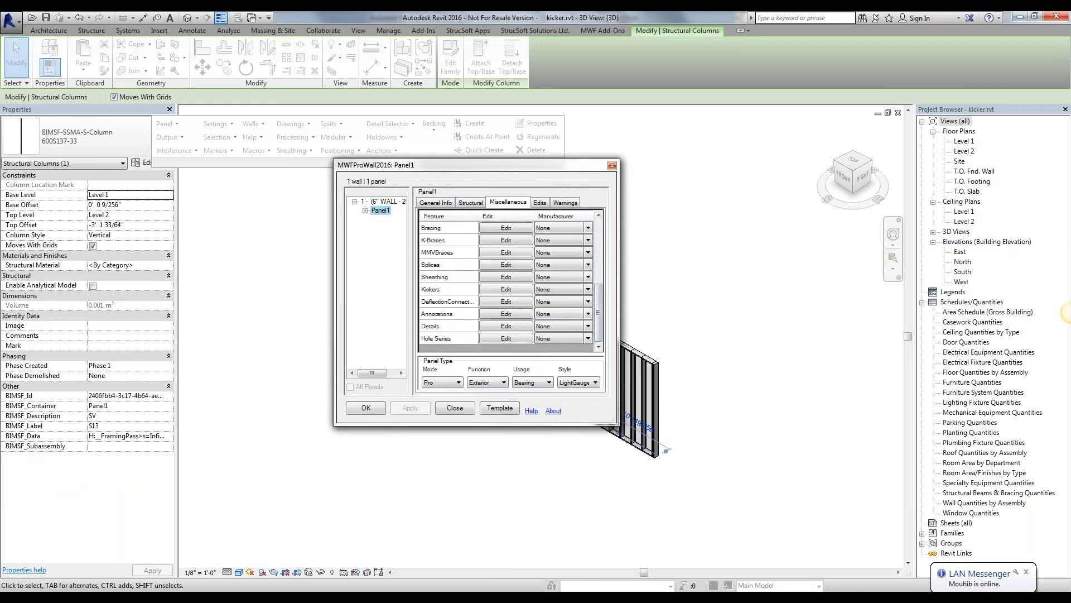
left_click(505, 289)
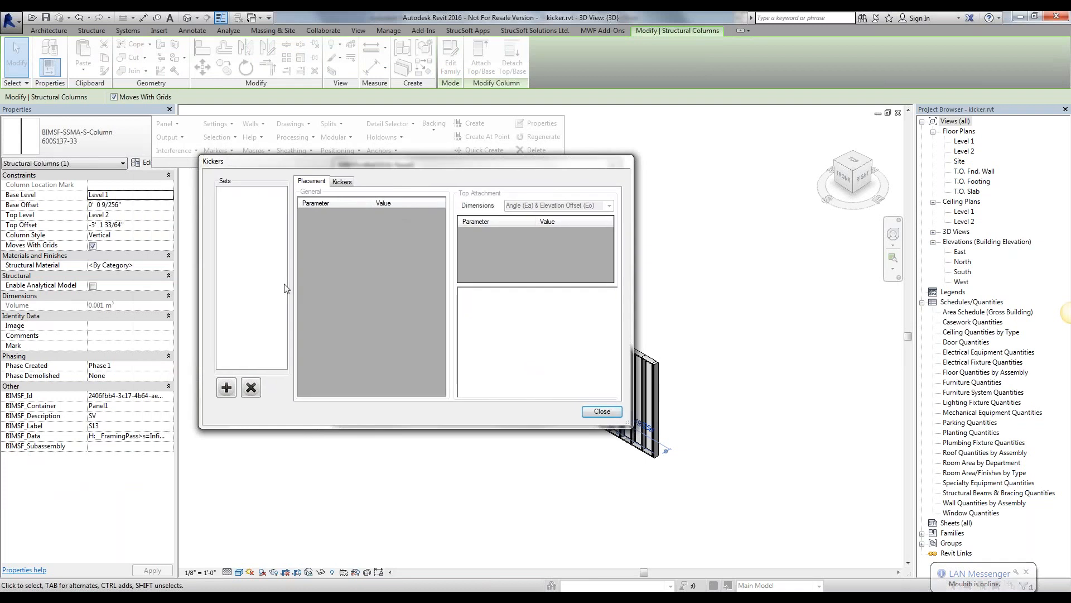
Step: Add a kicker set named KickerSet-1 with default placement parameters
left_click(226, 387)
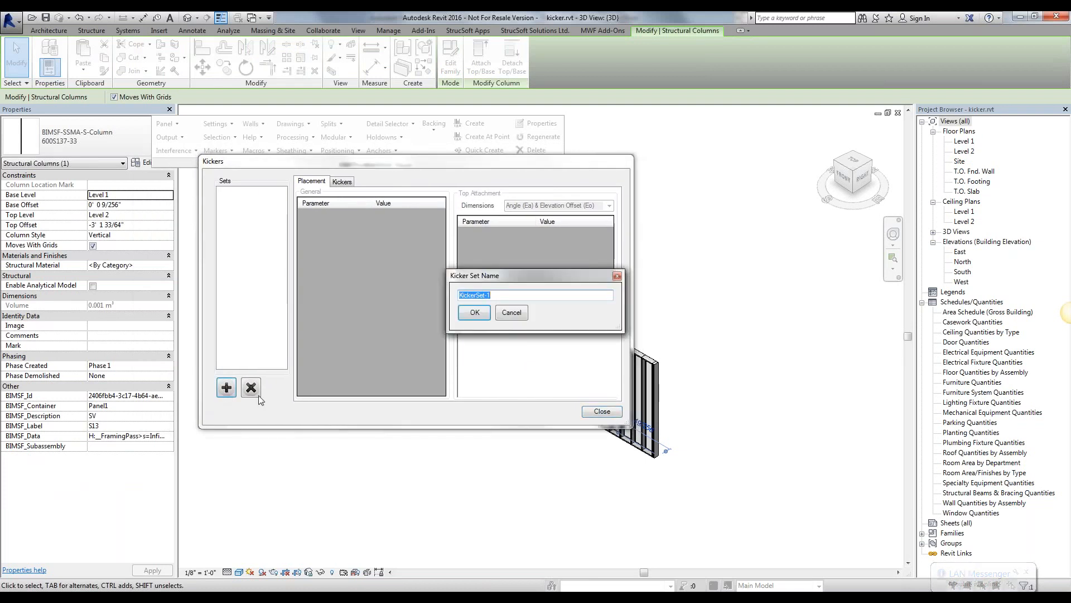
mouse_move(438, 392)
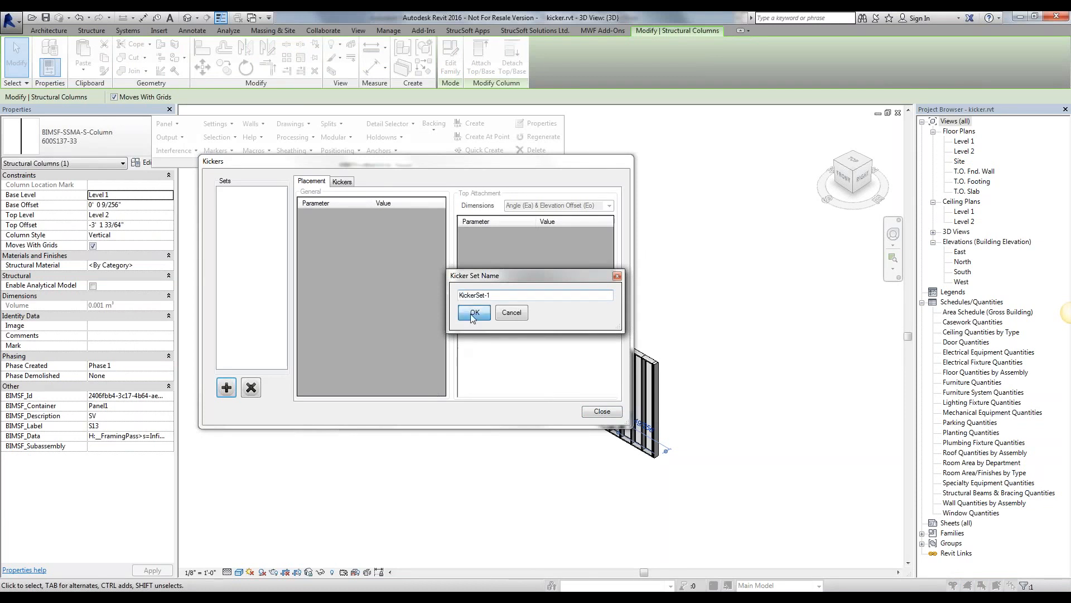
mouse_move(493, 298)
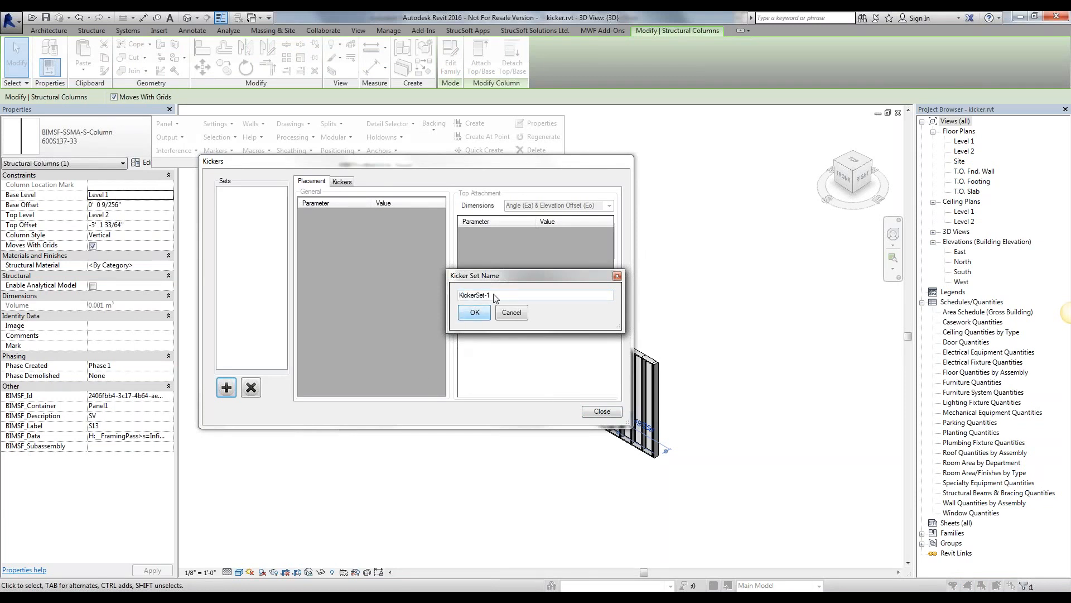
left_click(474, 312)
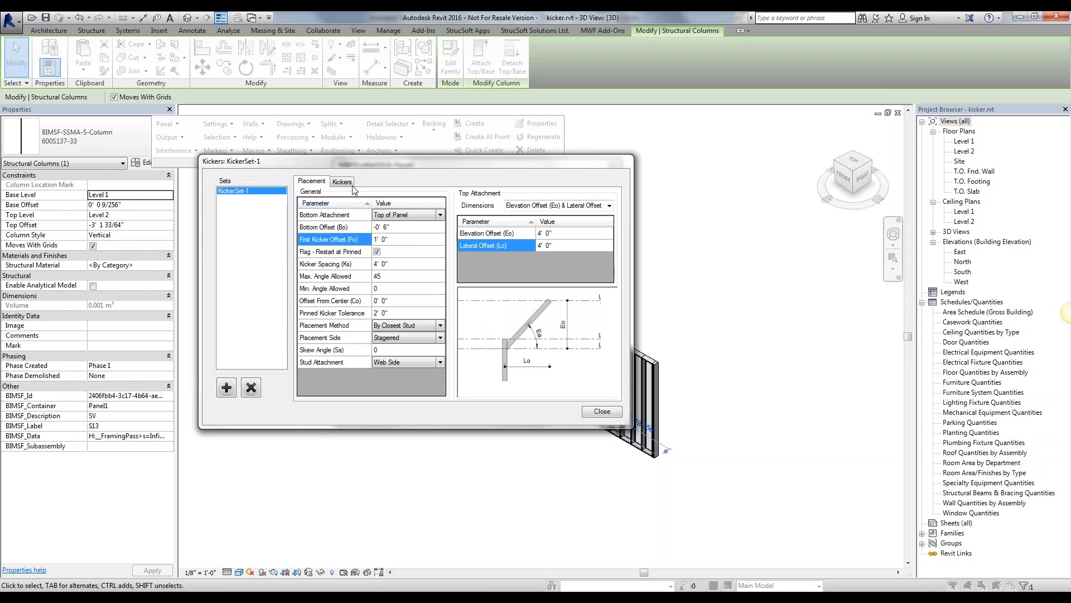
left_click(342, 181)
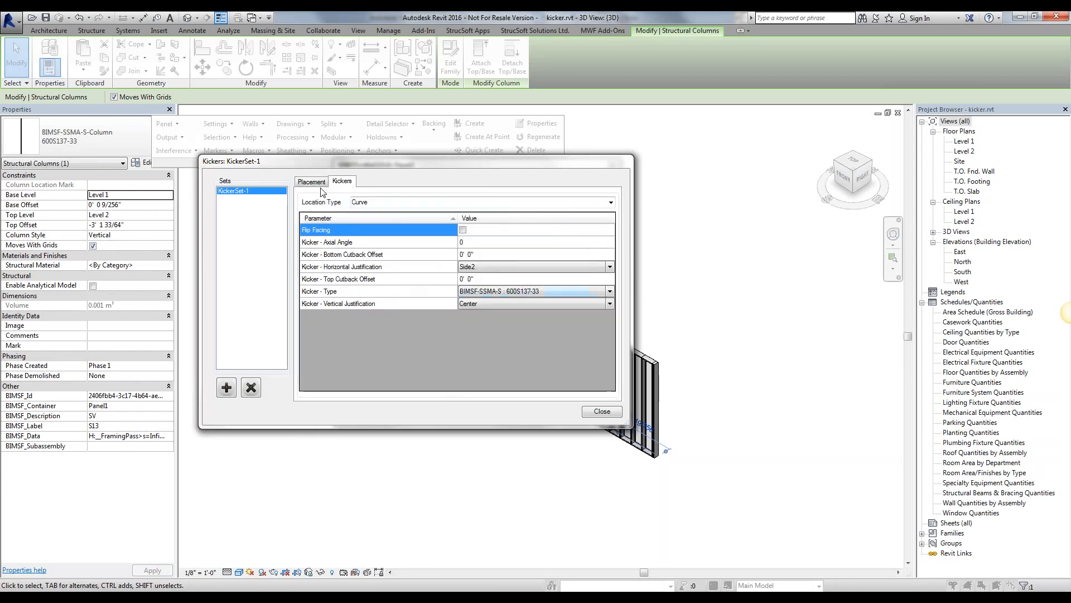
left_click(310, 180)
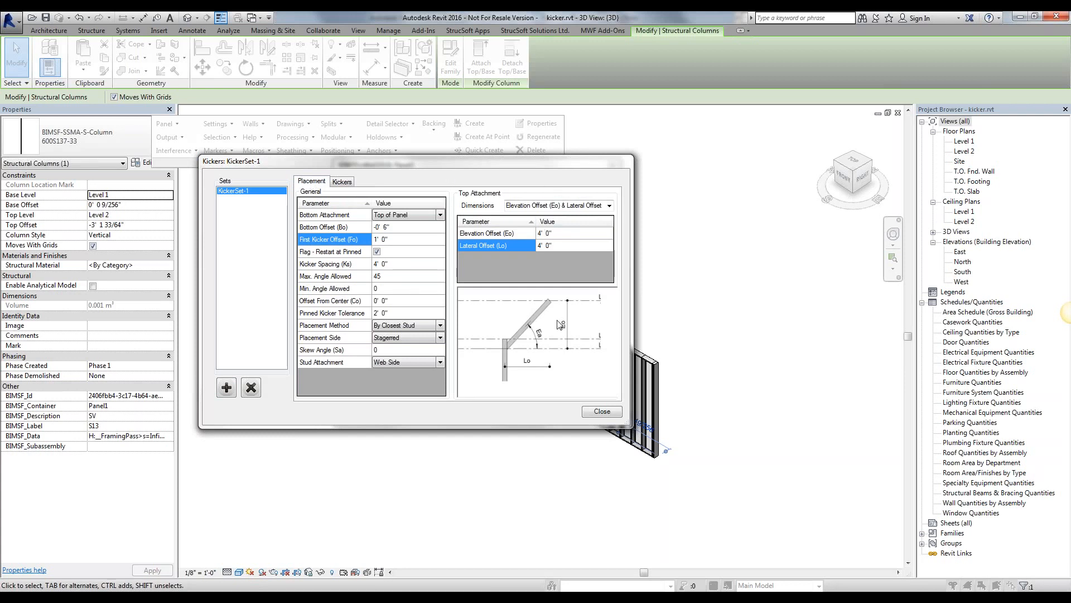
mouse_move(610, 319)
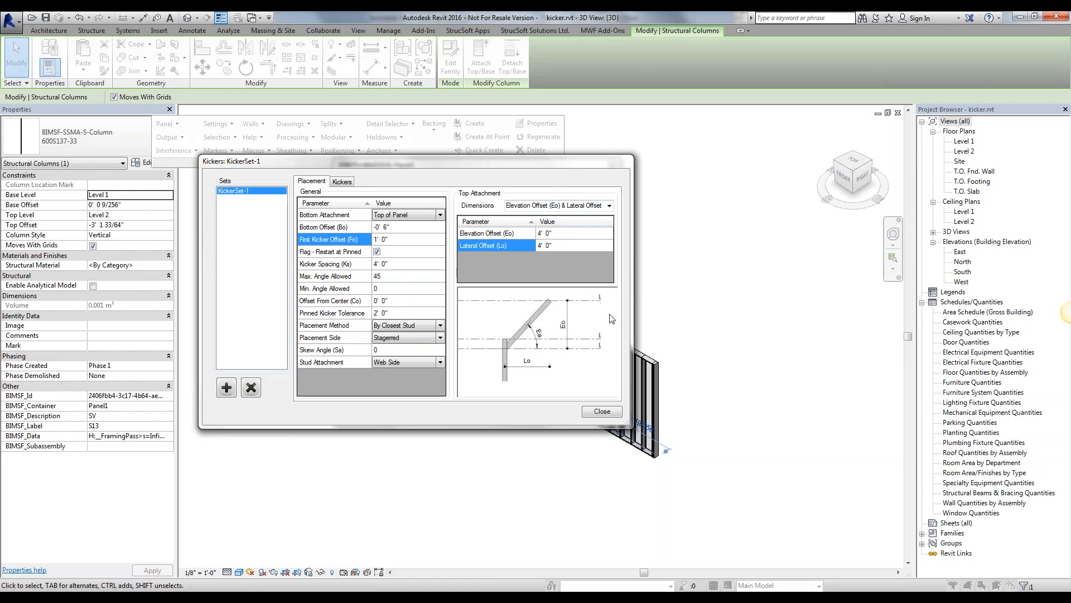
mouse_move(615, 190)
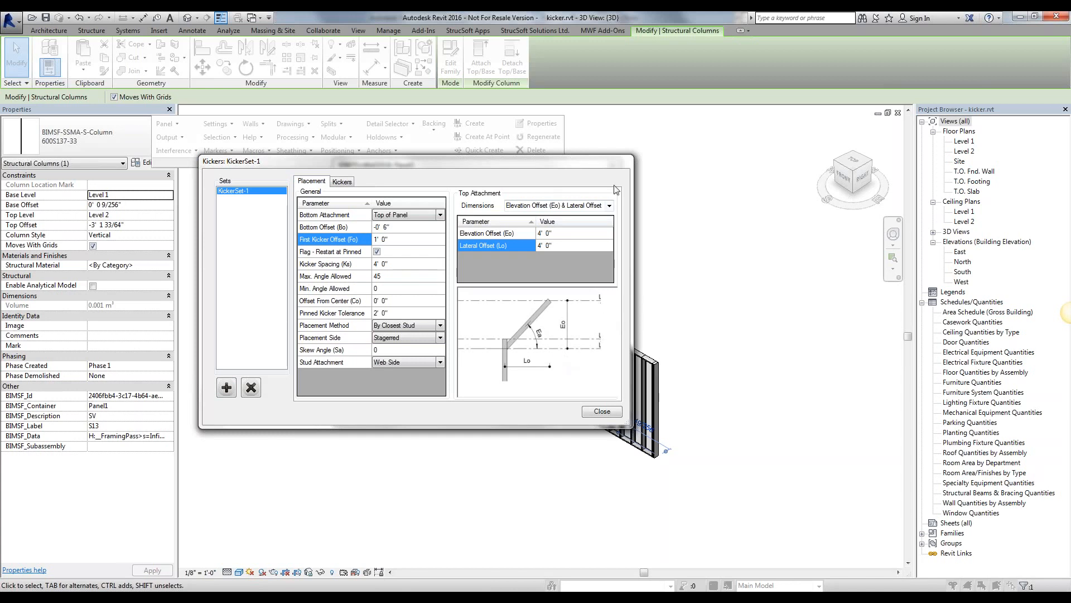
left_click(607, 205)
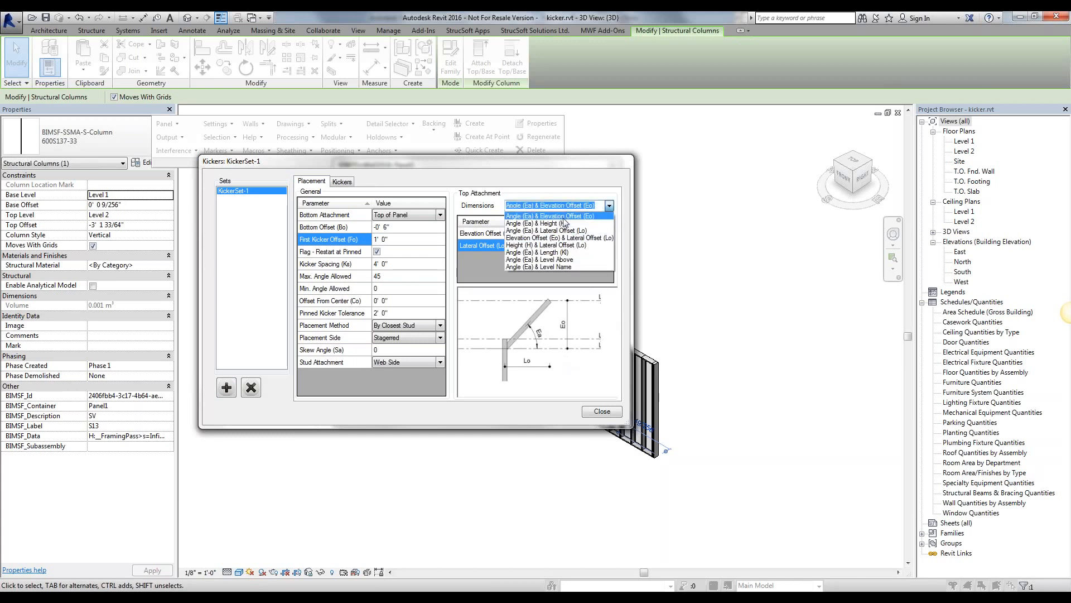
left_click(556, 206)
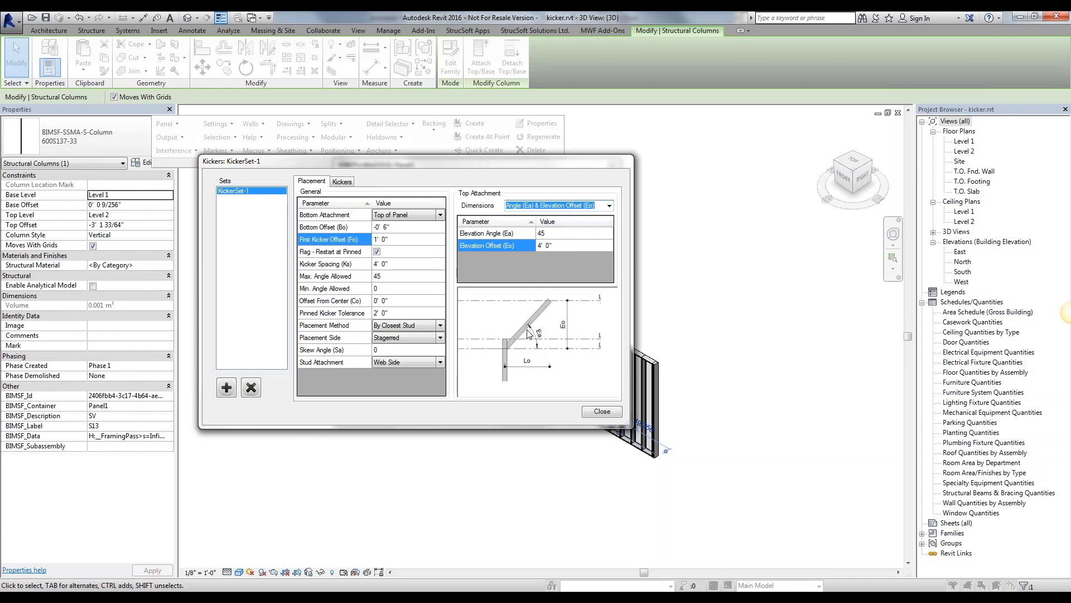
mouse_move(514, 352)
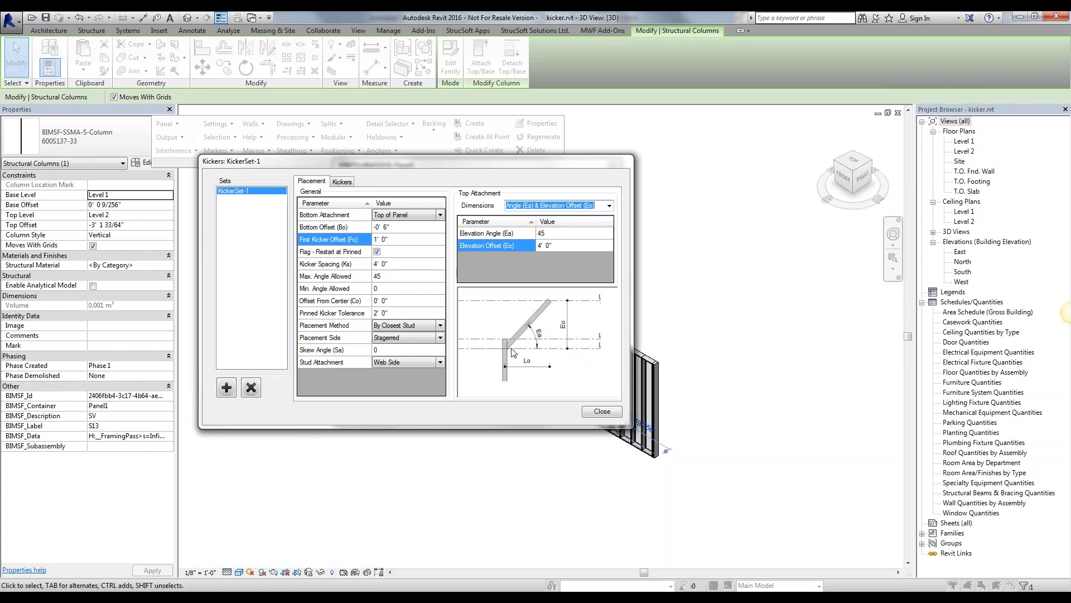
mouse_move(566, 305)
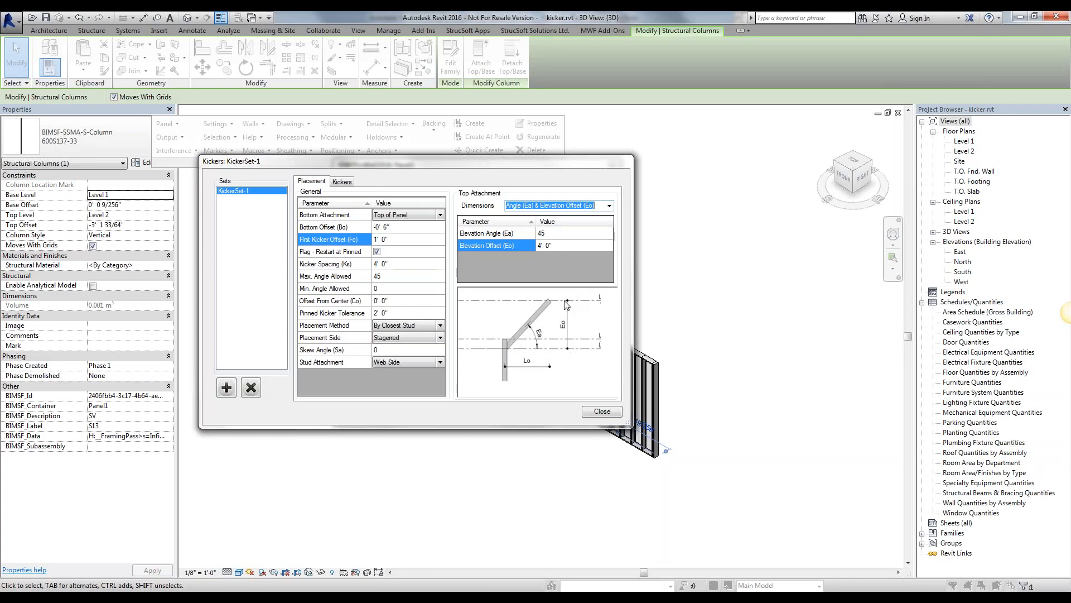
mouse_move(514, 351)
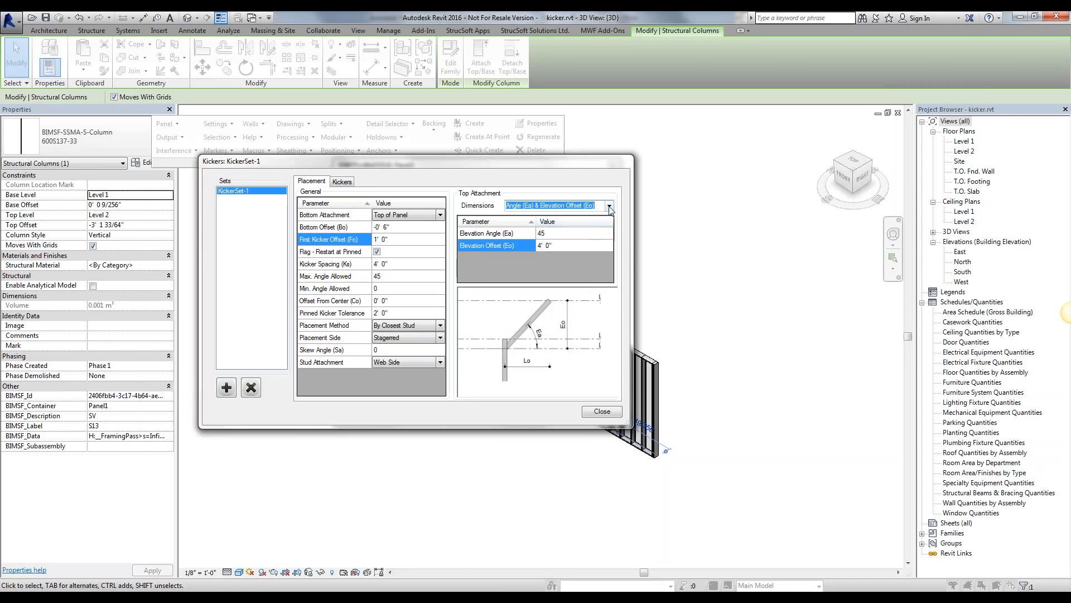
left_click(609, 205)
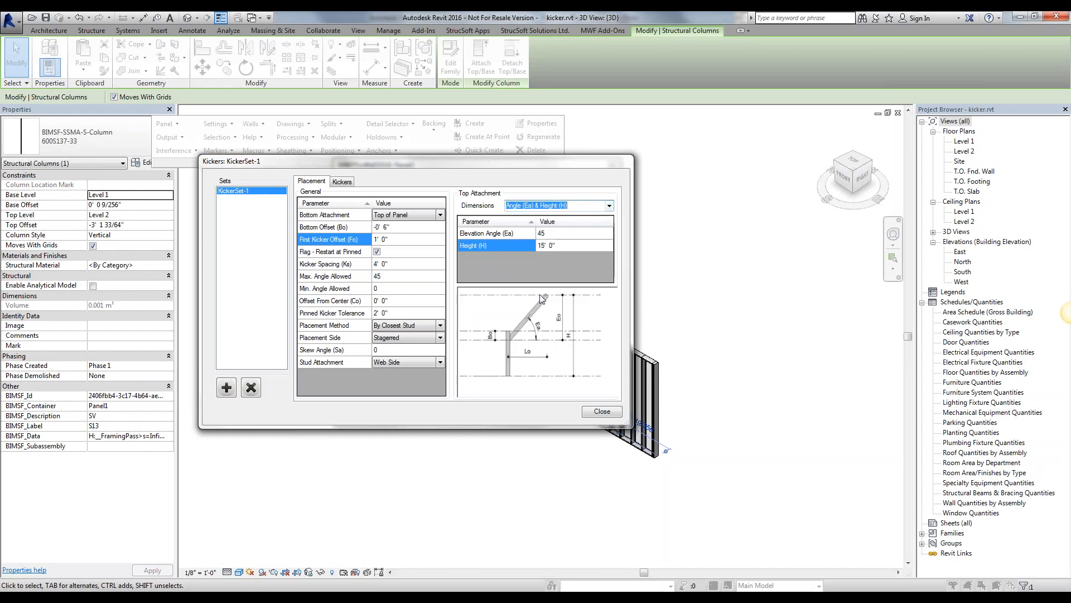
mouse_move(560, 376)
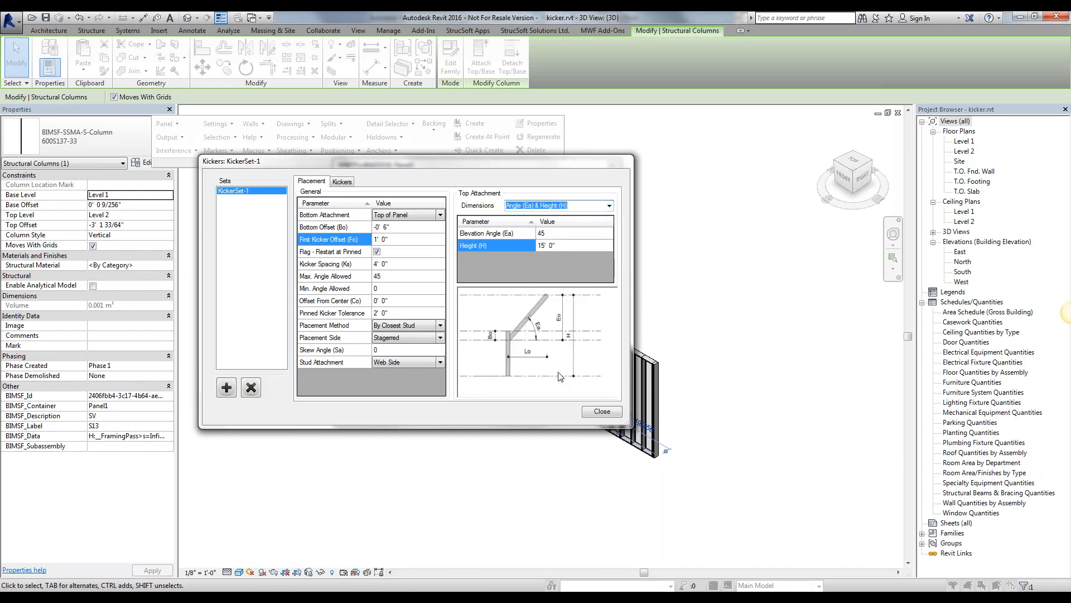
mouse_move(526, 384)
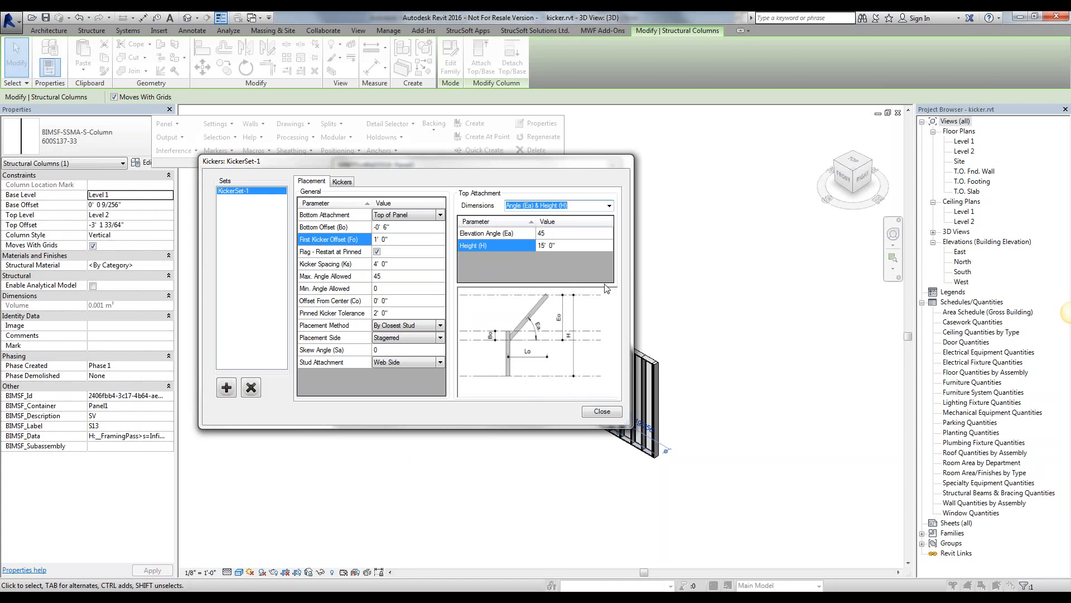
left_click(606, 204)
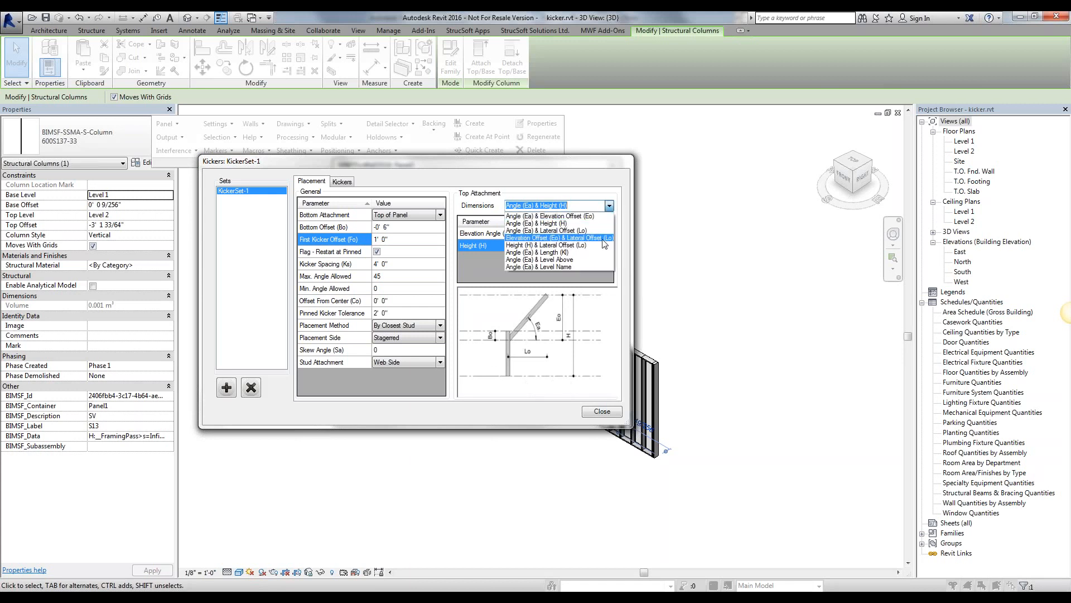
left_click(559, 238)
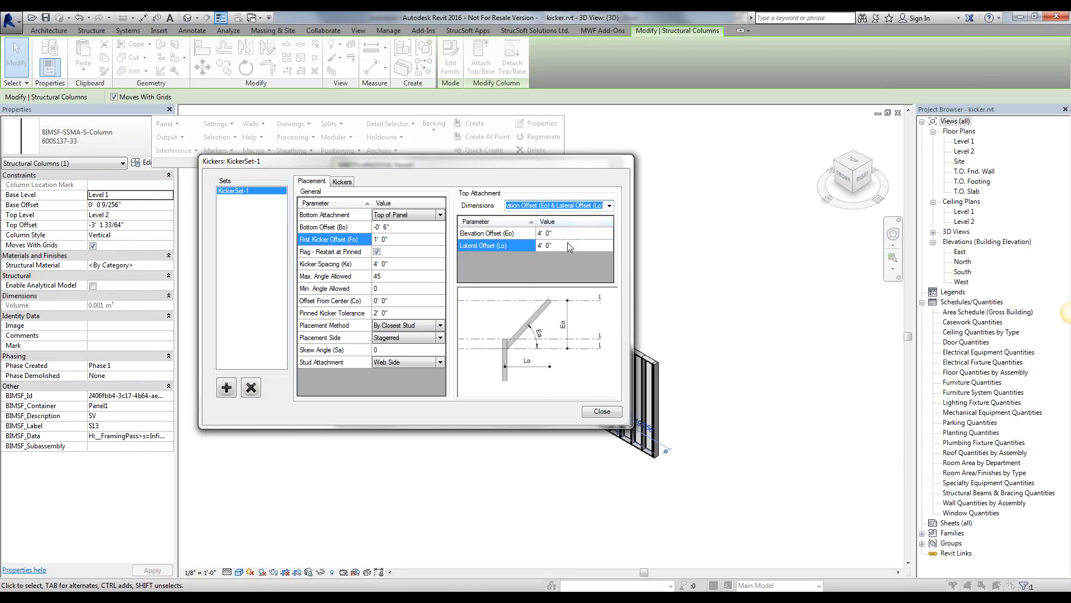
left_click(575, 233)
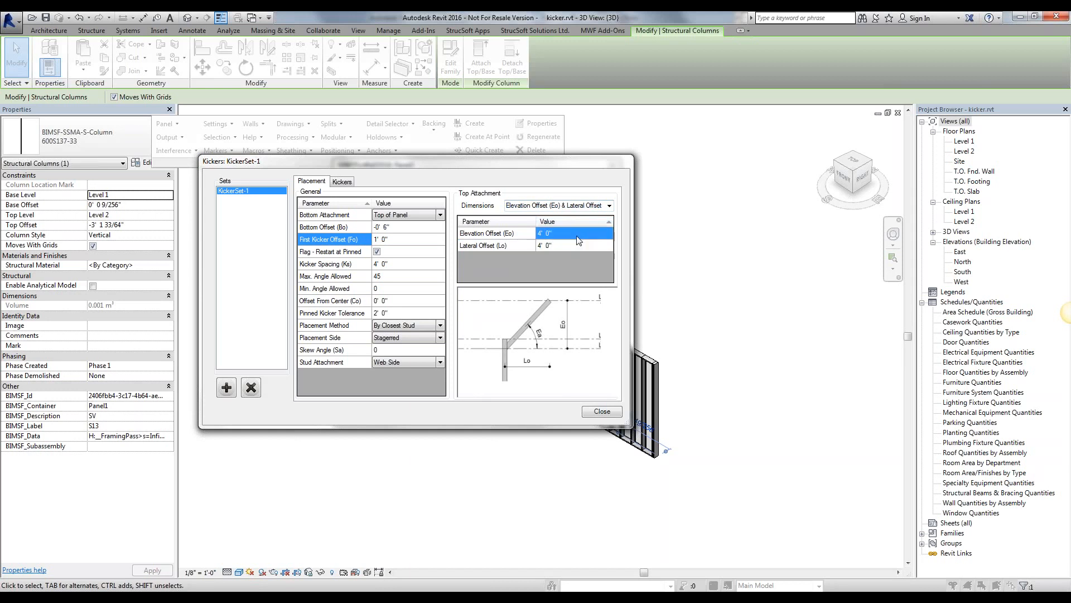
mouse_move(765, 336)
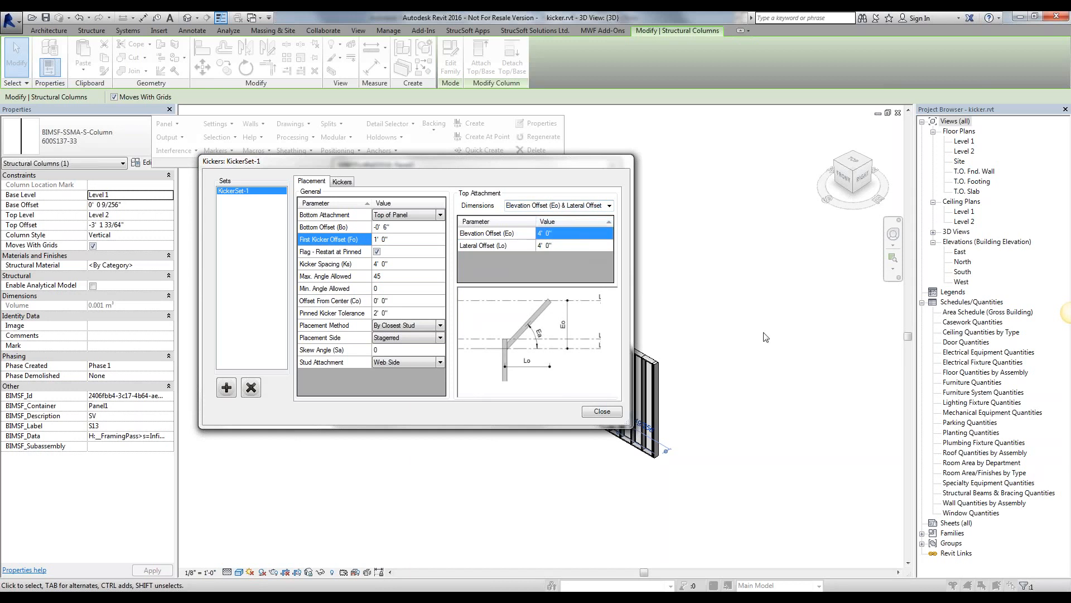
mouse_move(628, 308)
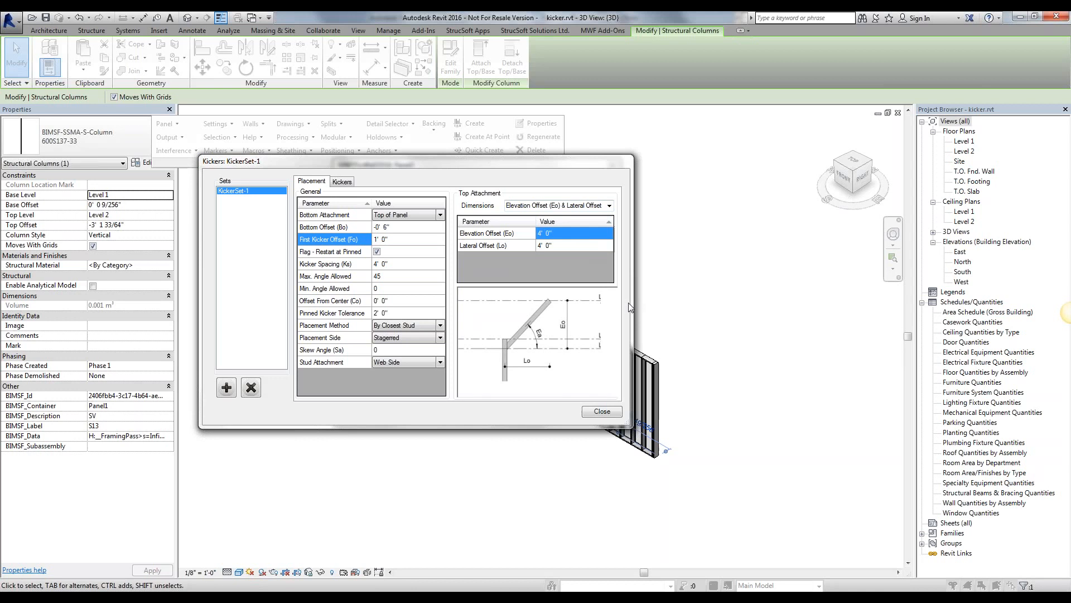
mouse_move(285, 316)
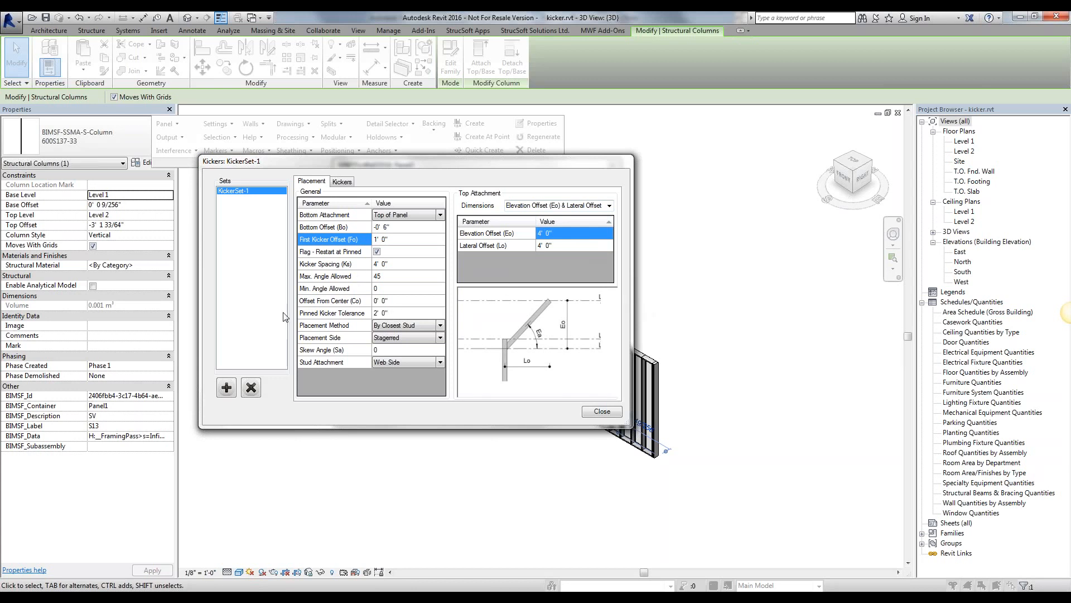
mouse_move(384, 270)
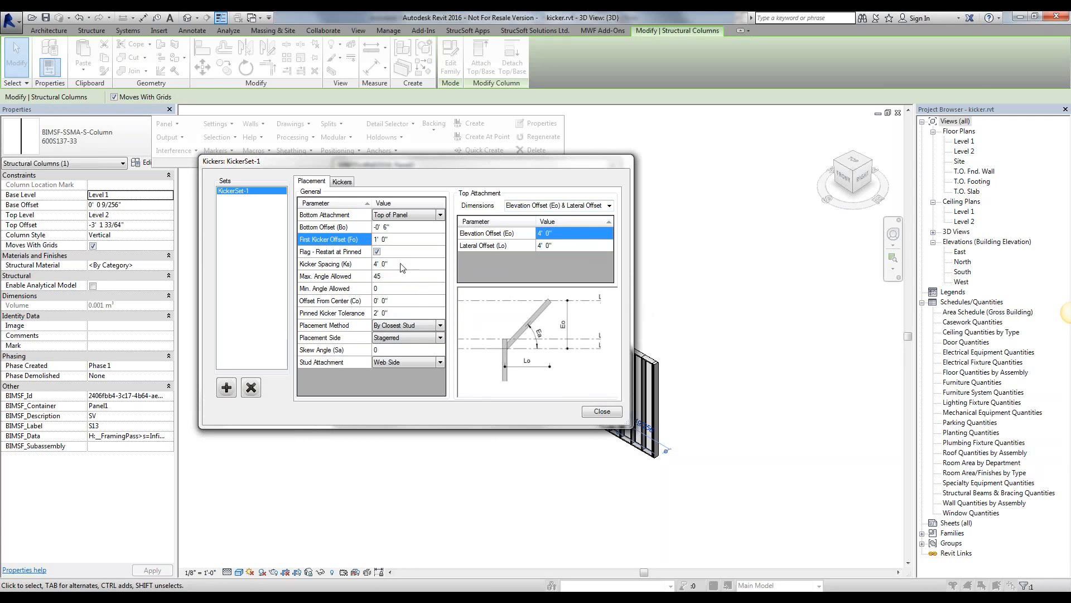
Step: Keep Bottom Attachment at Top of Panel and set Bottom Offset (Bo) to -1' 0"
left_click(439, 214)
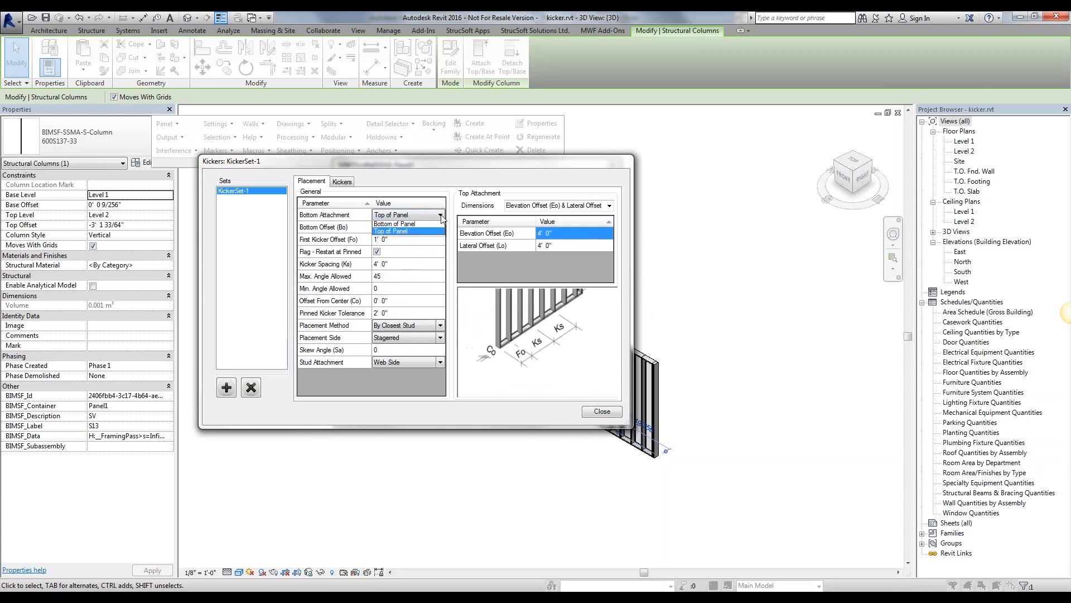
left_click(391, 232)
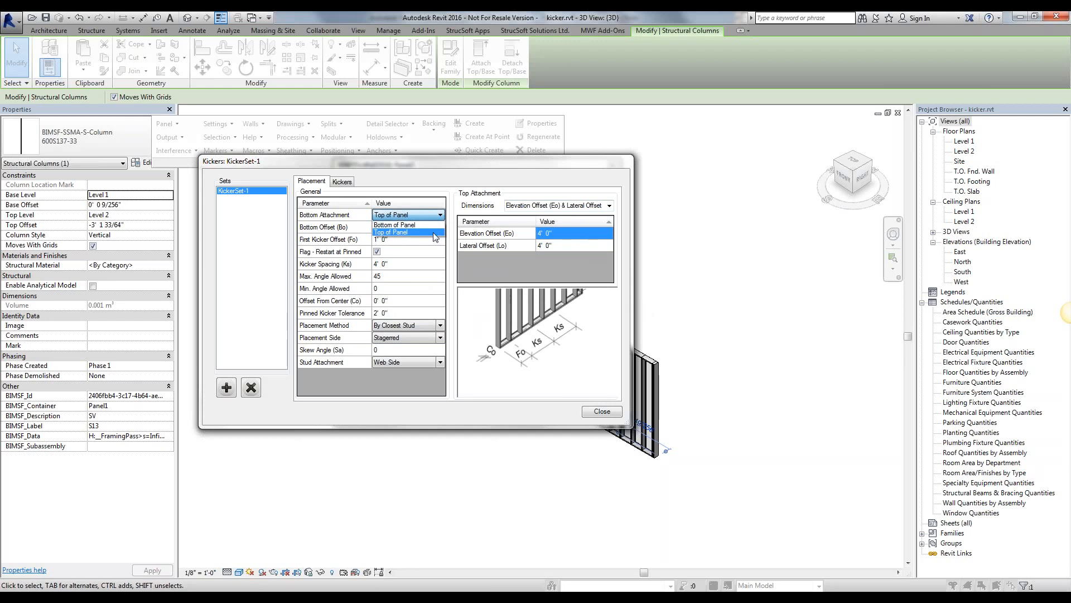
left_click(390, 232)
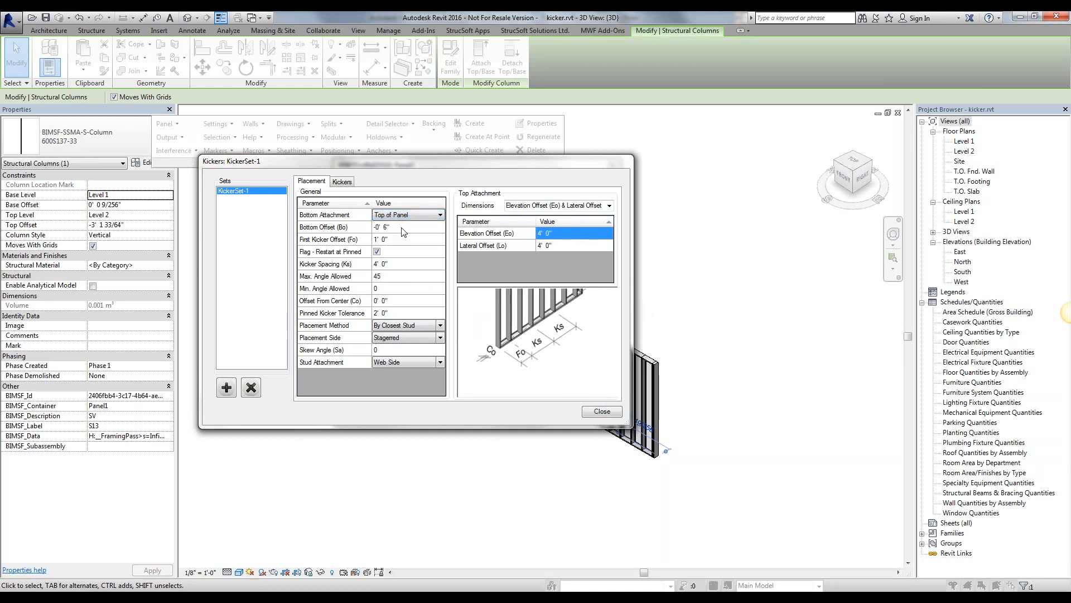
left_click(383, 227)
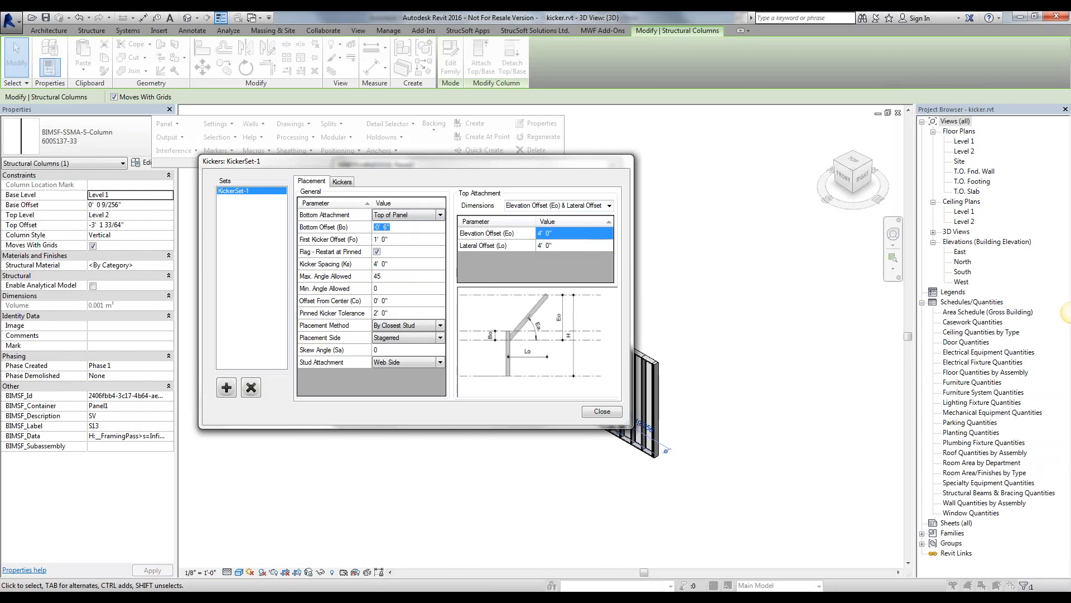
mouse_move(511, 334)
type("-")
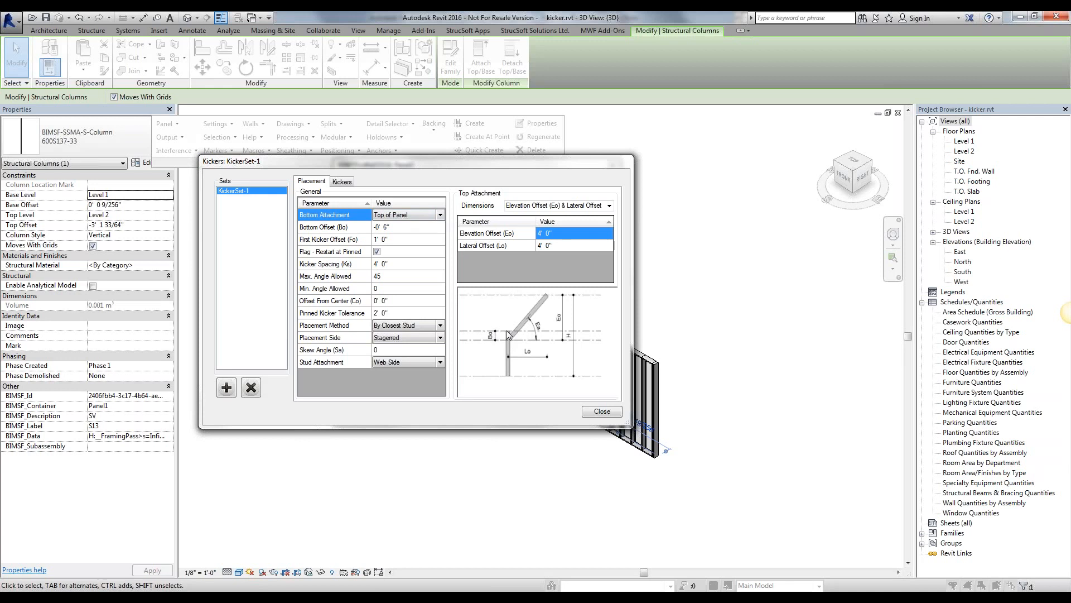
left_click(383, 226)
type("-1")
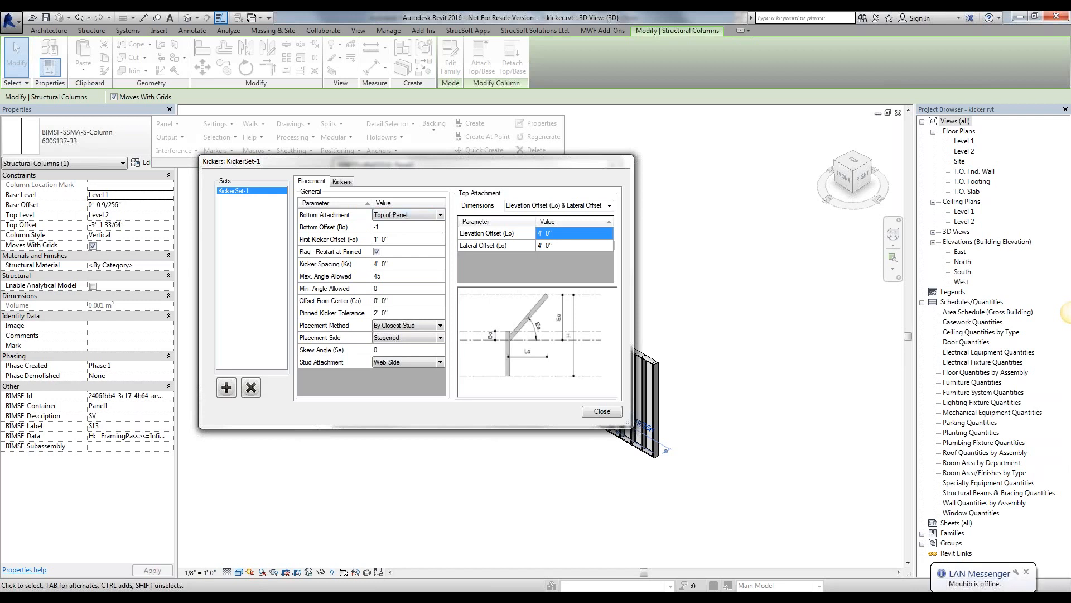
left_click(407, 239)
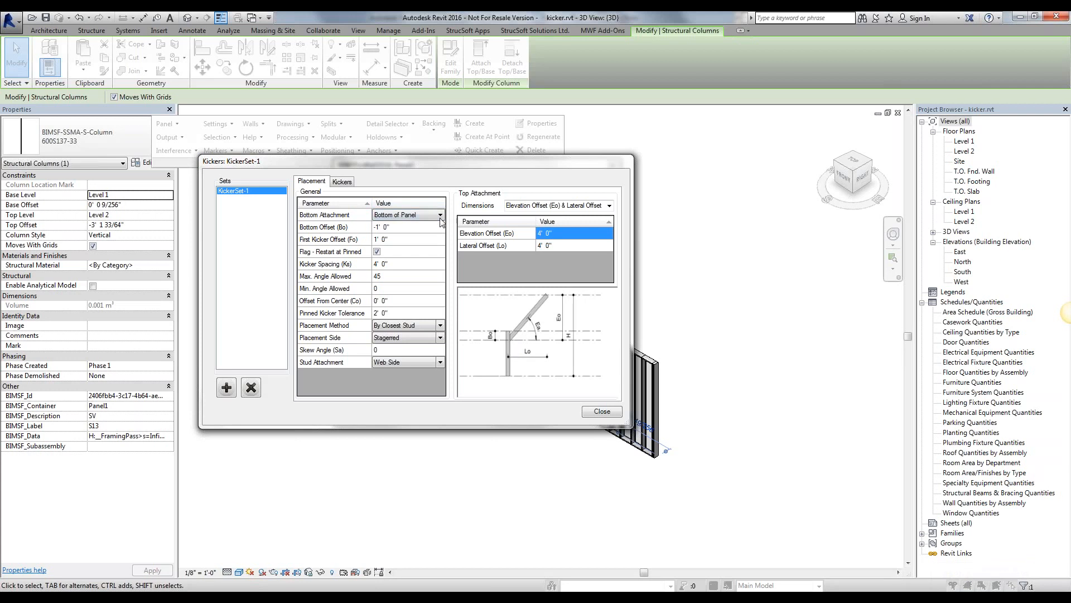
left_click(440, 214)
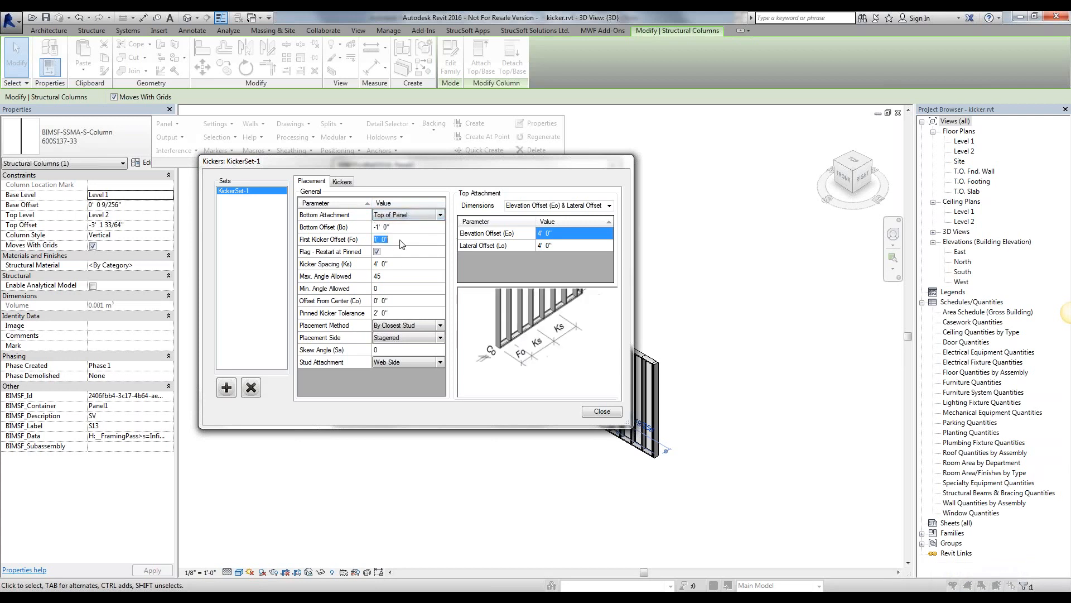
mouse_move(502, 389)
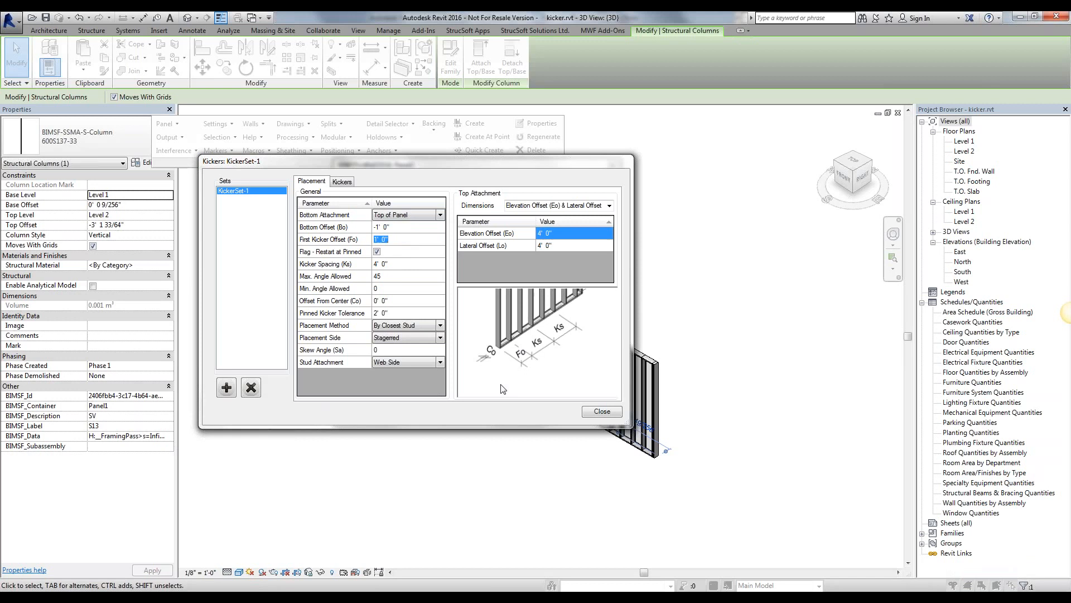
mouse_move(503, 353)
type("2")
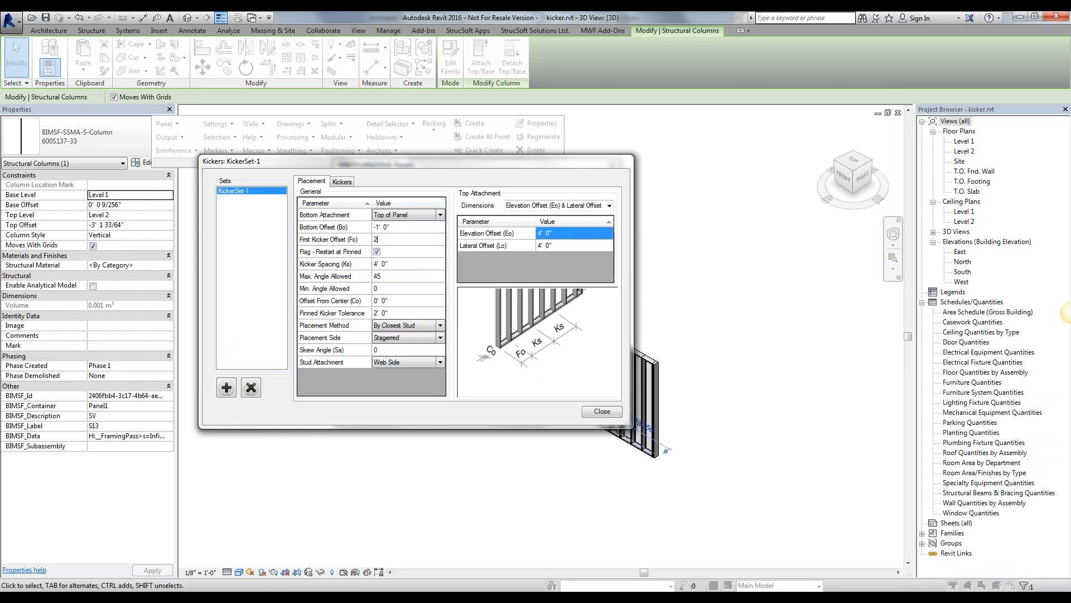
mouse_move(397, 261)
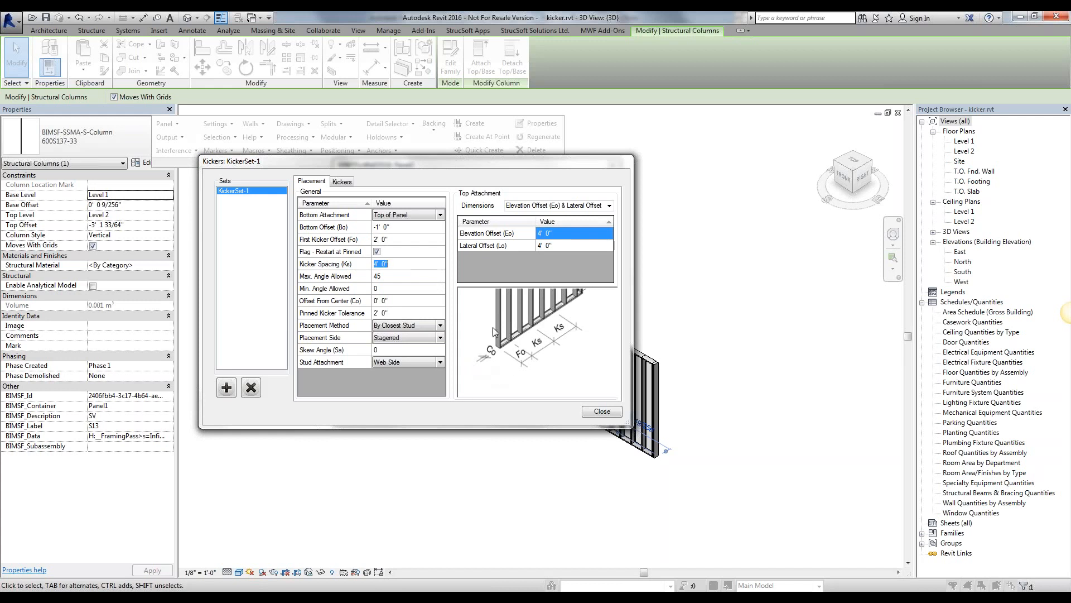
mouse_move(357, 268)
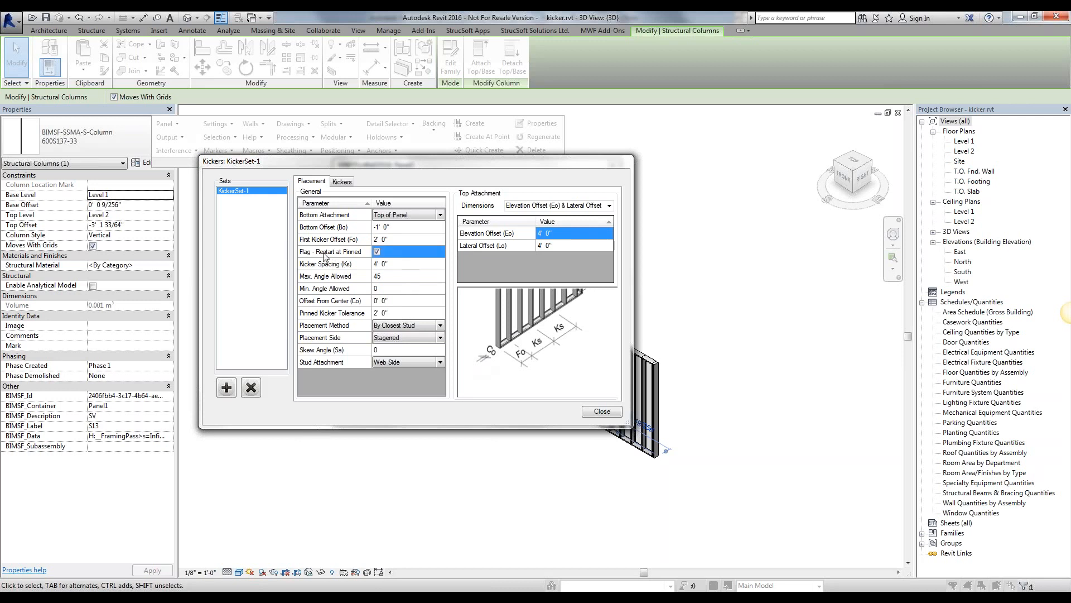
mouse_move(533, 369)
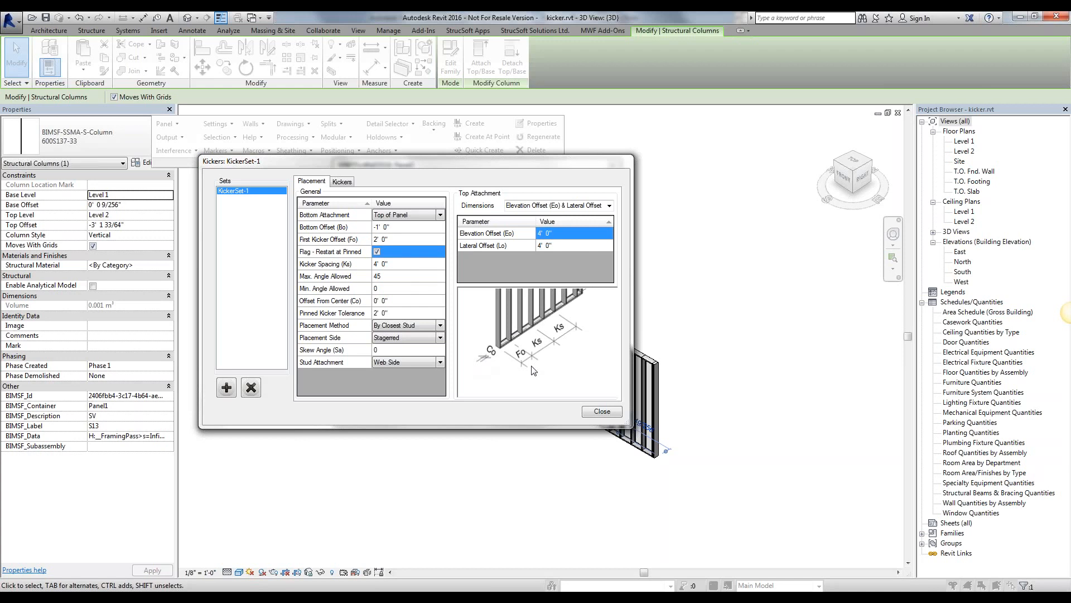
mouse_move(493, 380)
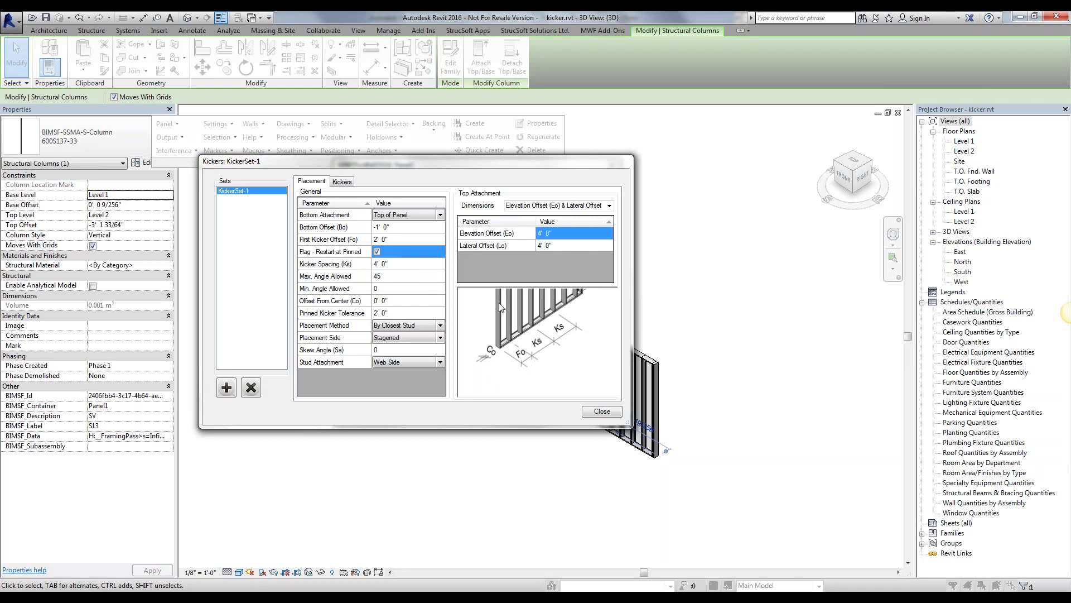
mouse_move(344, 331)
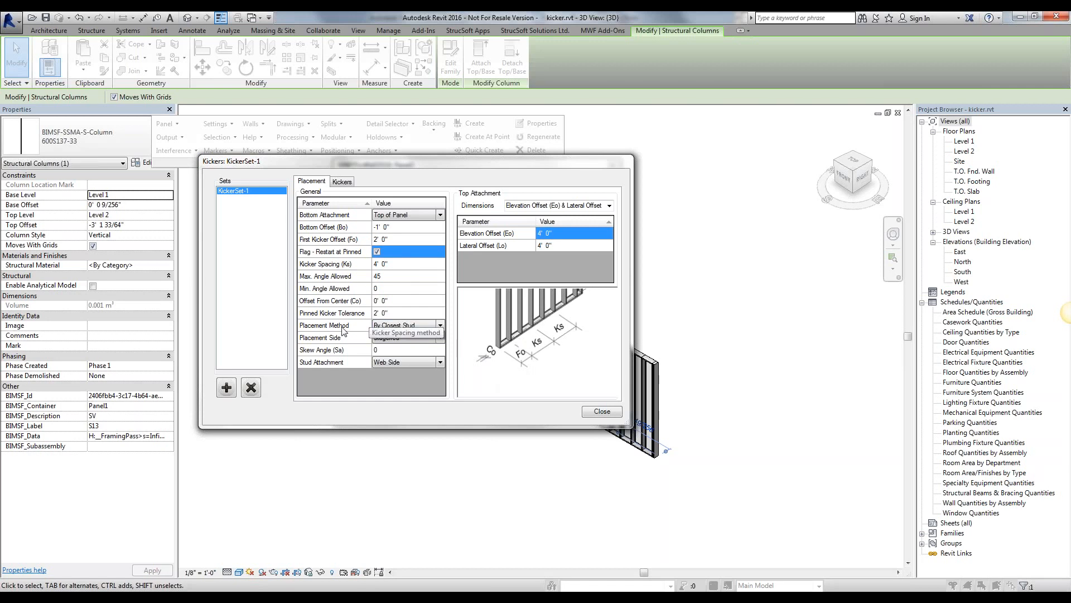
Step: Retype KickerSet-1's Max. Angle Allowed value as 40
left_click(406, 275)
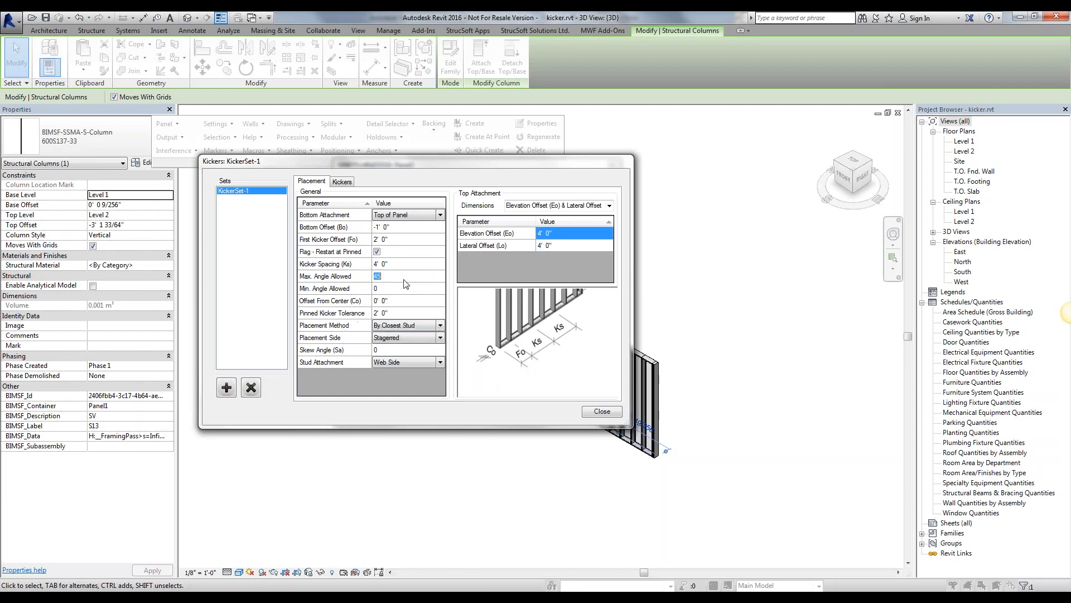
left_click(407, 288)
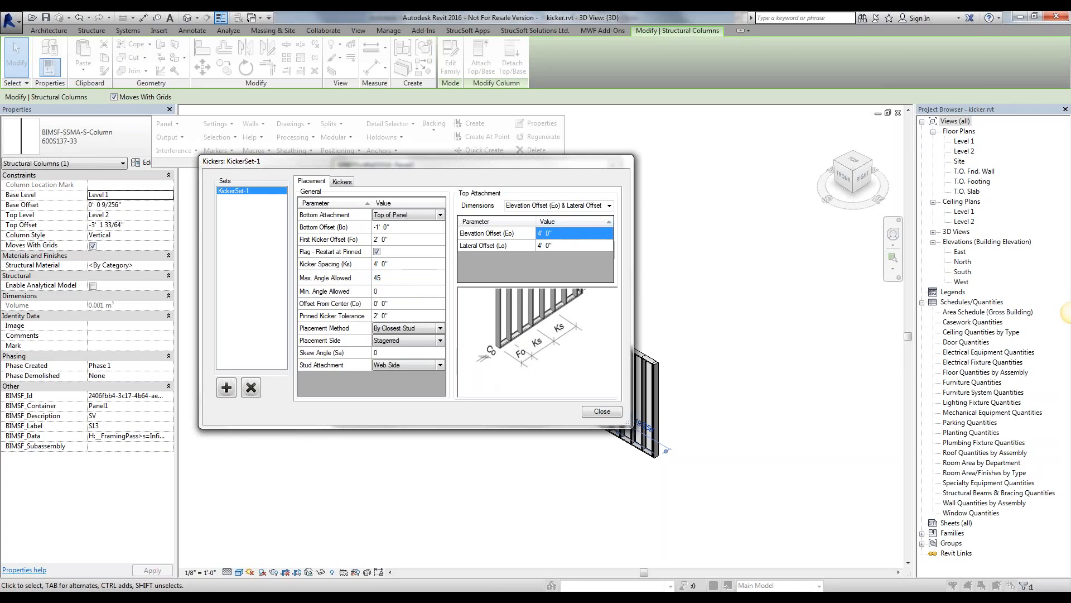
left_click(406, 278)
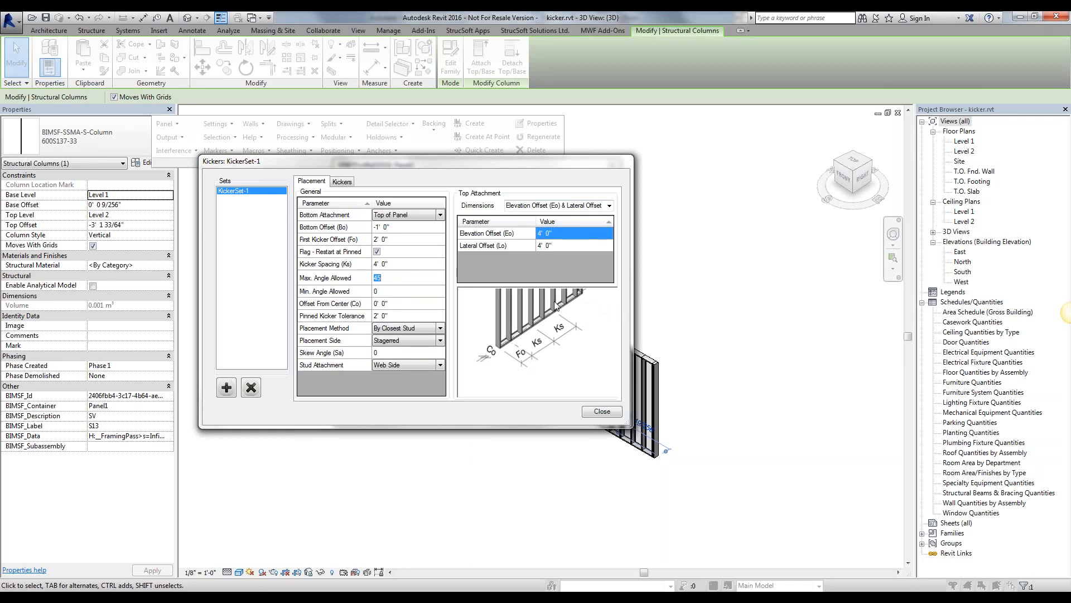
mouse_move(577, 302)
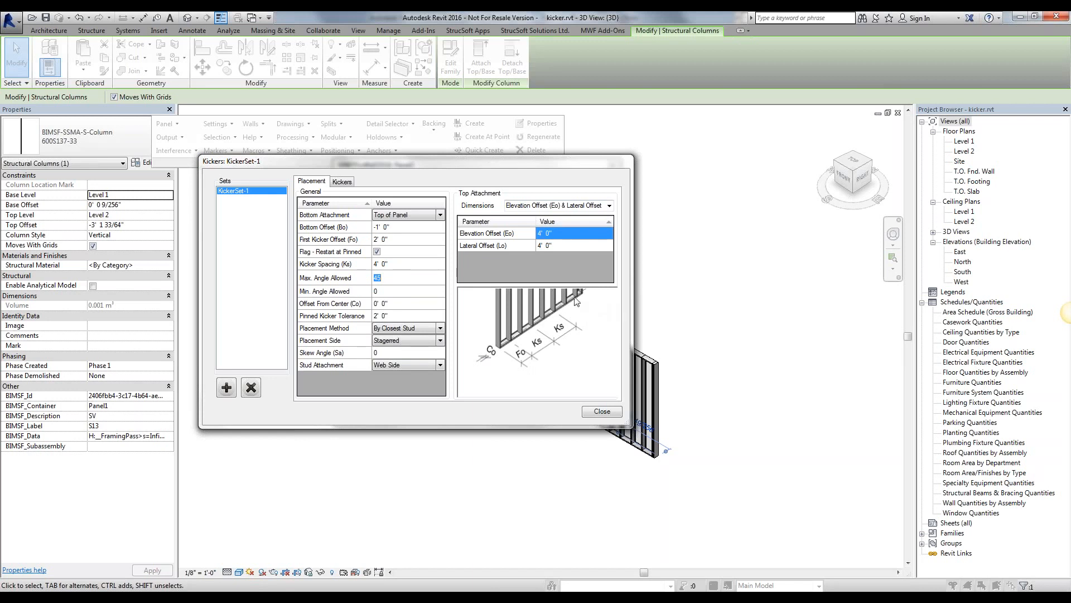
mouse_move(407, 289)
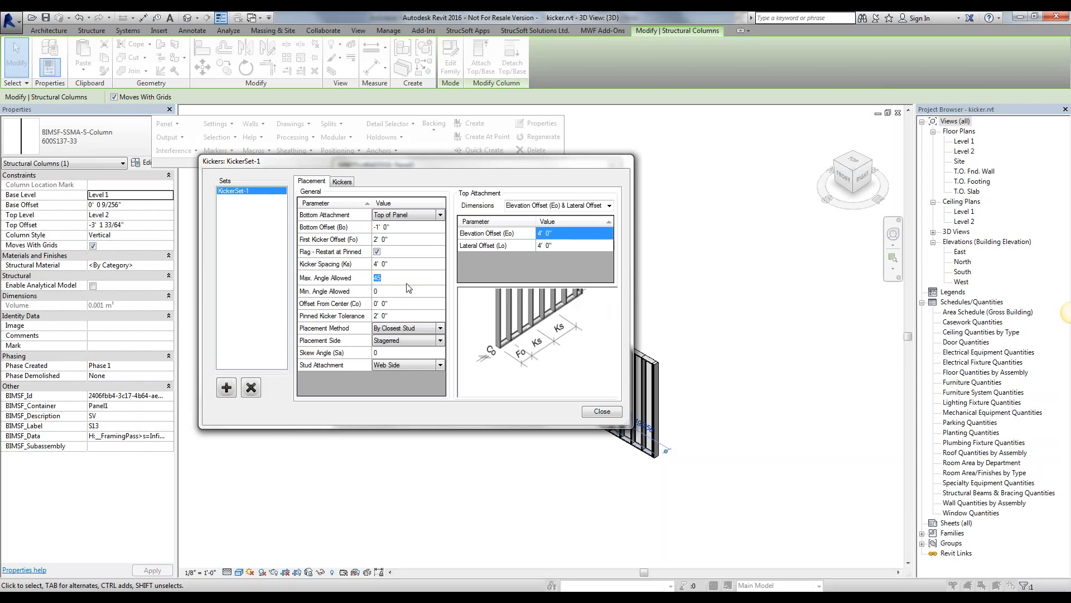
left_click(406, 278)
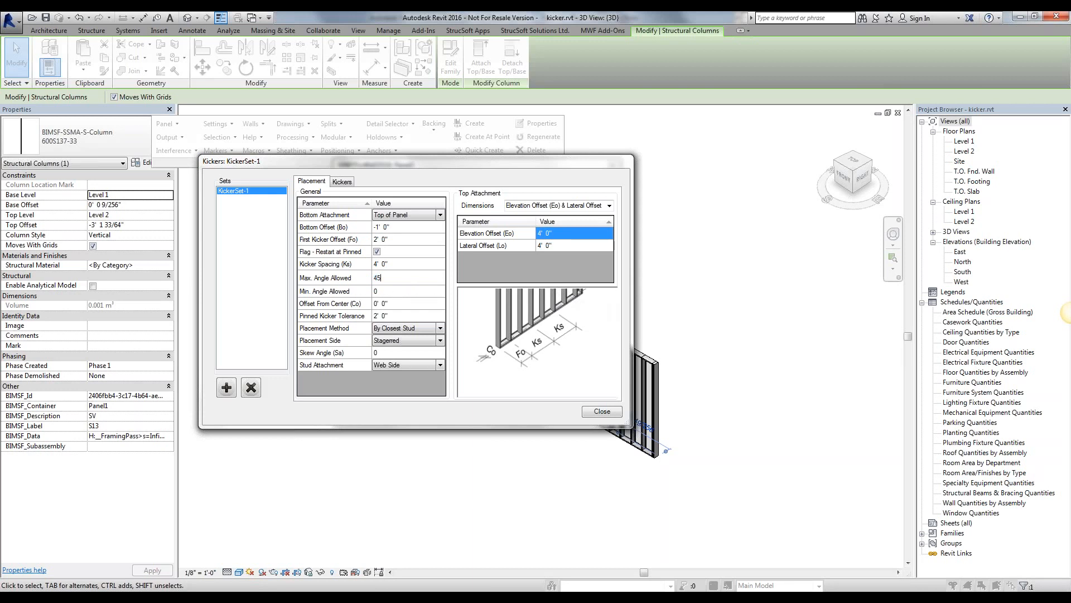
triple_click(406, 278)
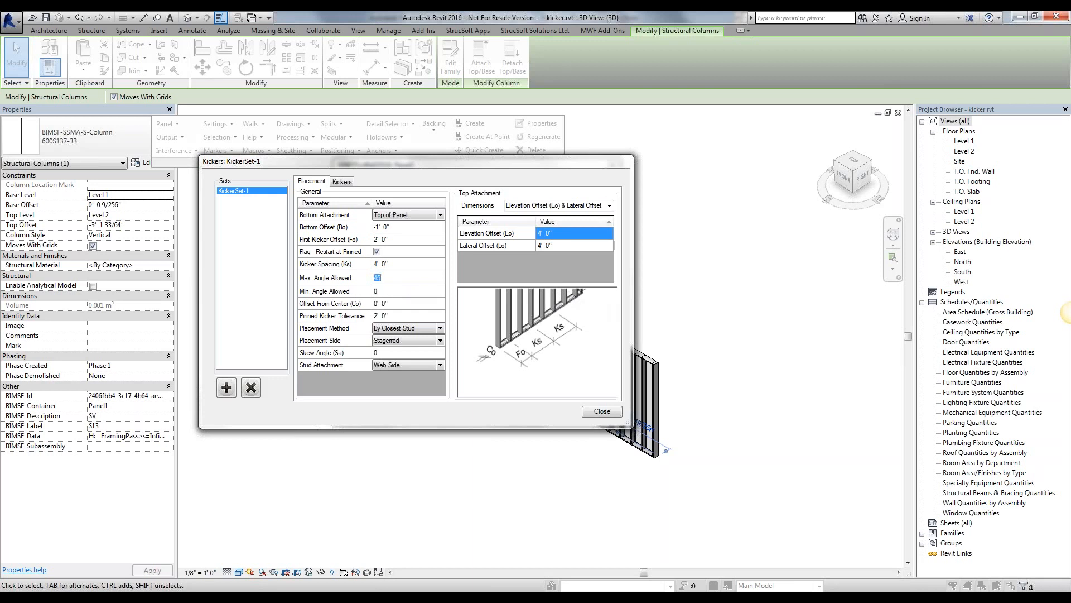
type("40")
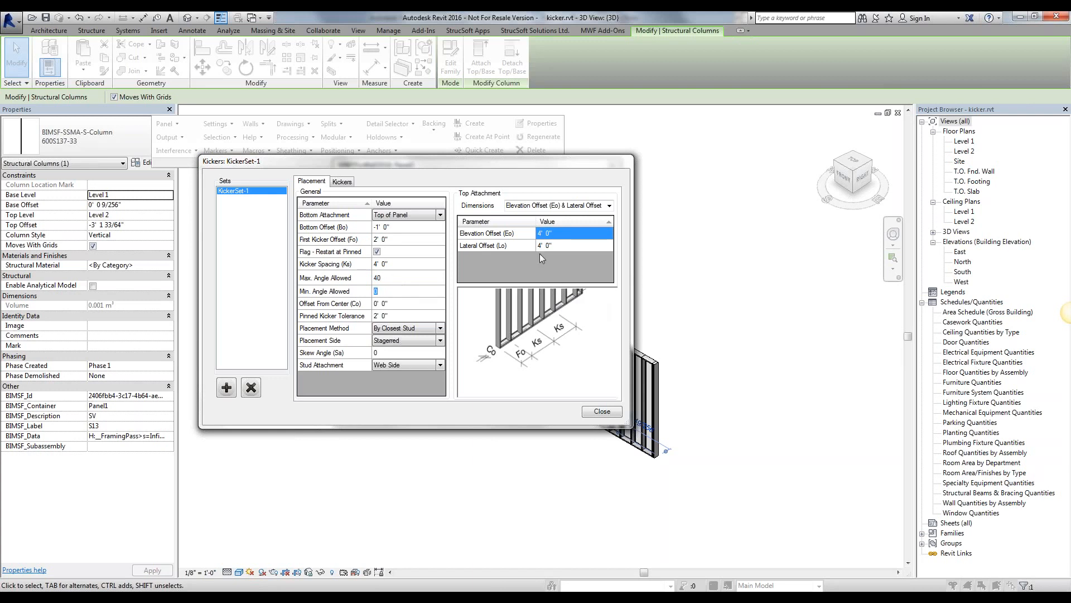
mouse_move(588, 296)
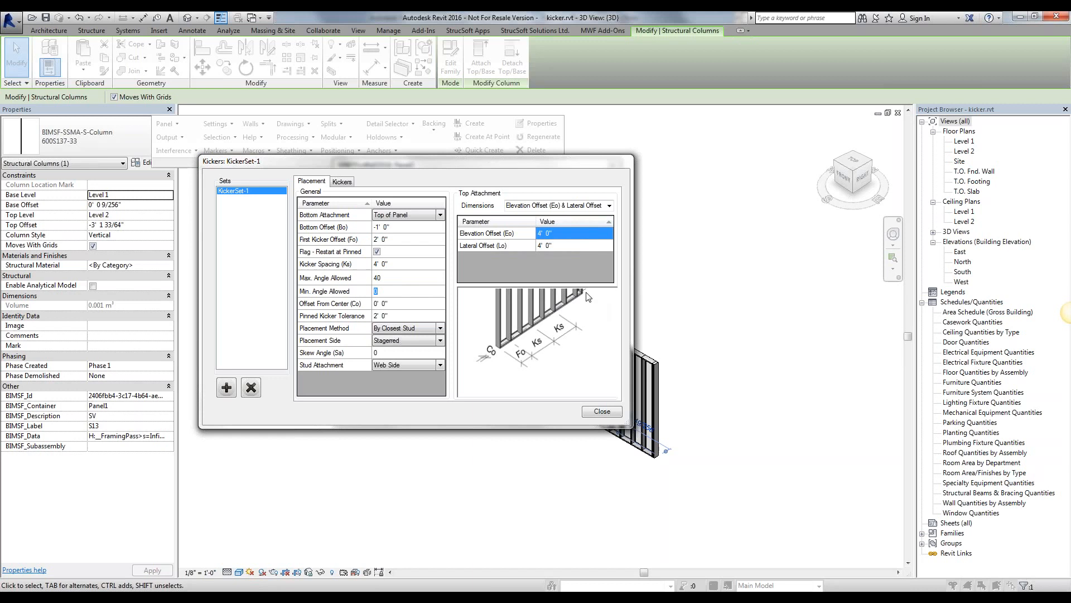
mouse_move(581, 263)
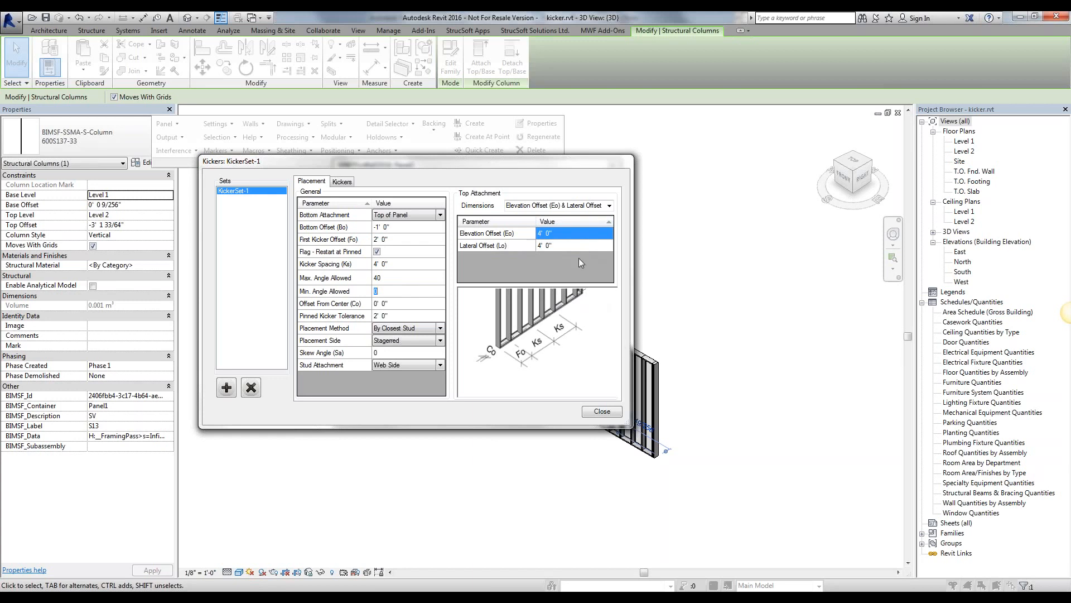
mouse_move(627, 269)
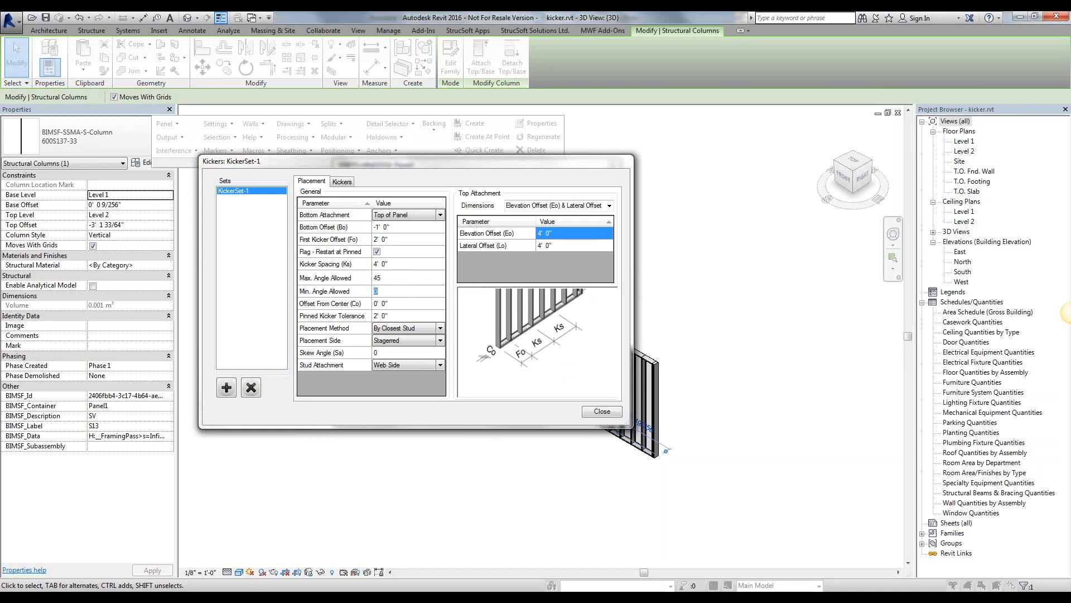
triple_click(407, 278)
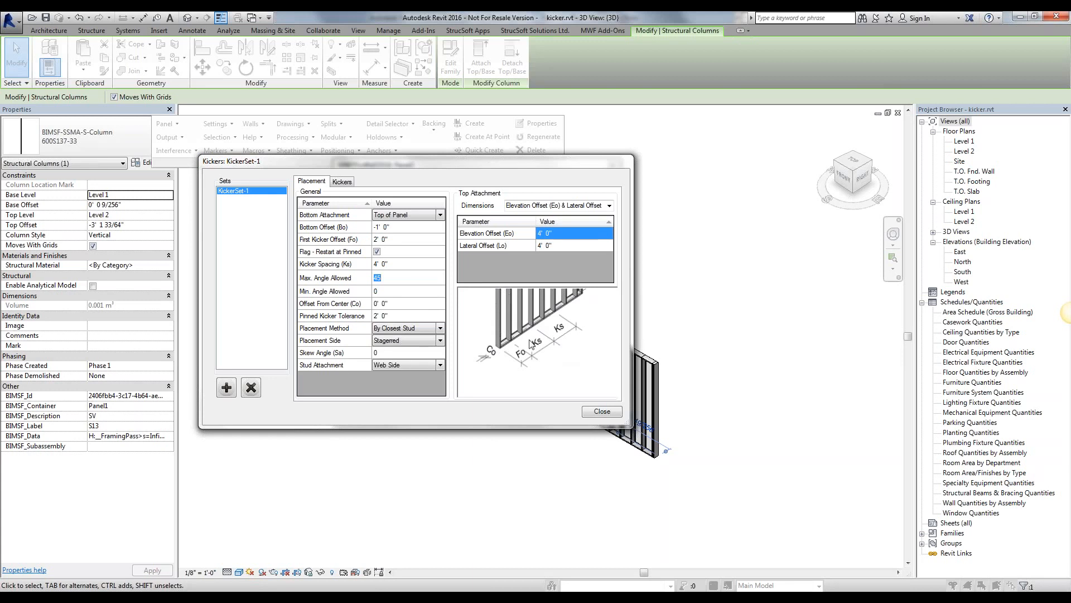
left_click(407, 304)
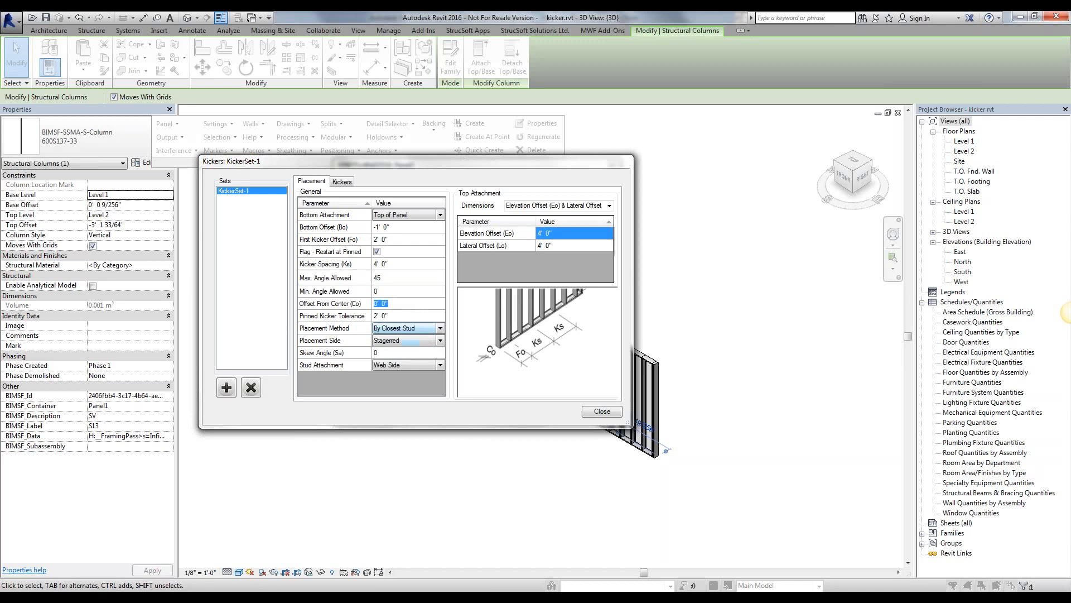
left_click(406, 316)
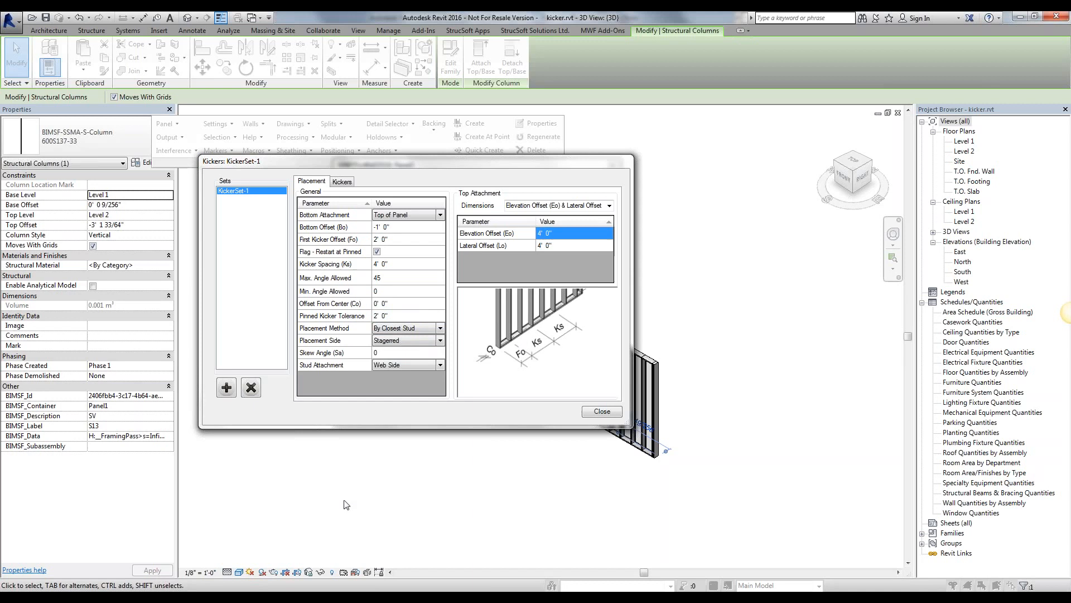
left_click(403, 315)
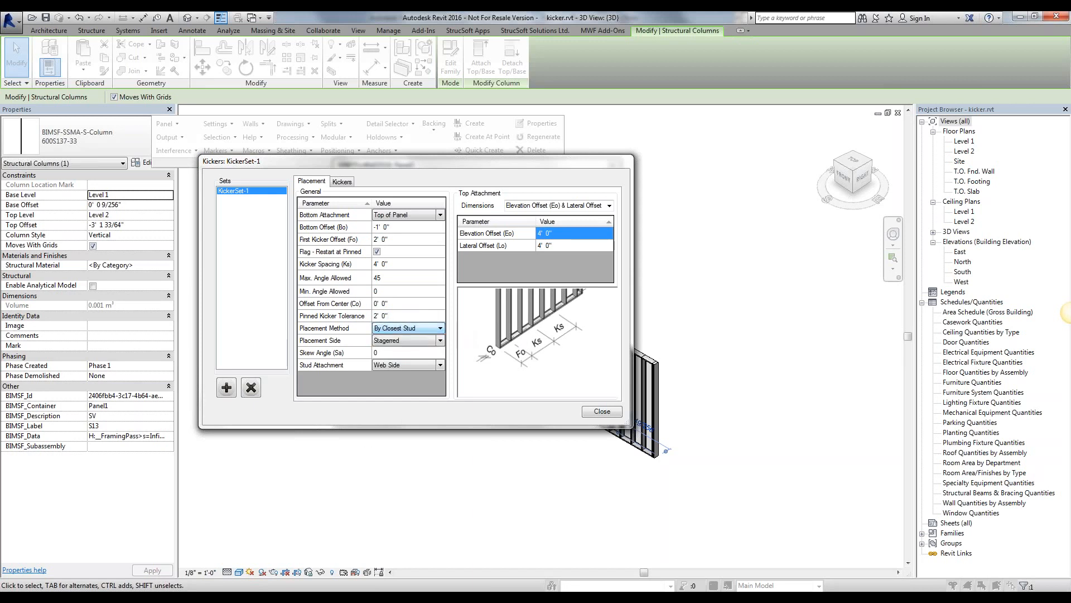
left_click(396, 239)
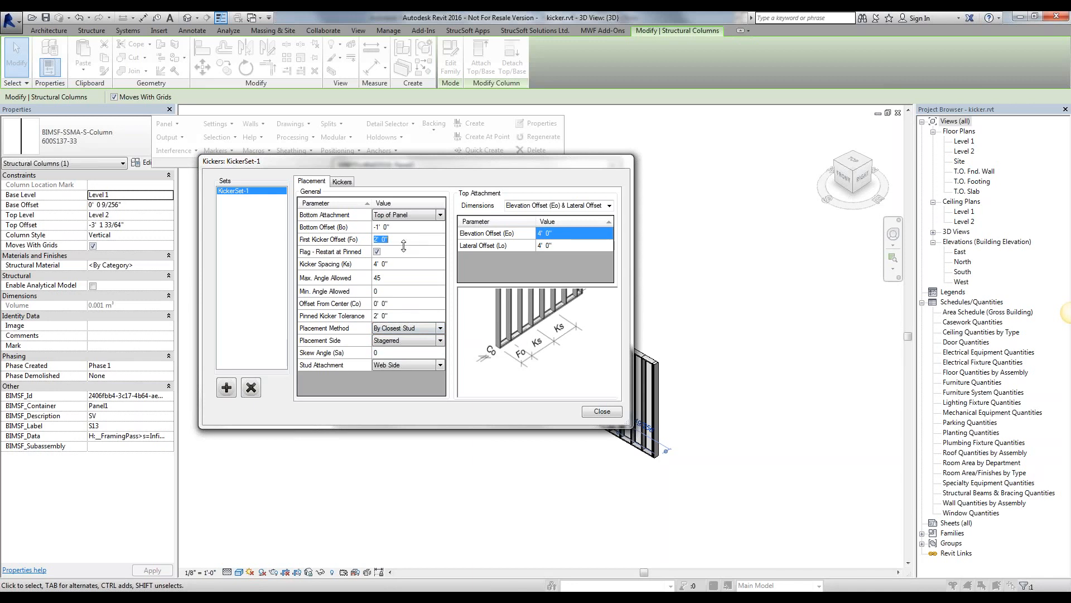
left_click(407, 264)
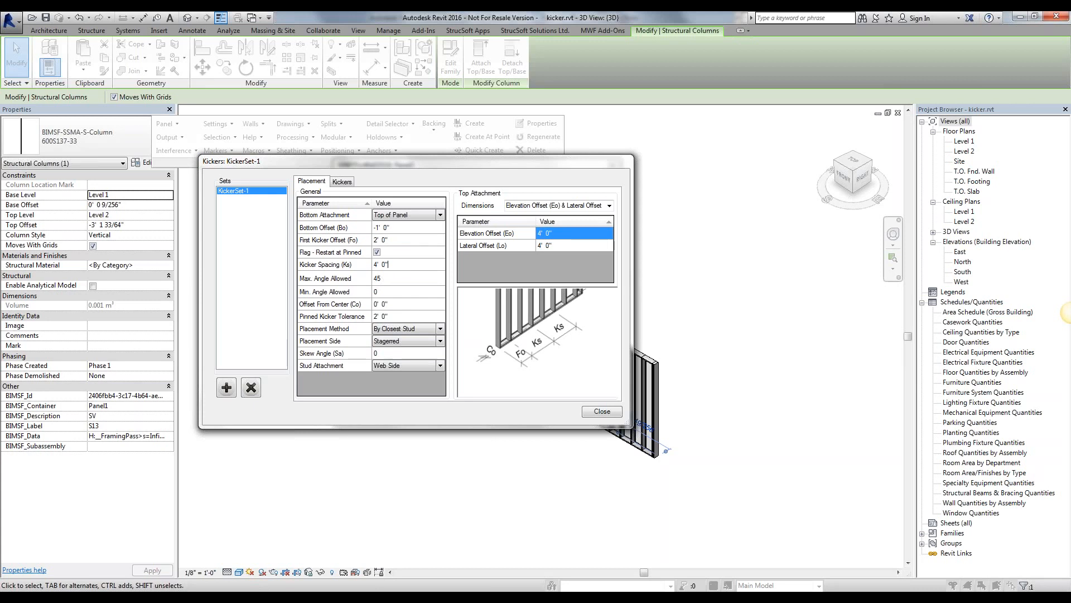
triple_click(394, 240)
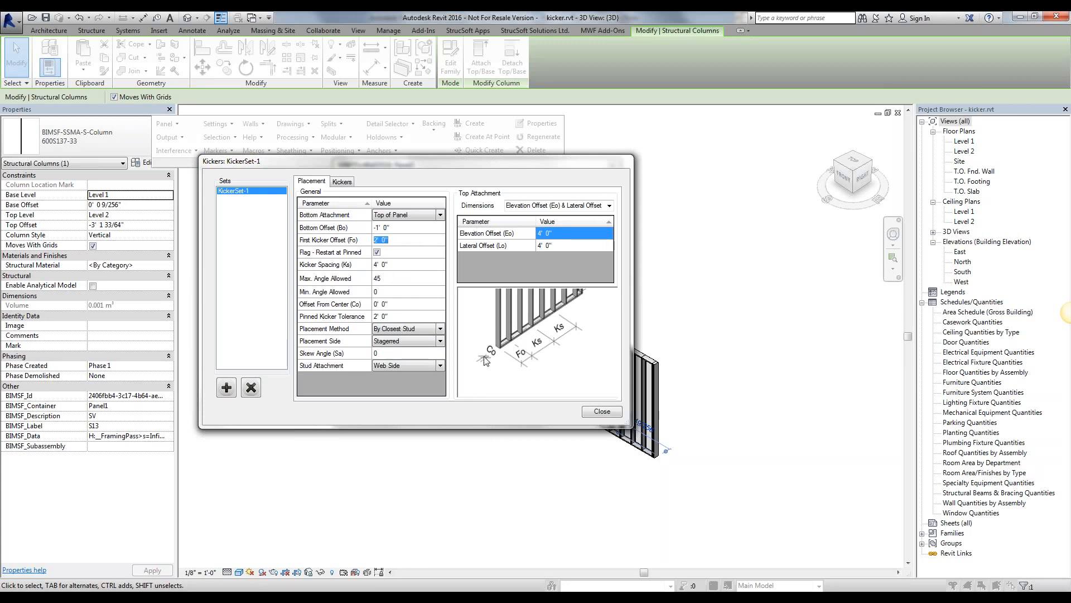
mouse_move(512, 340)
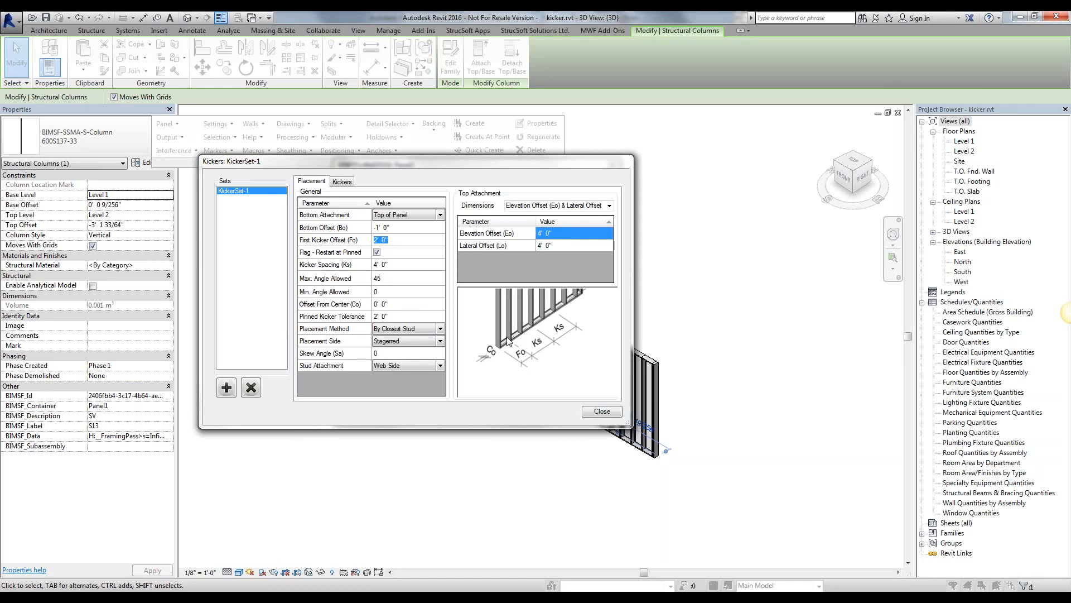
mouse_move(477, 336)
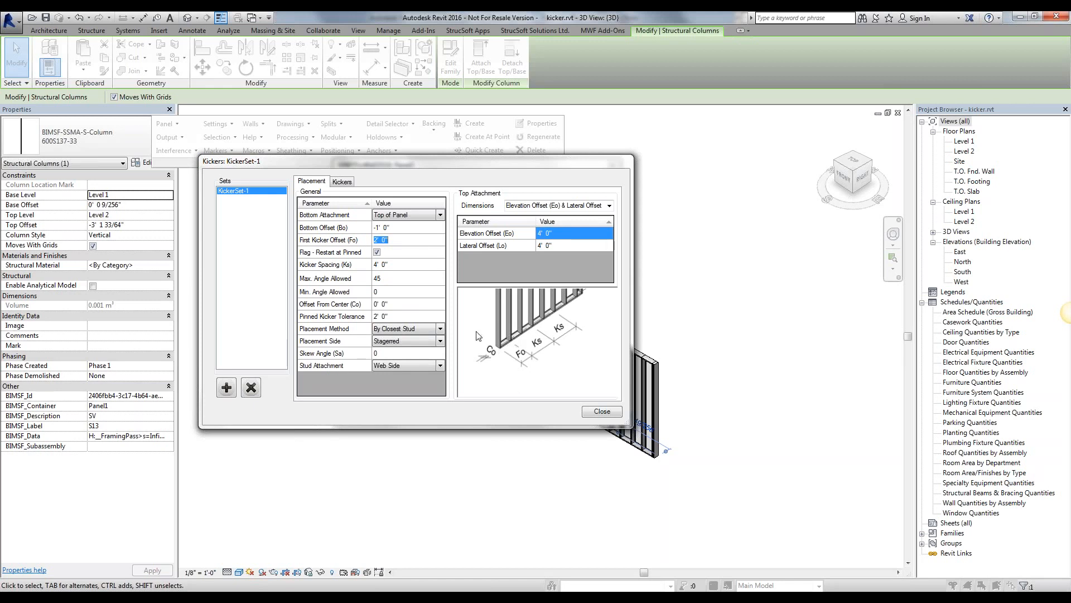
mouse_move(545, 312)
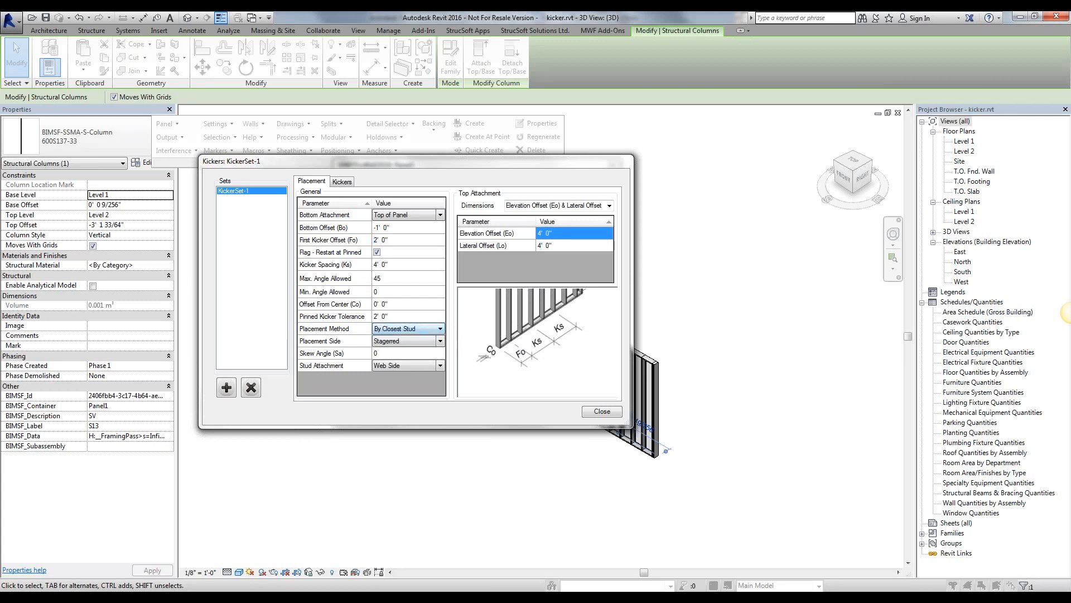
left_click(403, 328)
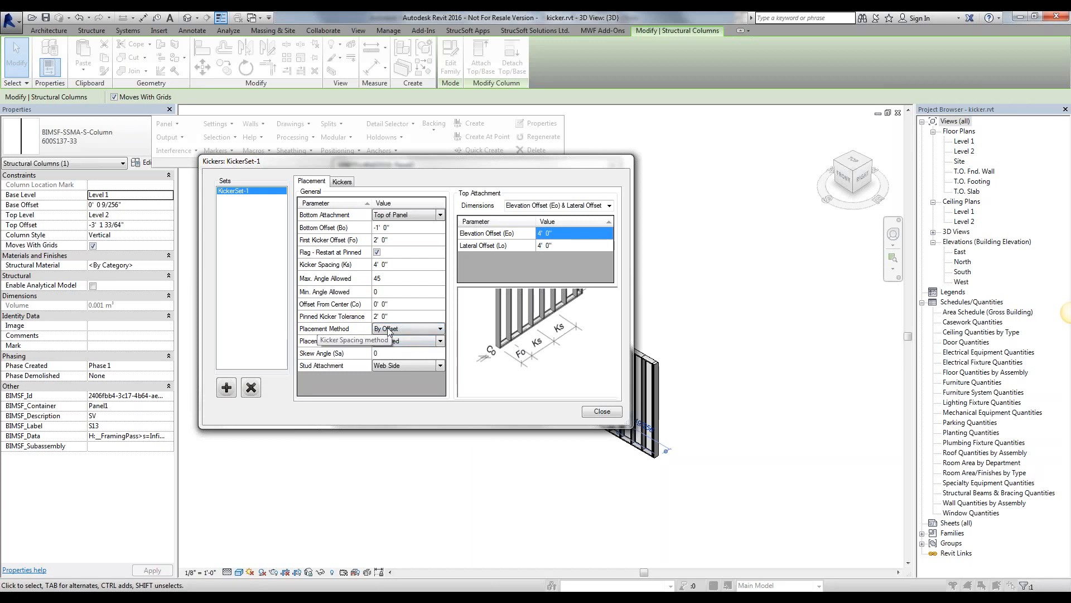
left_click(407, 341)
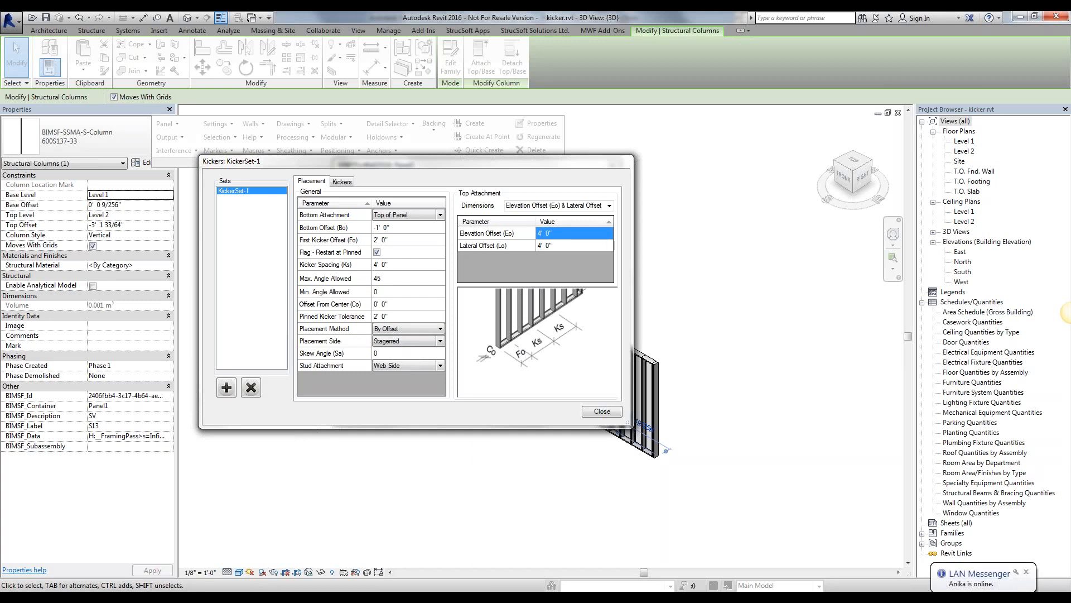
left_click(440, 329)
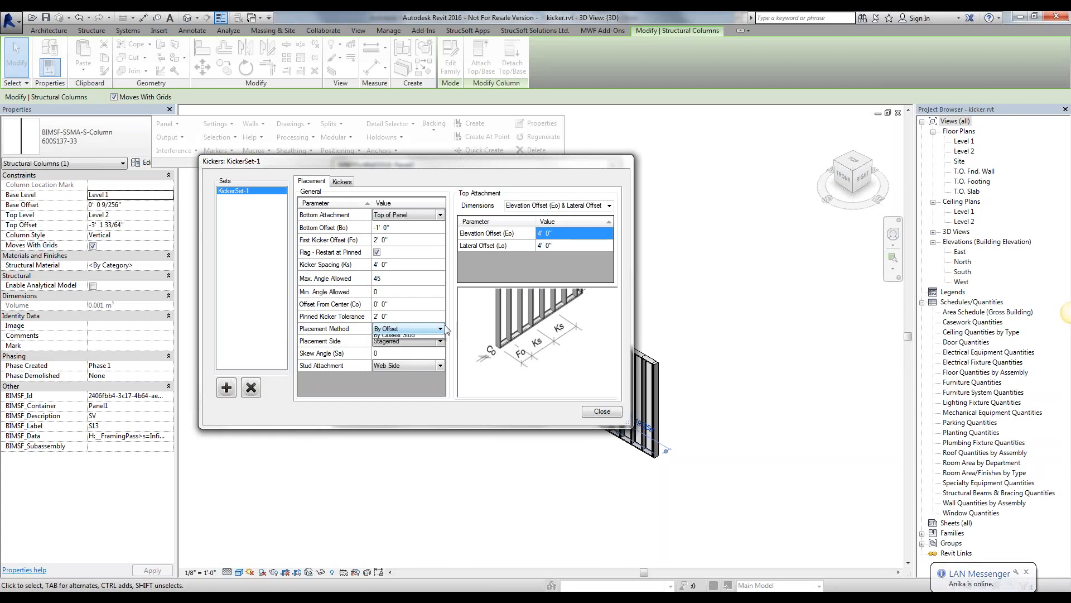
left_click(403, 328)
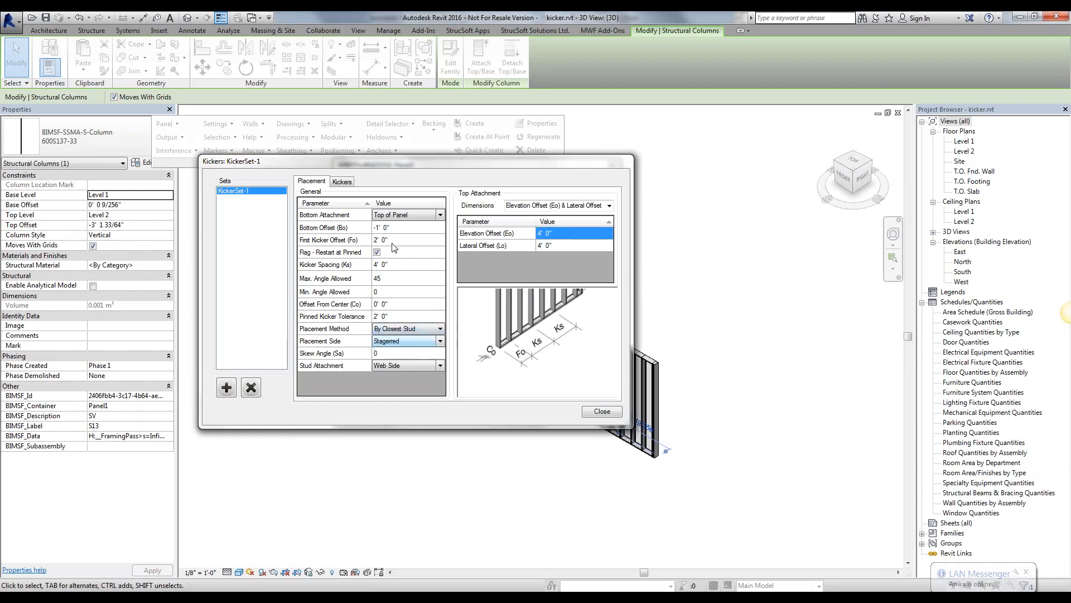
mouse_move(523, 399)
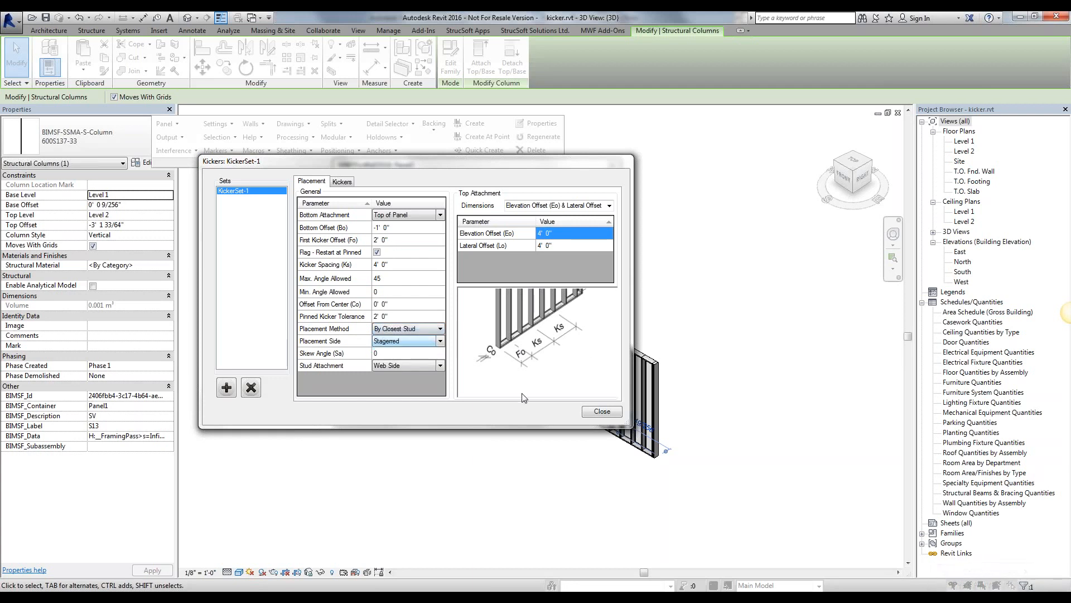
mouse_move(509, 377)
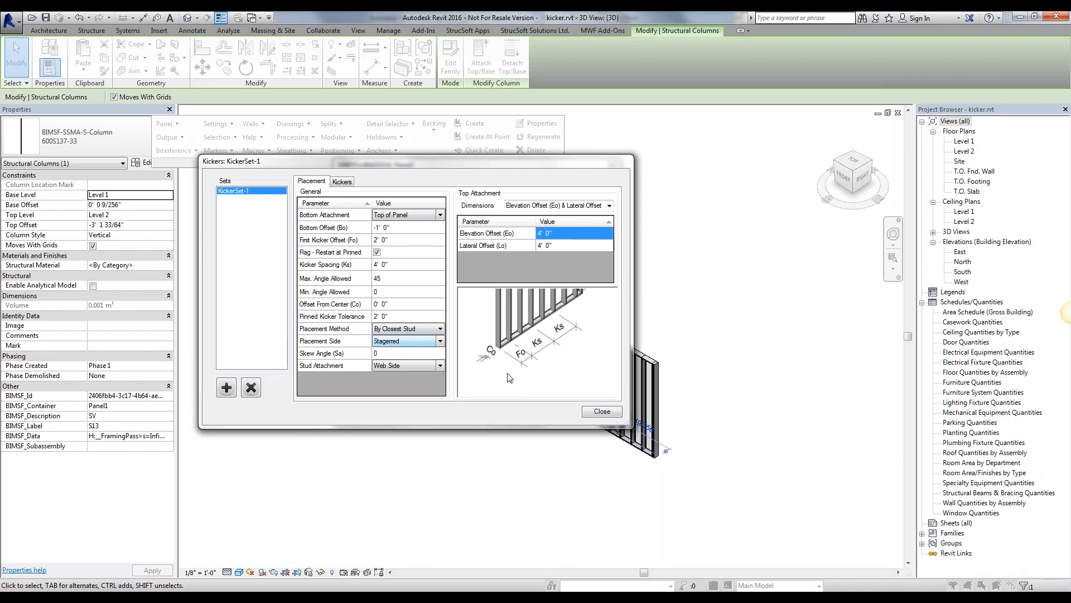
mouse_move(508, 378)
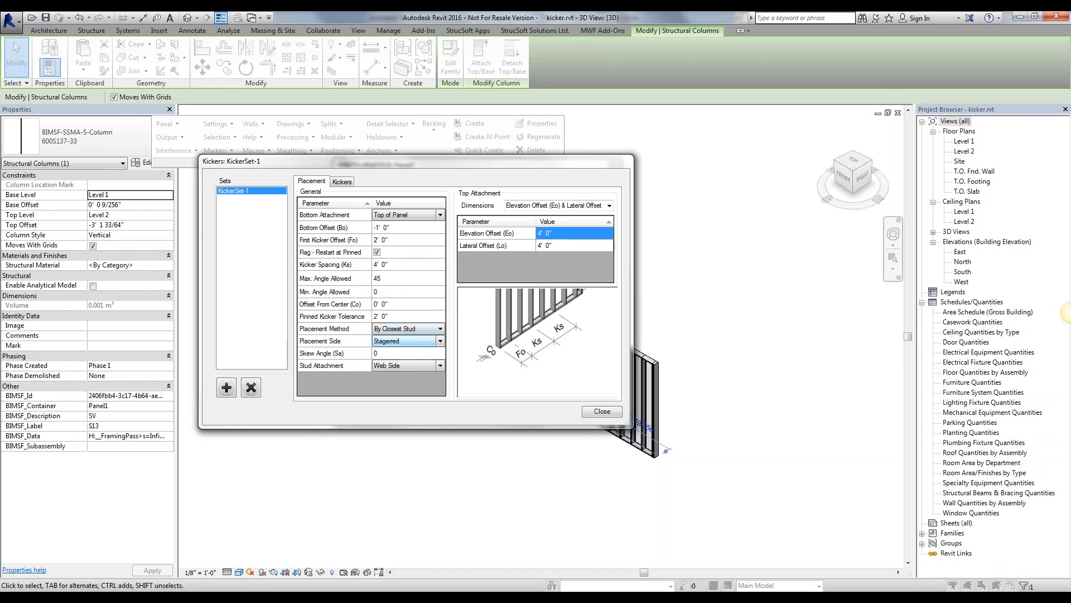
left_click(441, 340)
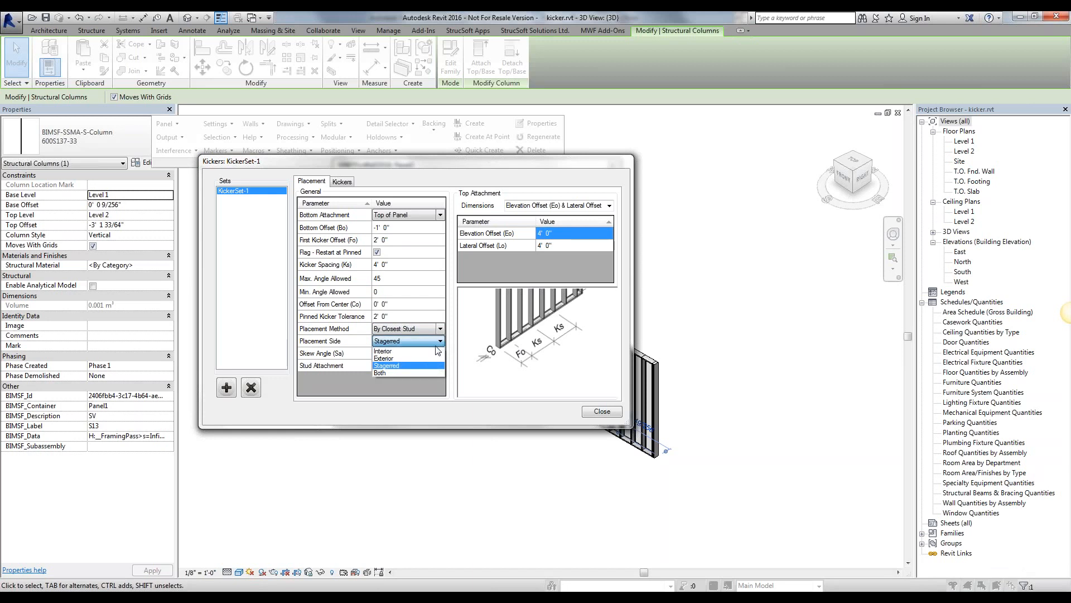
mouse_move(410, 350)
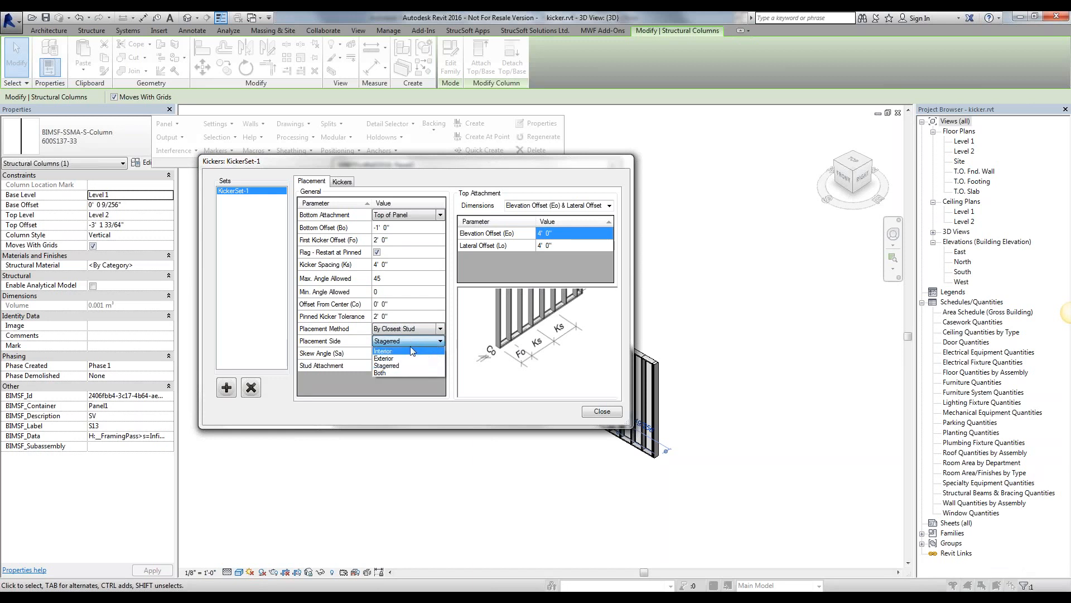
mouse_move(408, 365)
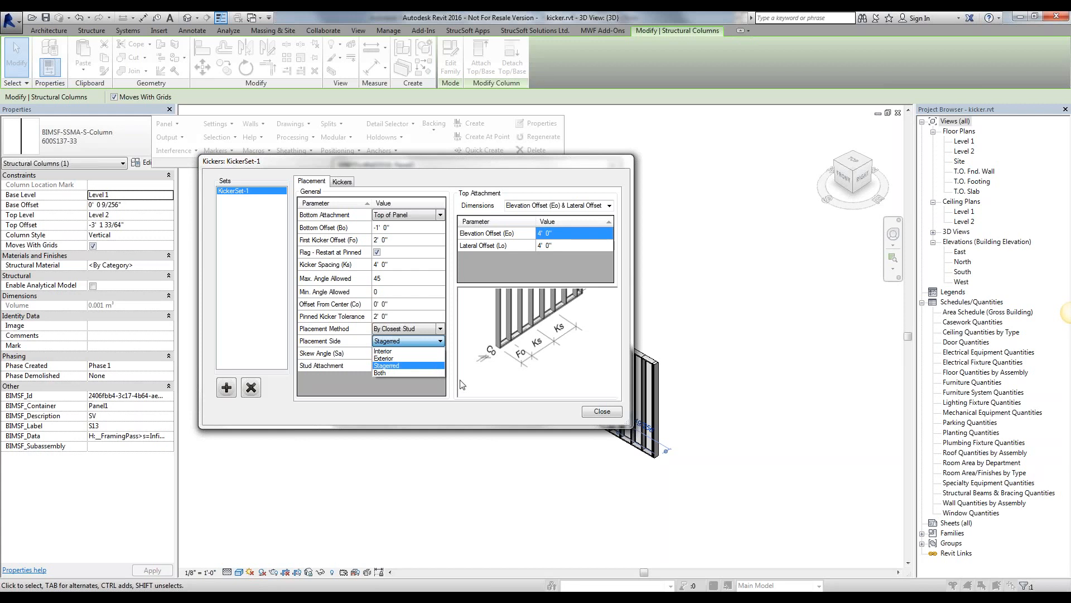
left_click(407, 365)
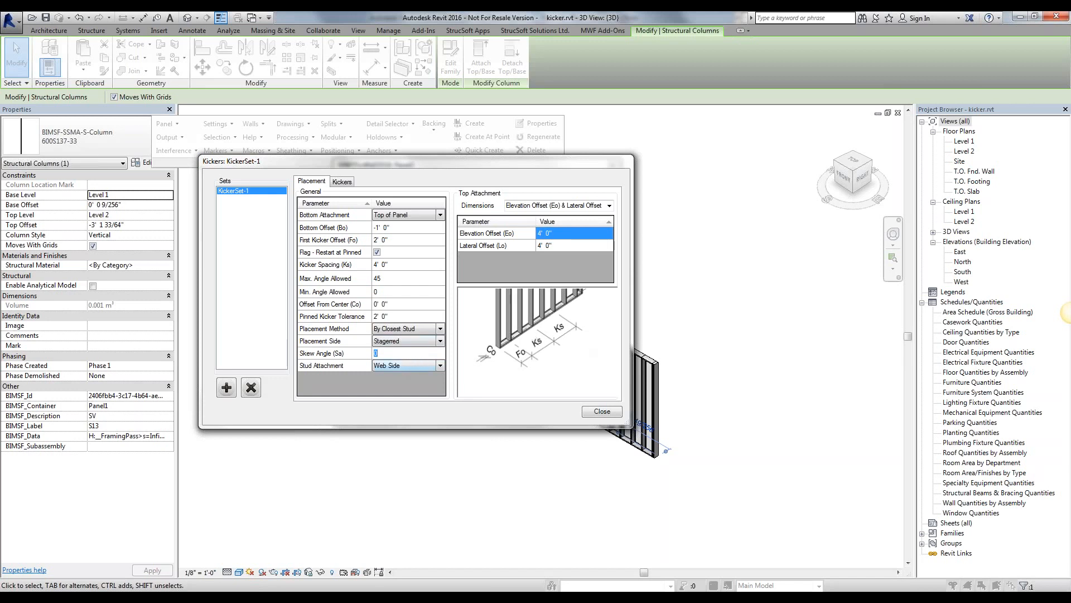
left_click(440, 365)
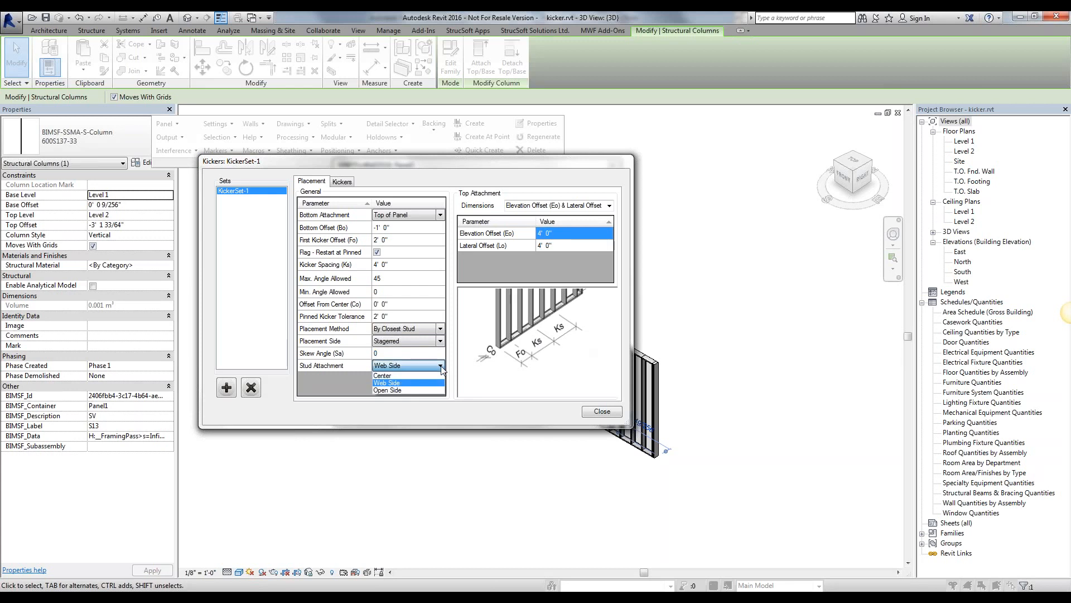
mouse_move(419, 384)
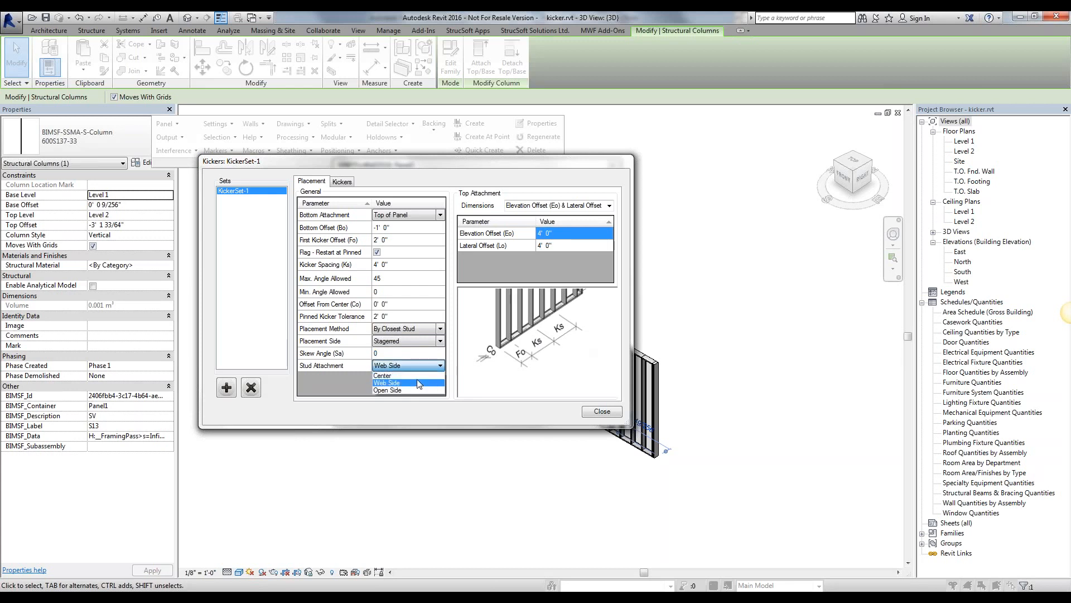
left_click(386, 365)
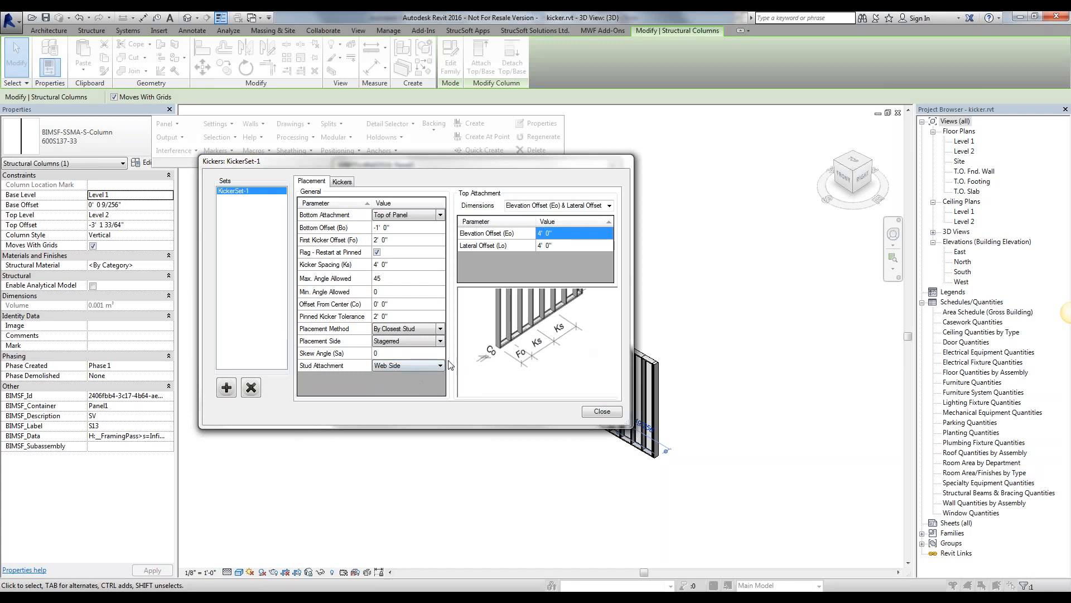
mouse_move(748, 362)
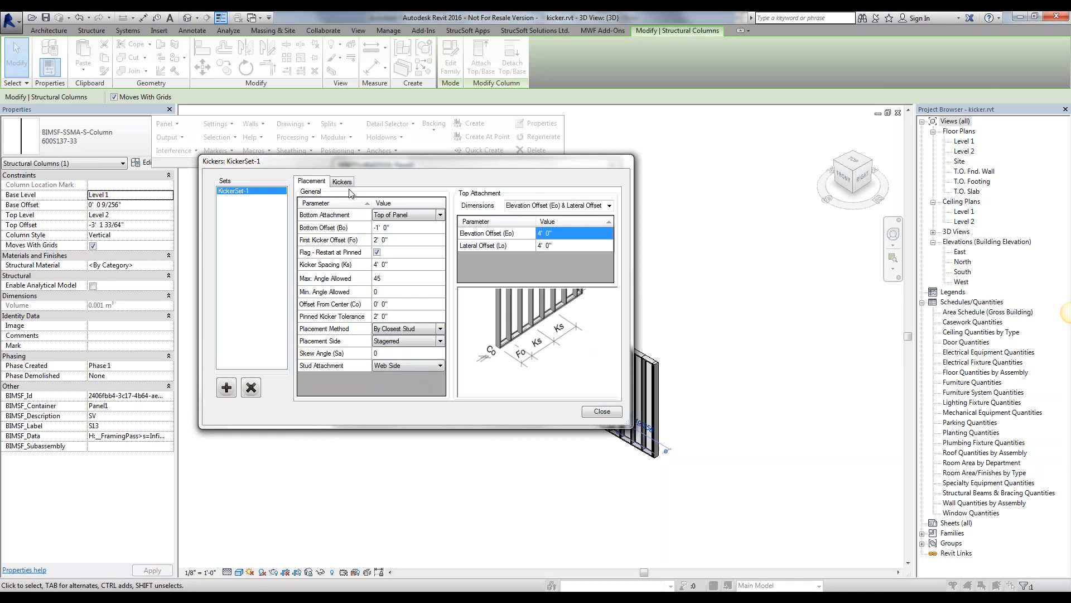
Step: Show kicker member settings, browse Kicker Type options, and toggle Flip Facing on then off
left_click(341, 181)
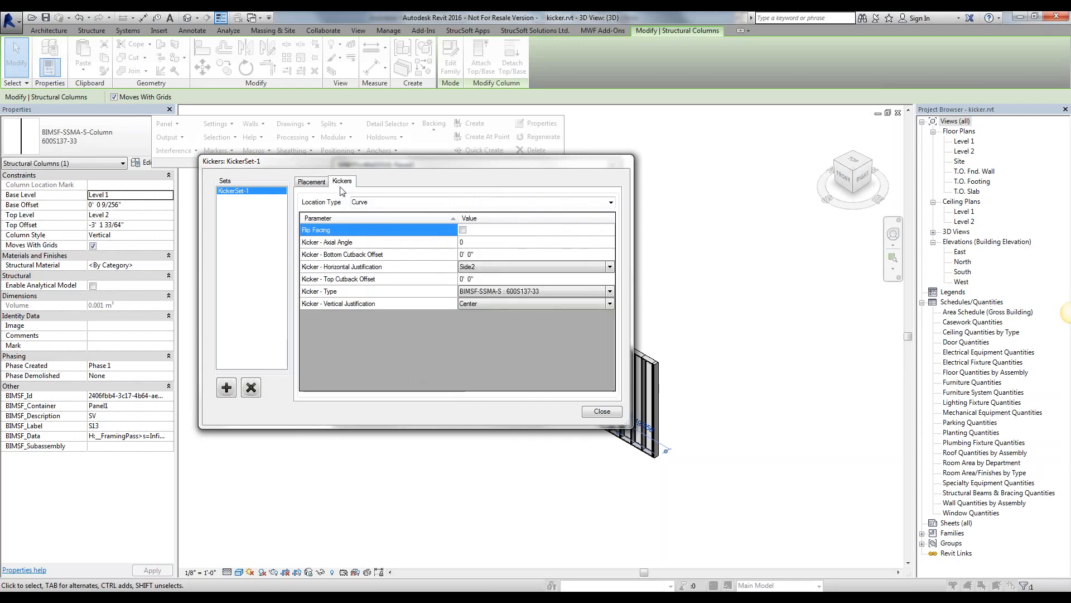
left_click(533, 291)
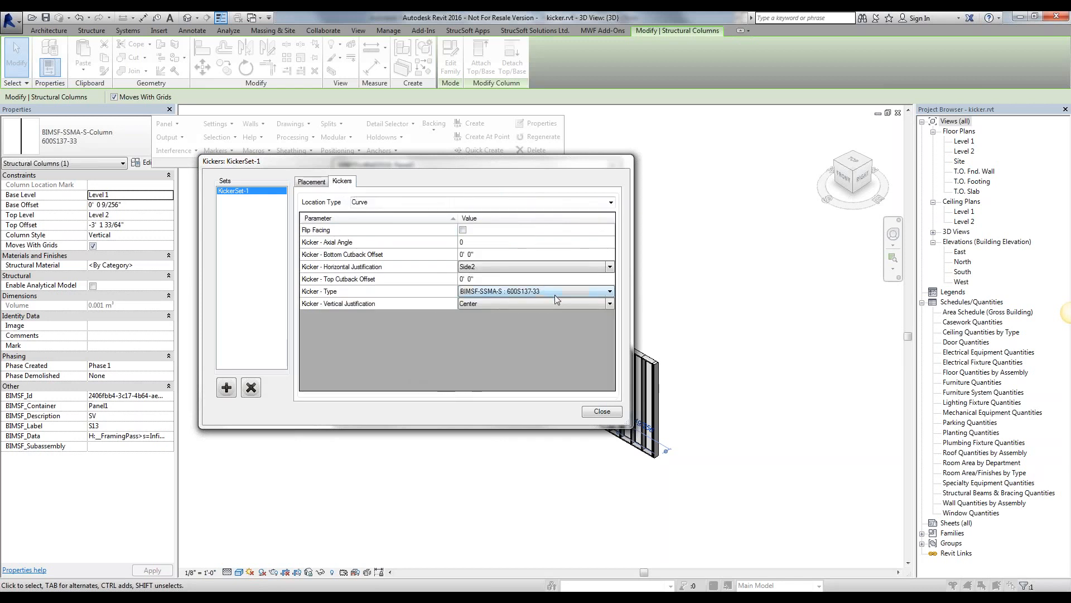
left_click(608, 291)
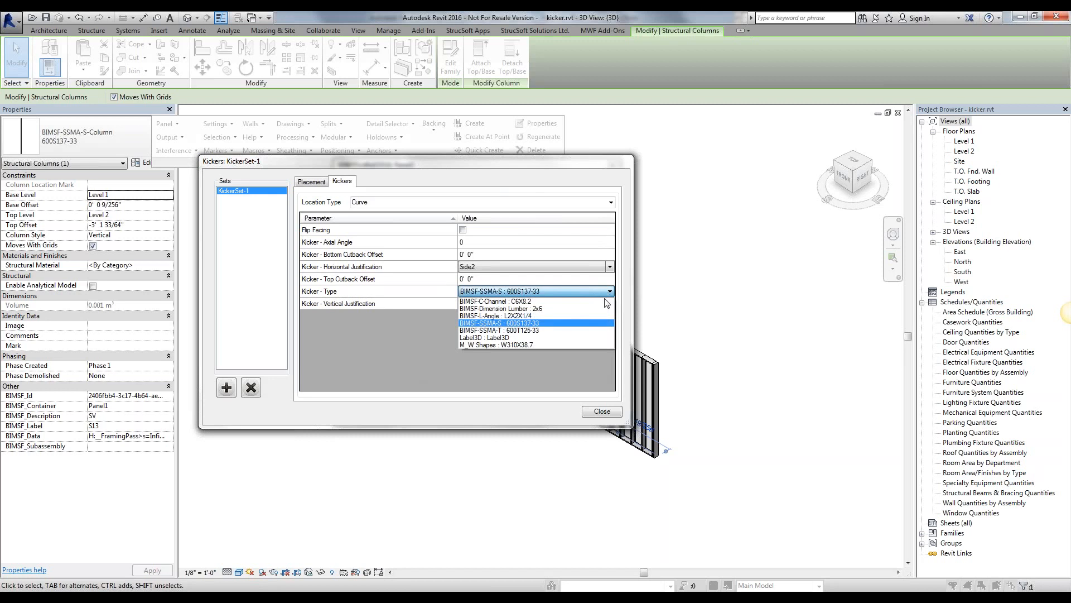
mouse_move(554, 347)
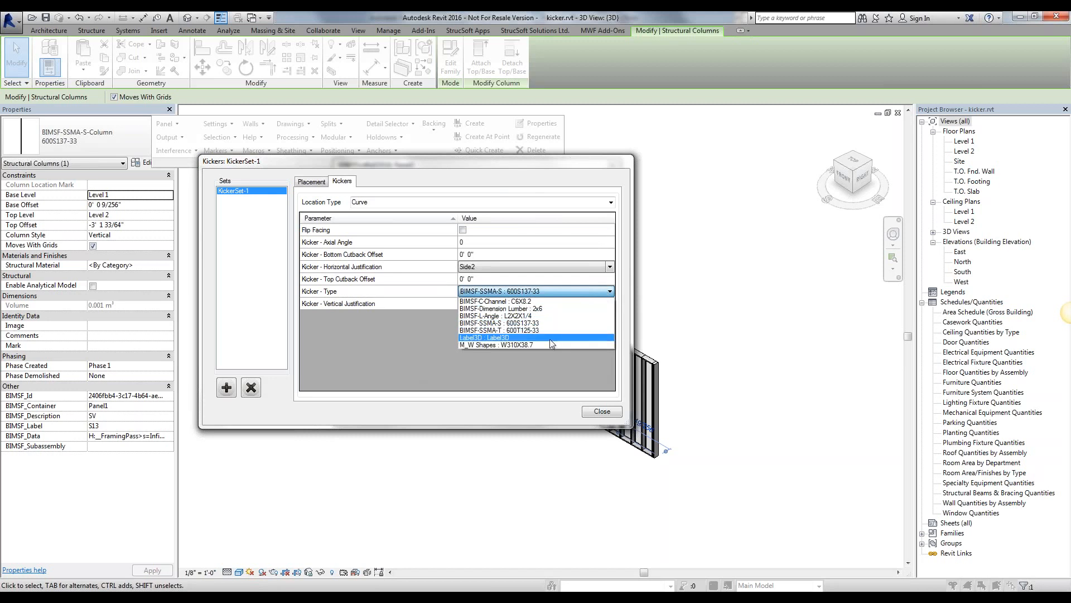
mouse_move(535, 330)
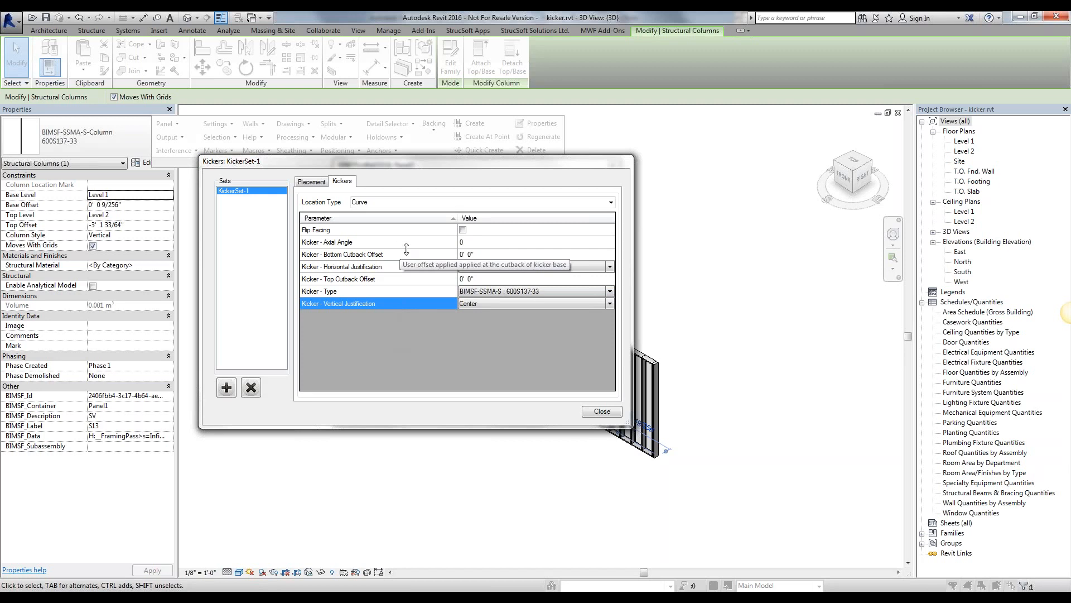
left_click(462, 230)
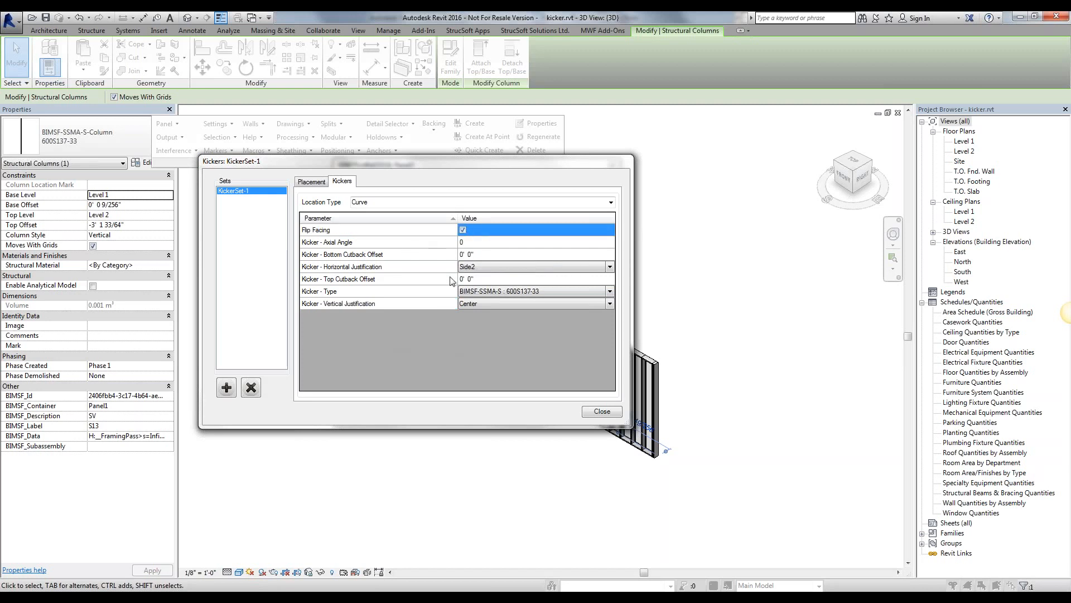
left_click(463, 230)
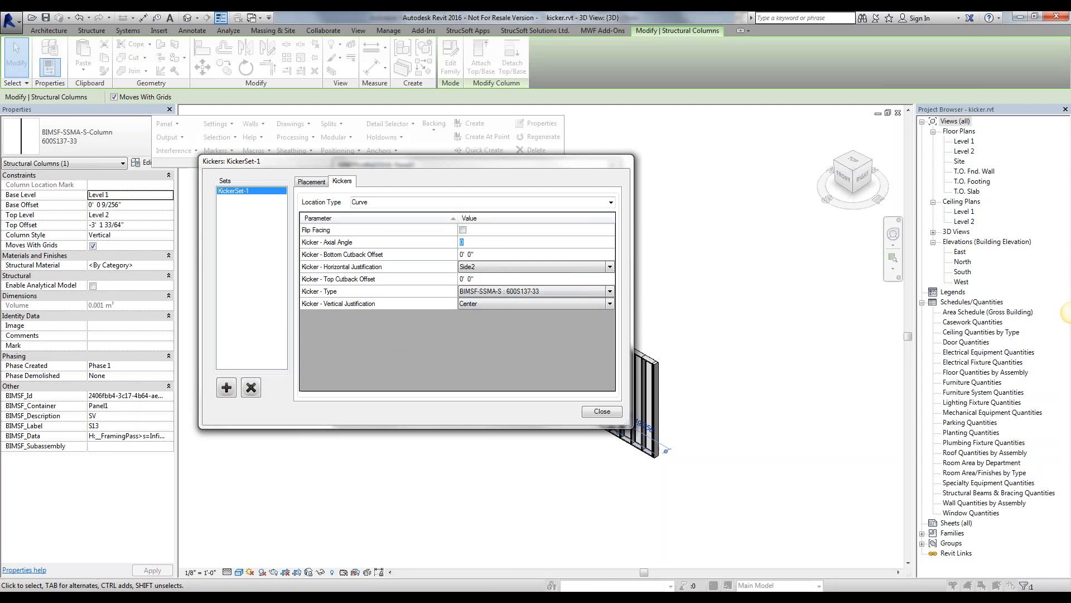
mouse_move(543, 247)
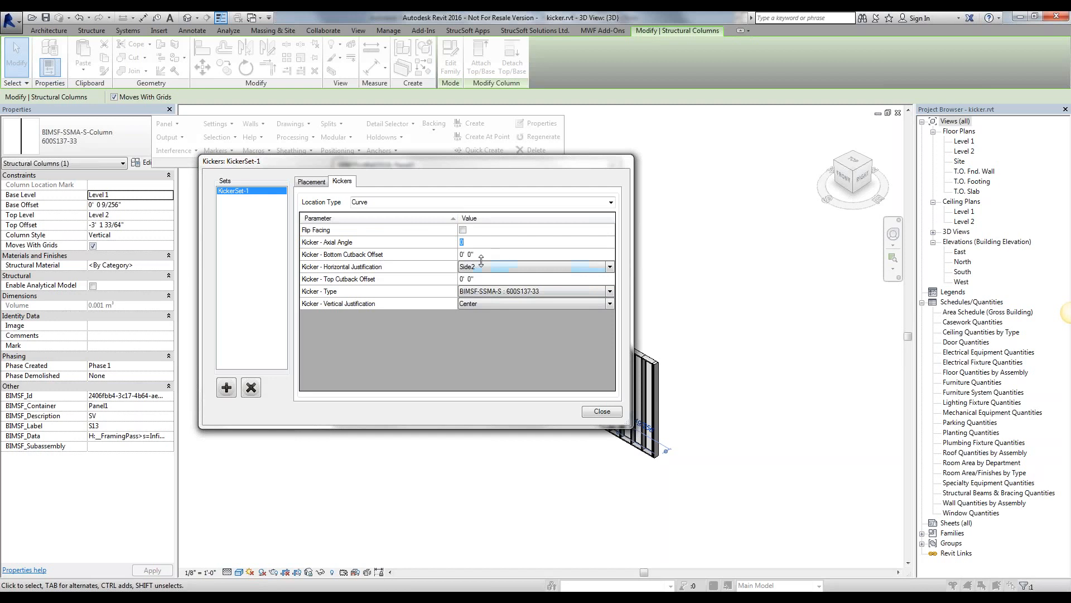
mouse_move(438, 275)
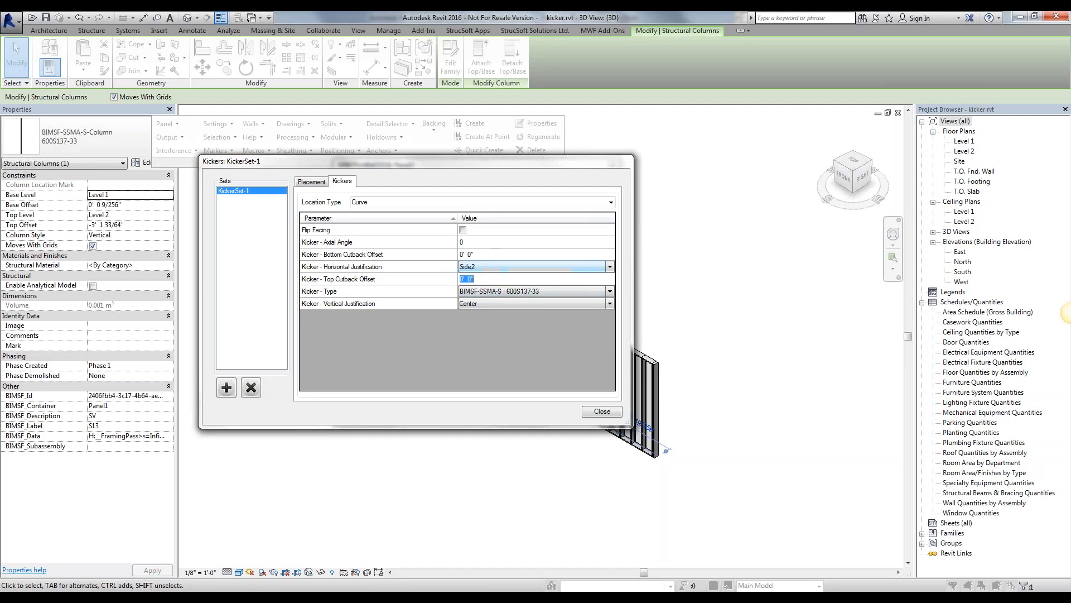
left_click(535, 254)
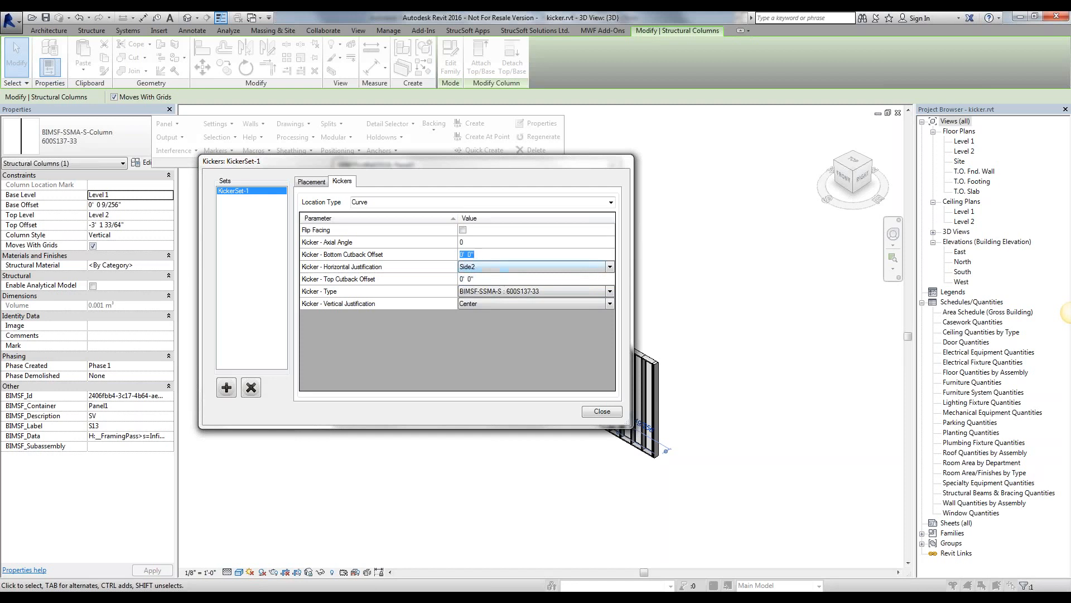
left_click(310, 181)
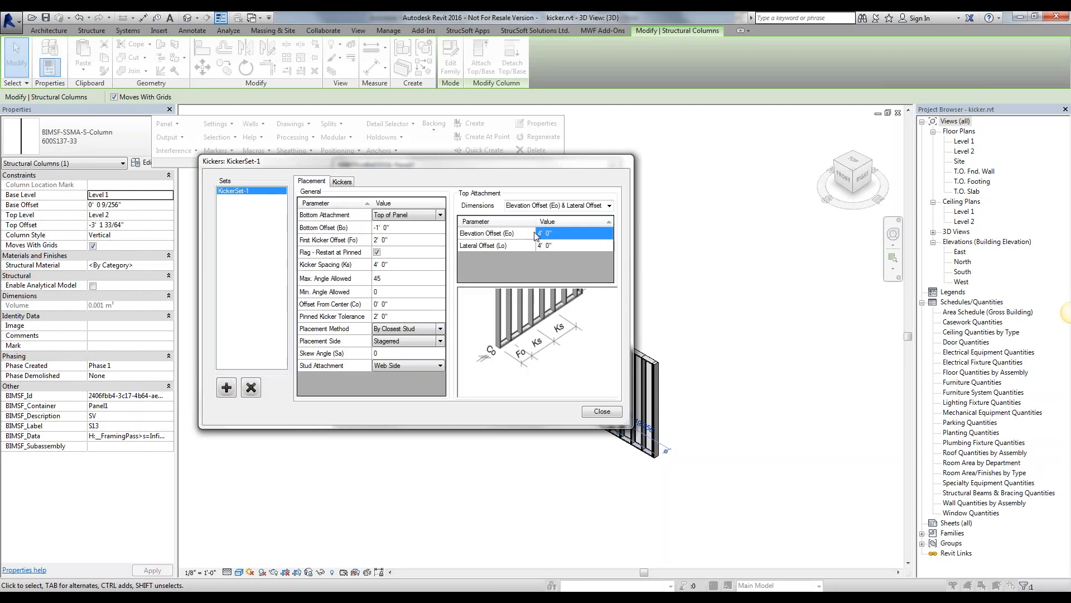
left_click(341, 181)
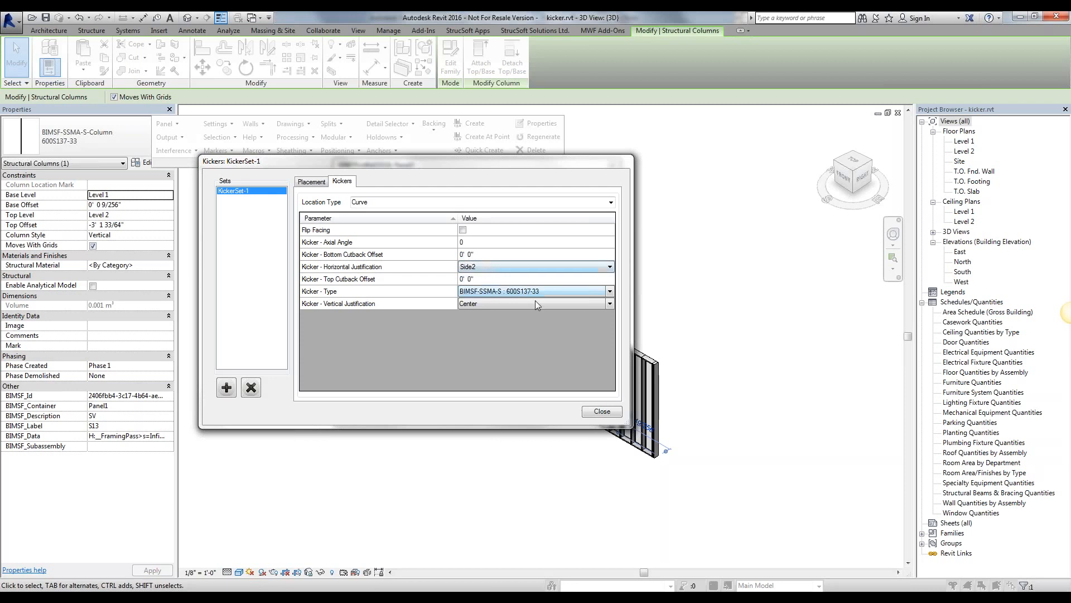
mouse_move(620, 270)
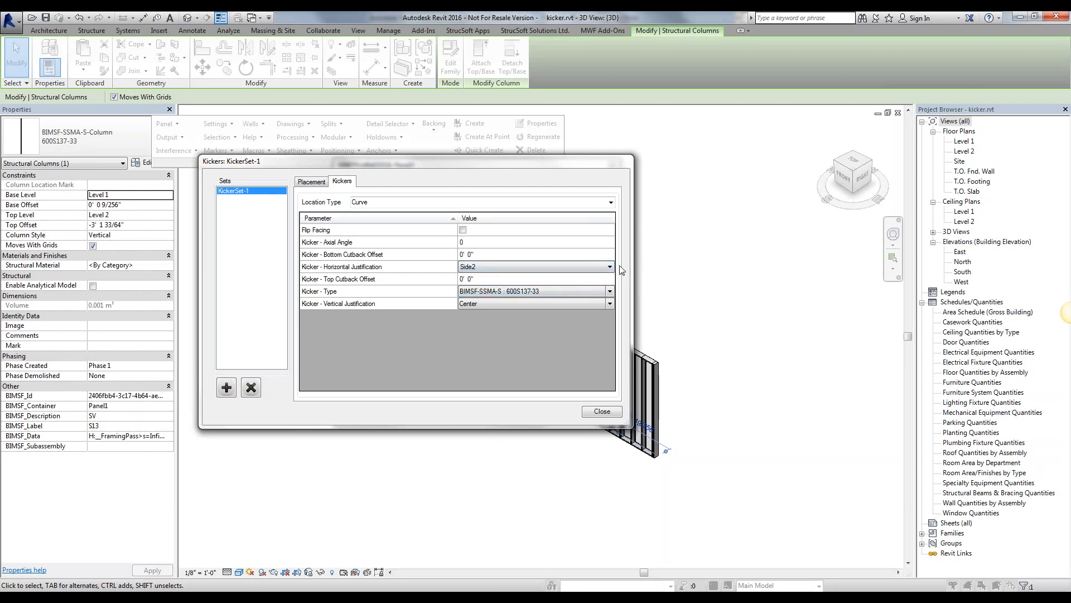
left_click(608, 267)
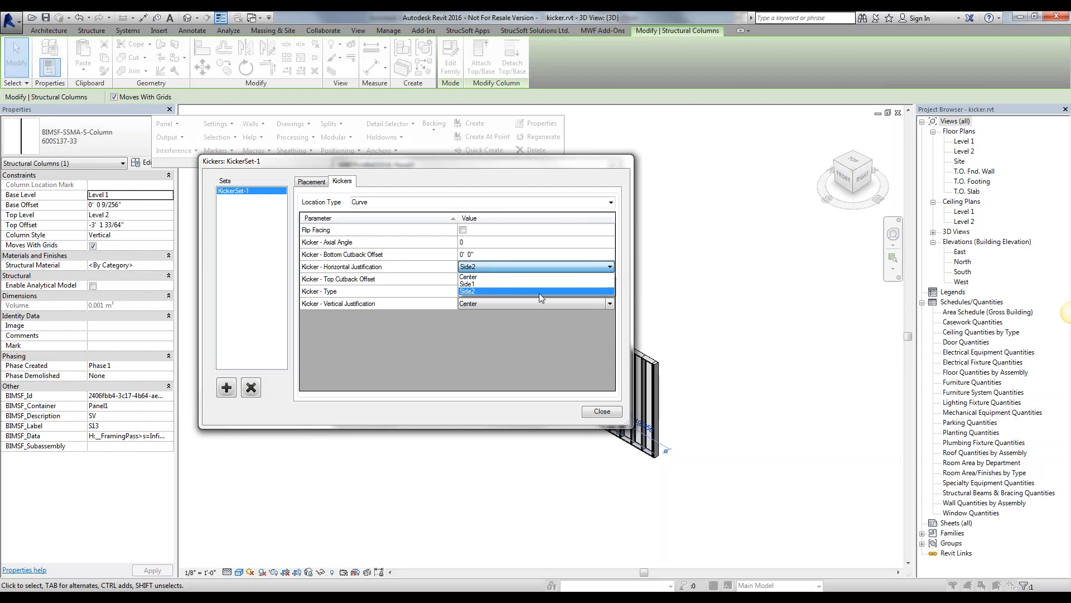
mouse_move(500, 283)
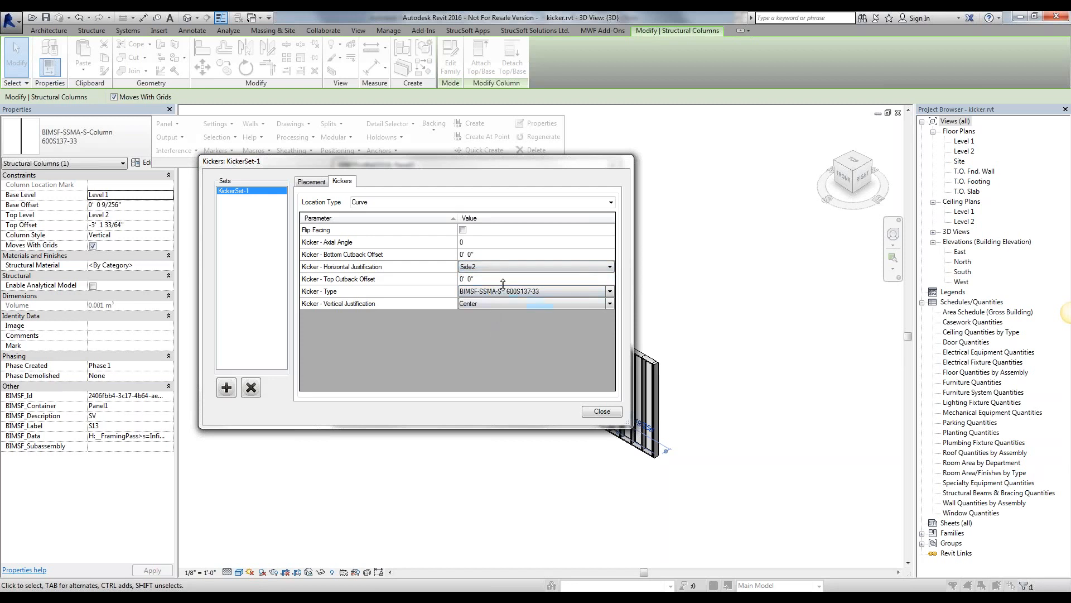
left_click(606, 304)
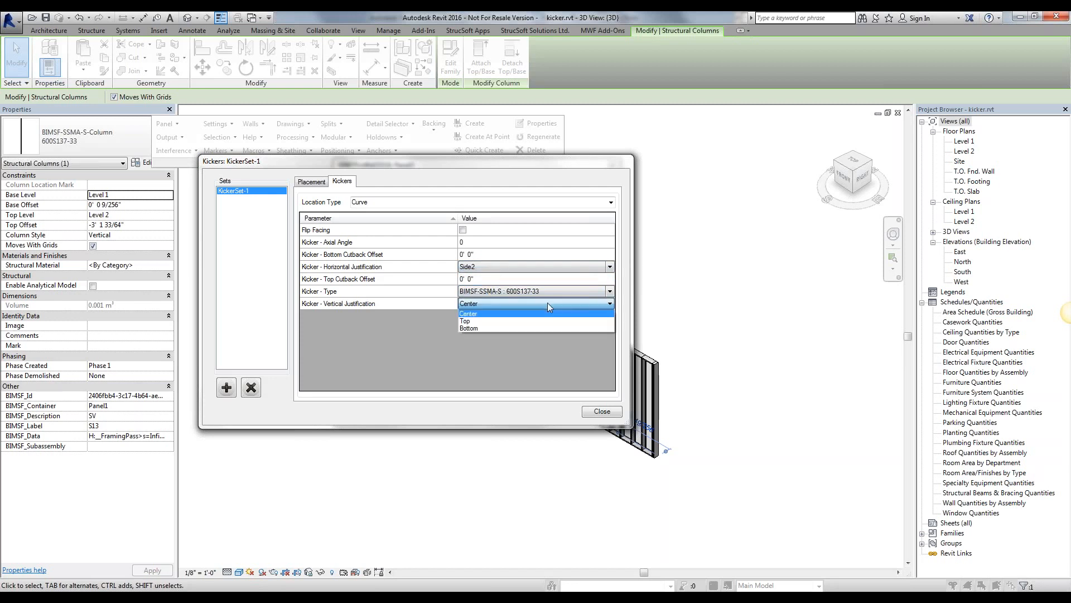
mouse_move(481, 316)
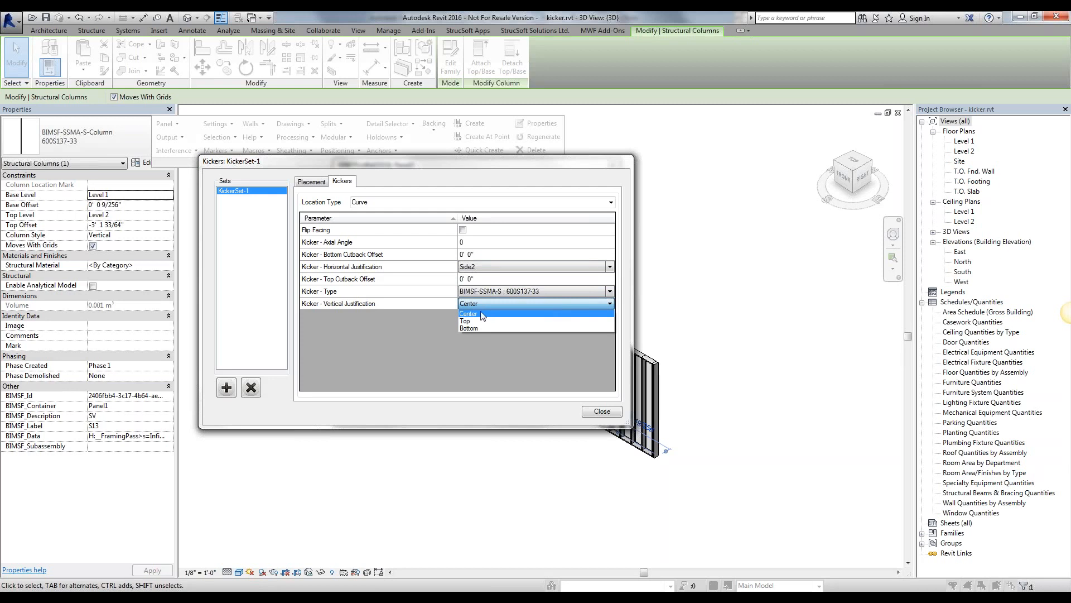
left_click(469, 313)
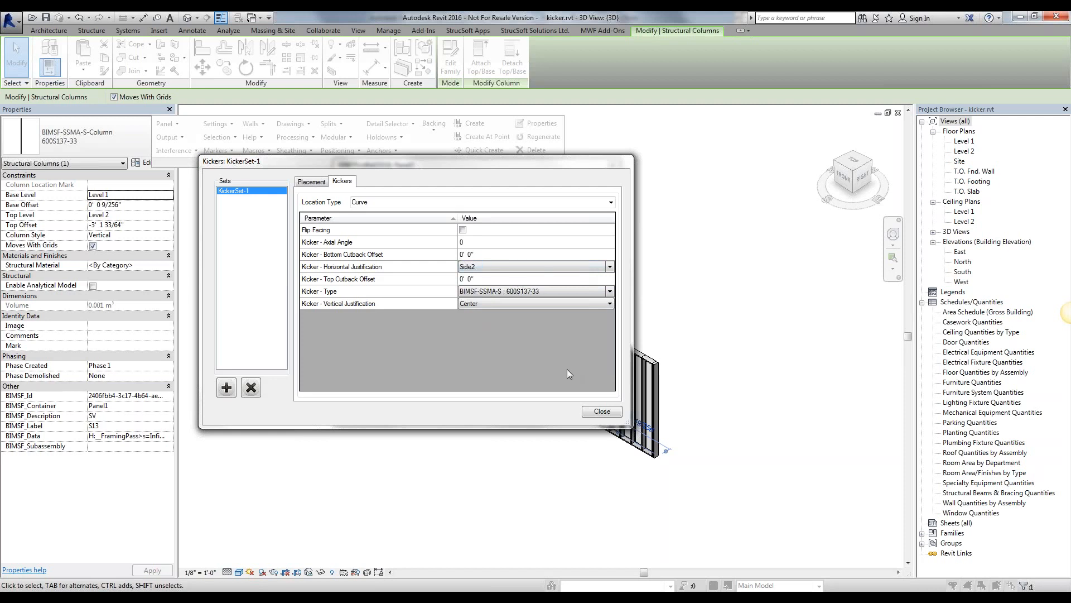
mouse_move(602, 411)
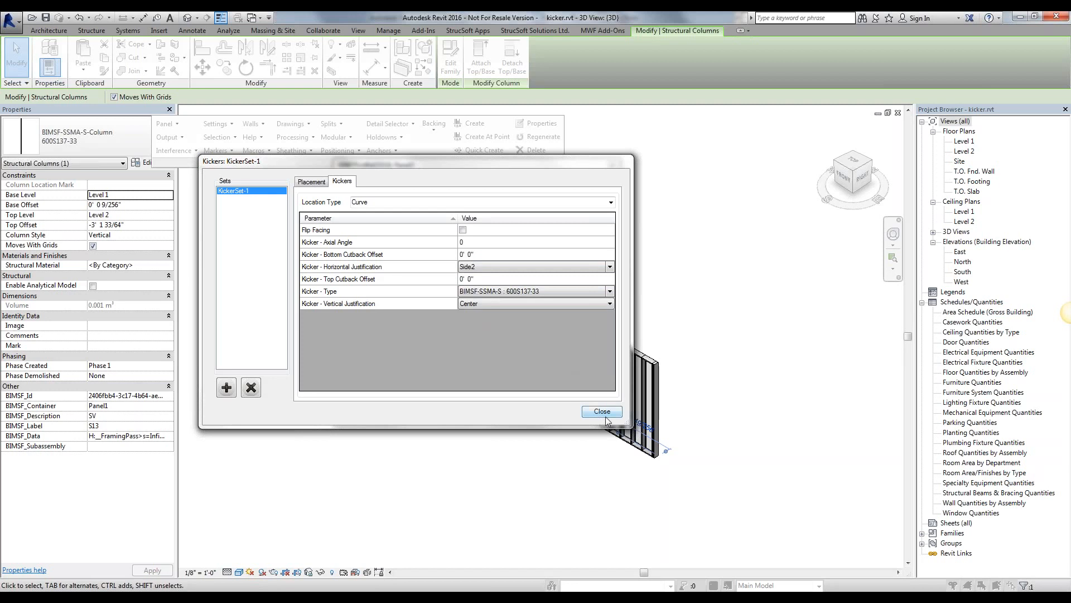
mouse_move(508, 375)
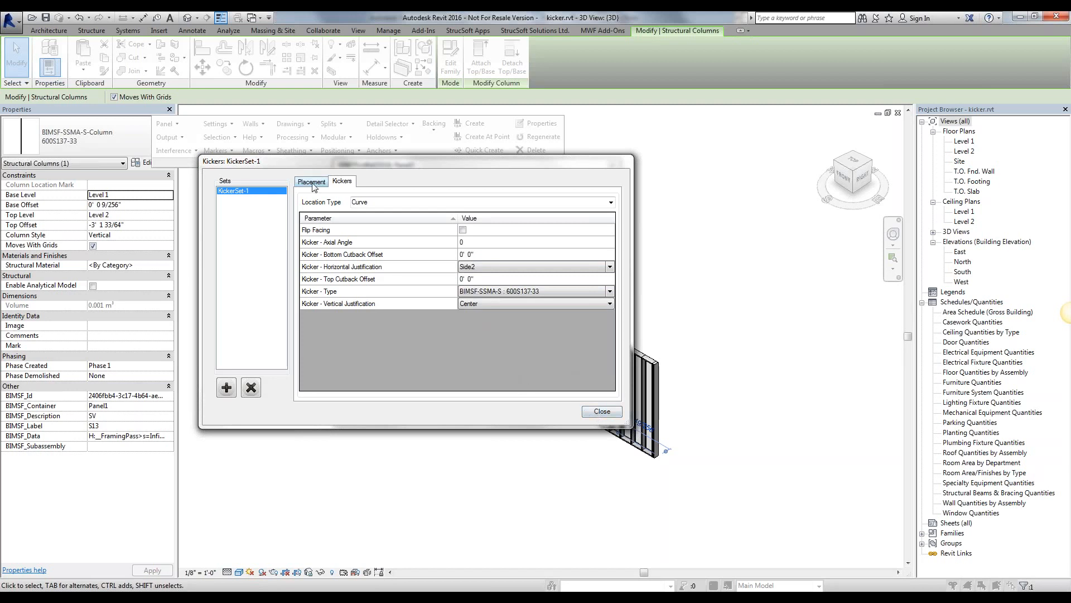
Step: Return to KickerSet-1's Placement settings
left_click(312, 181)
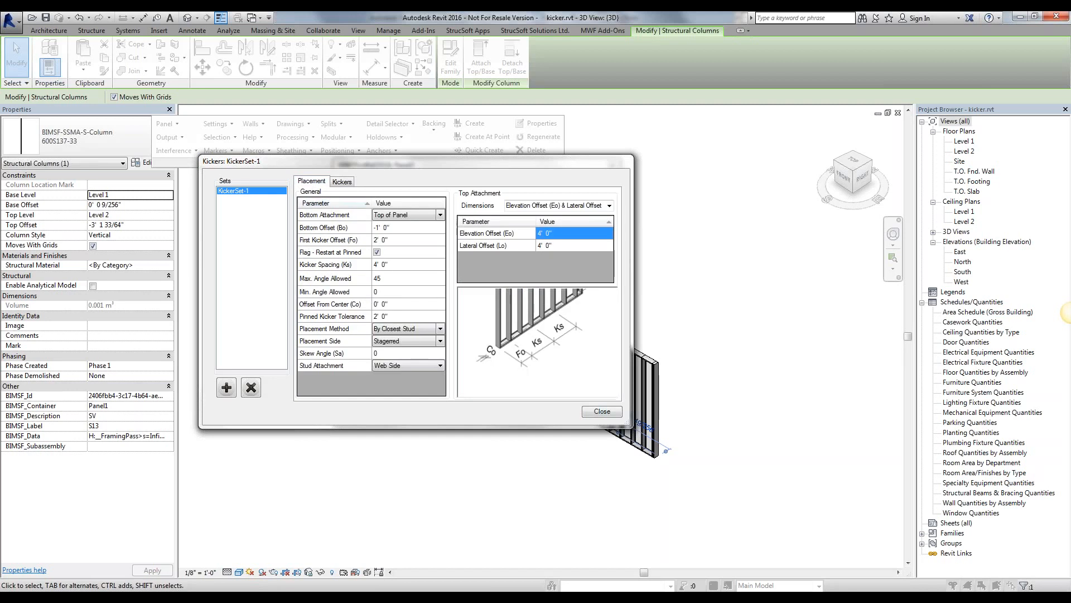
mouse_move(434, 317)
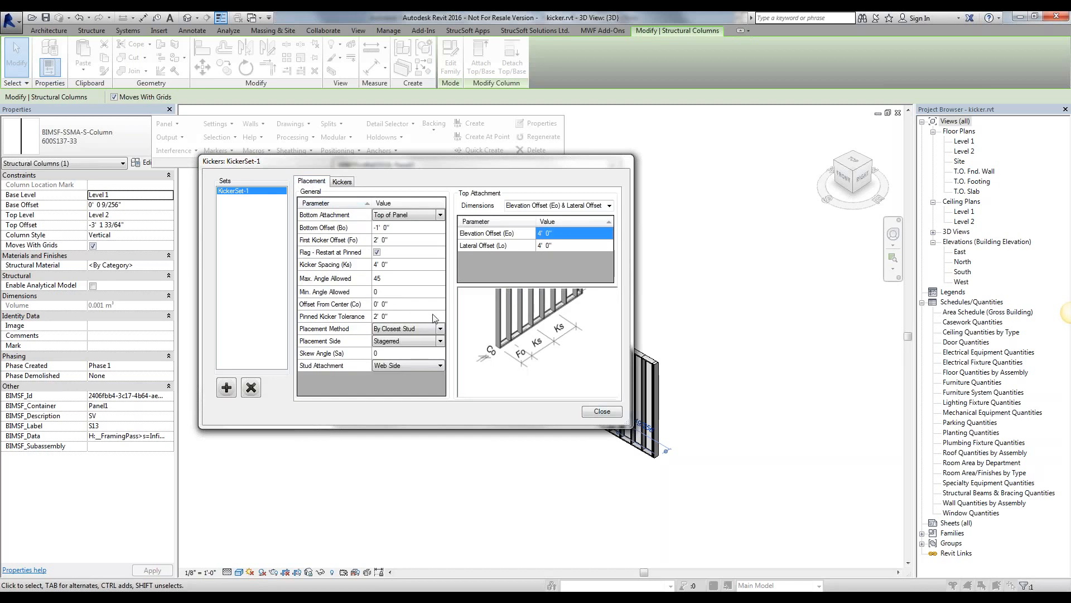
mouse_move(409, 287)
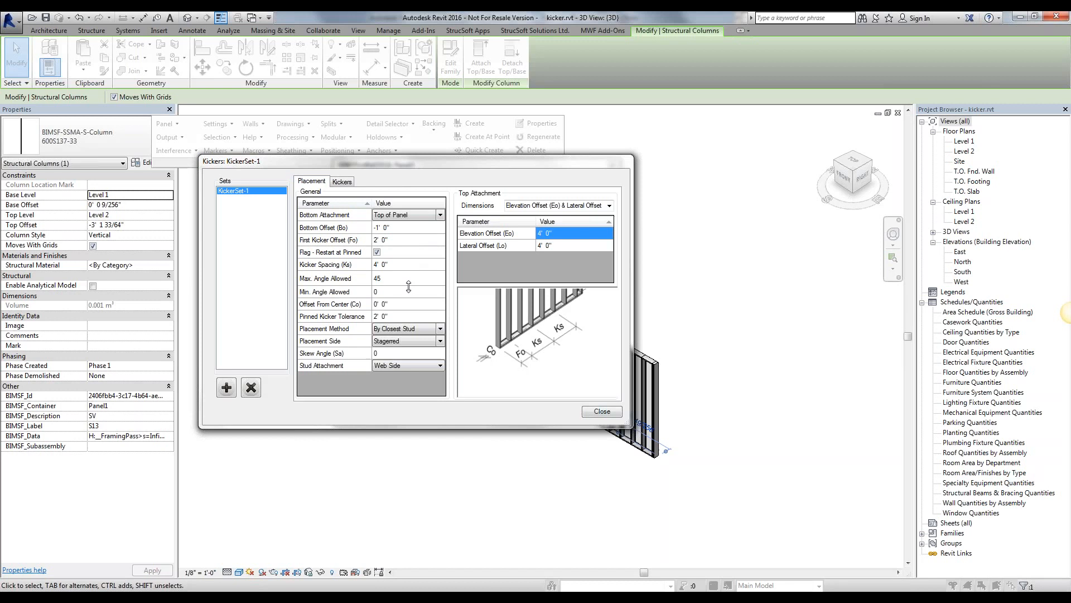
mouse_move(405, 285)
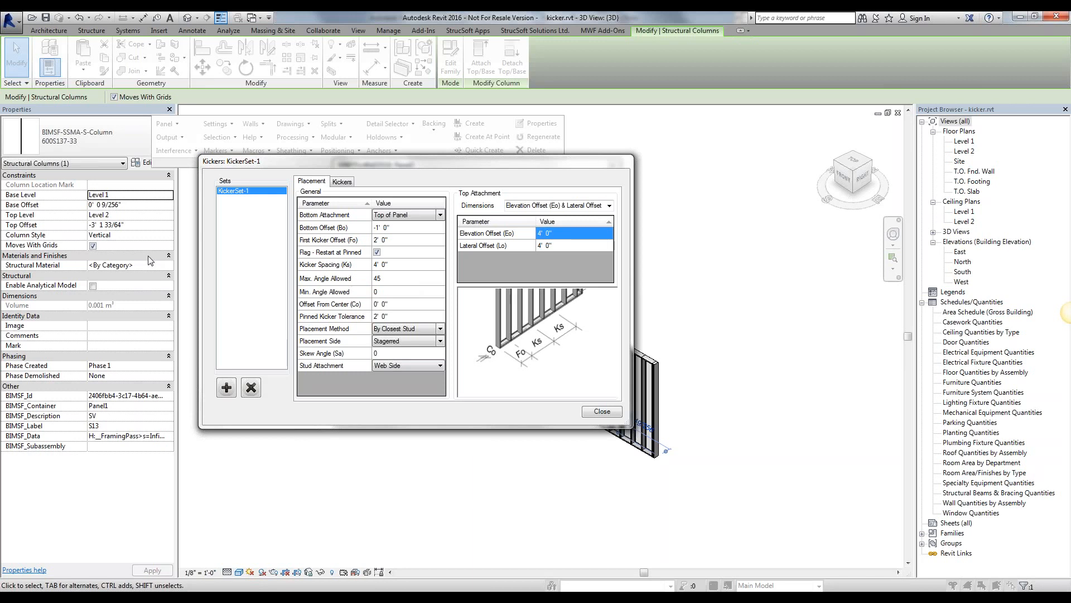
mouse_move(127, 206)
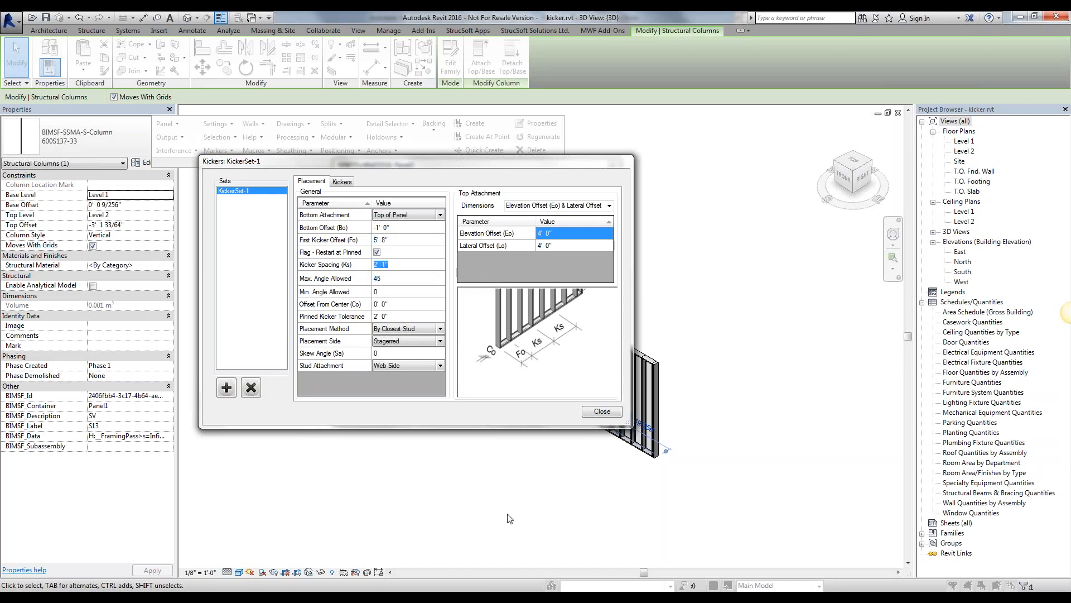
mouse_move(519, 470)
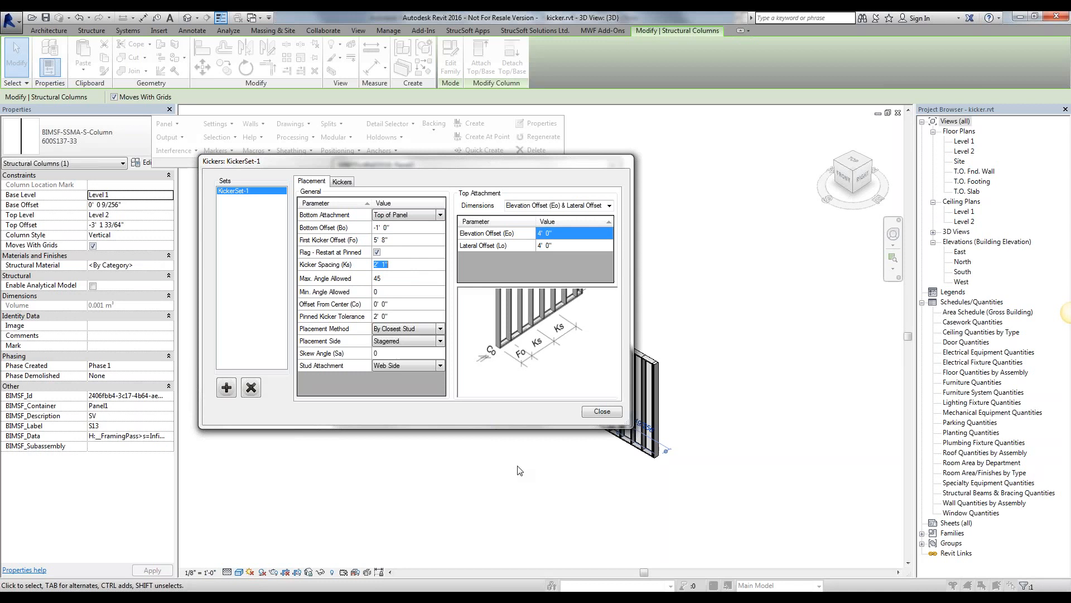
mouse_move(742, 412)
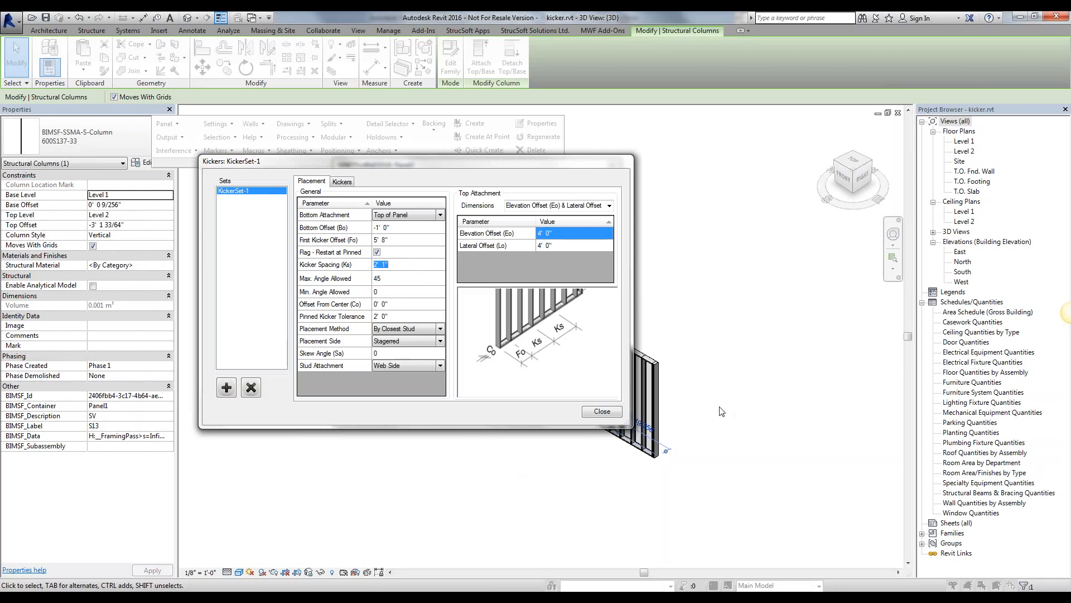
mouse_move(700, 411)
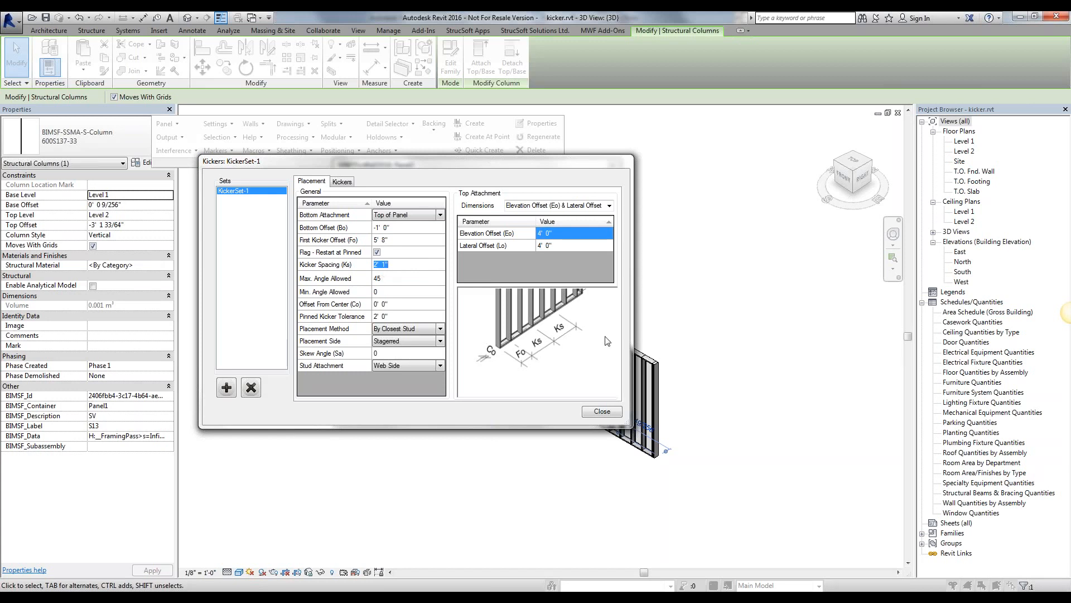
mouse_move(487, 272)
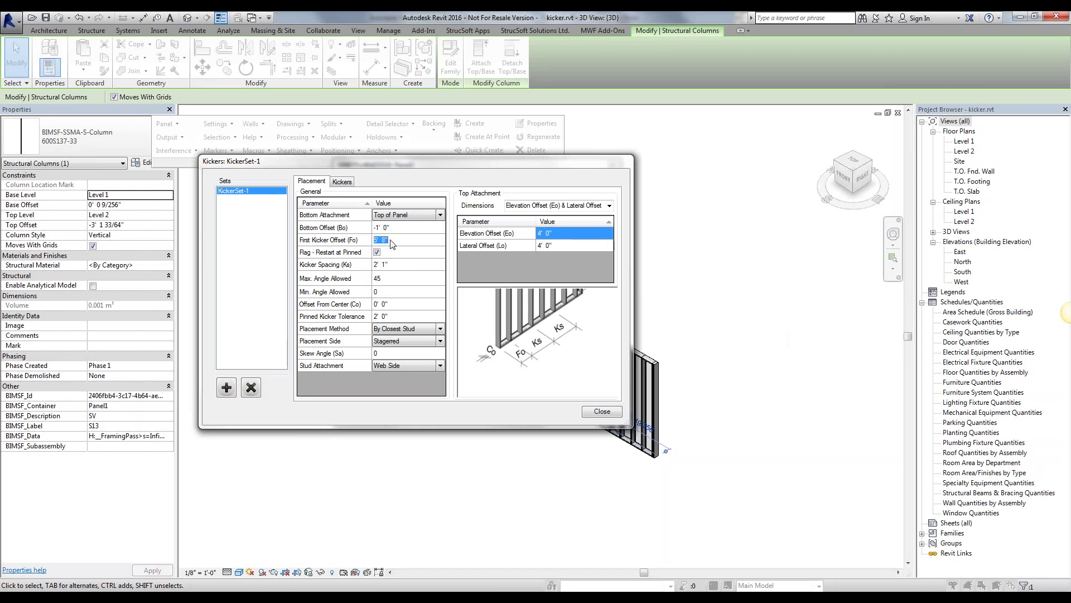
mouse_move(493, 354)
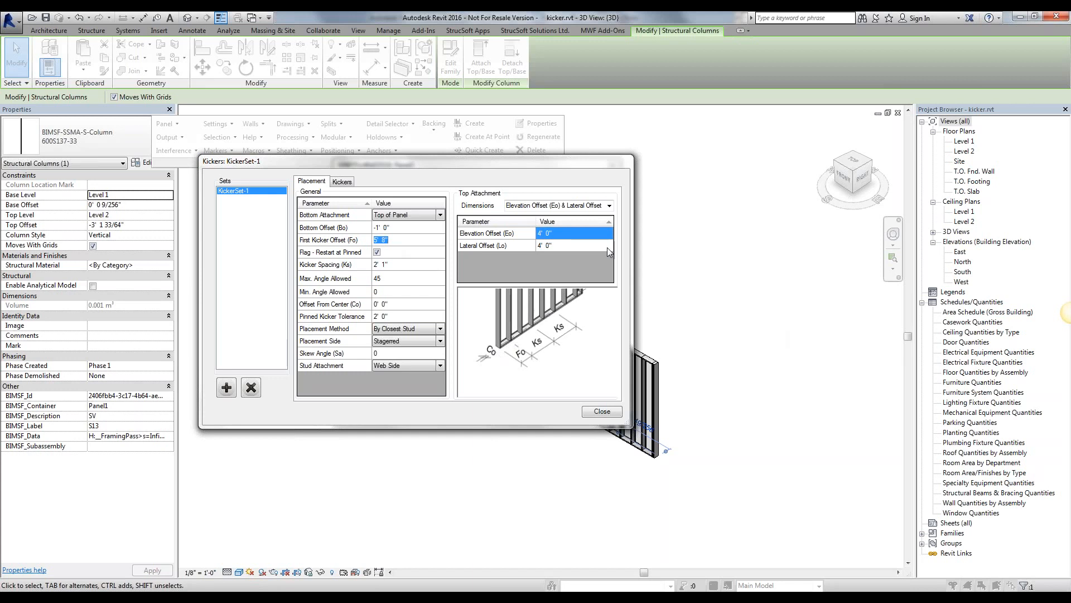
Step: Begin editing the Kicker Spacing (Ks) value
left_click(408, 265)
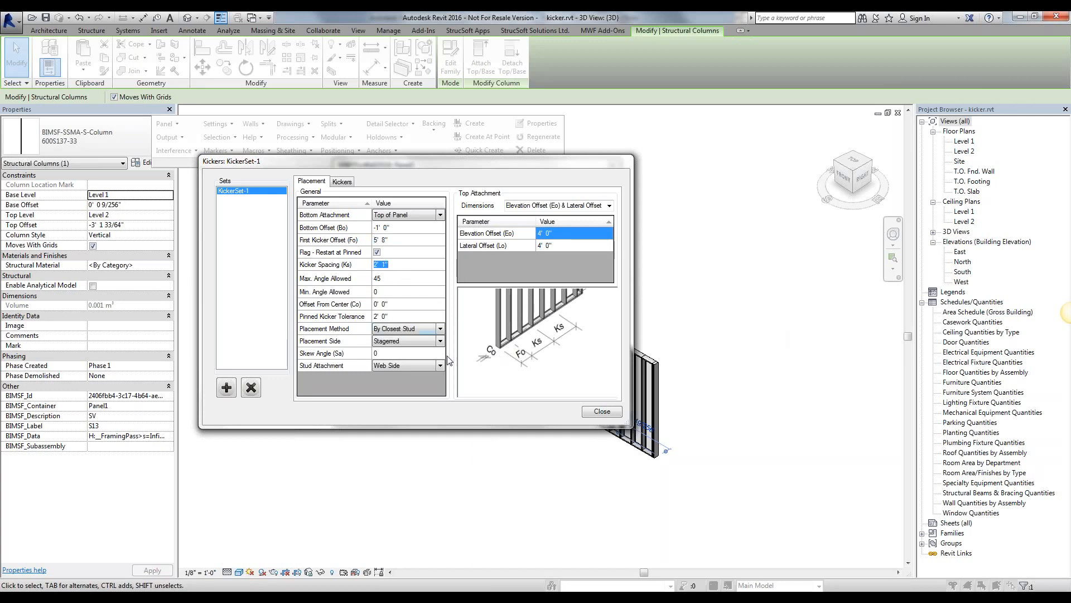
mouse_move(499, 348)
type("30")
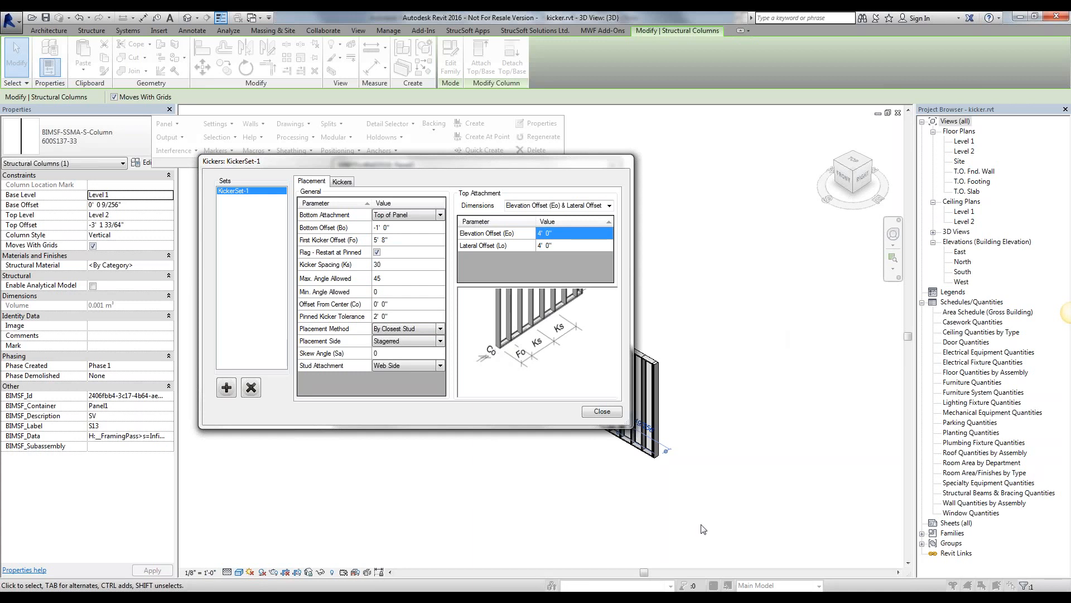
mouse_move(679, 459)
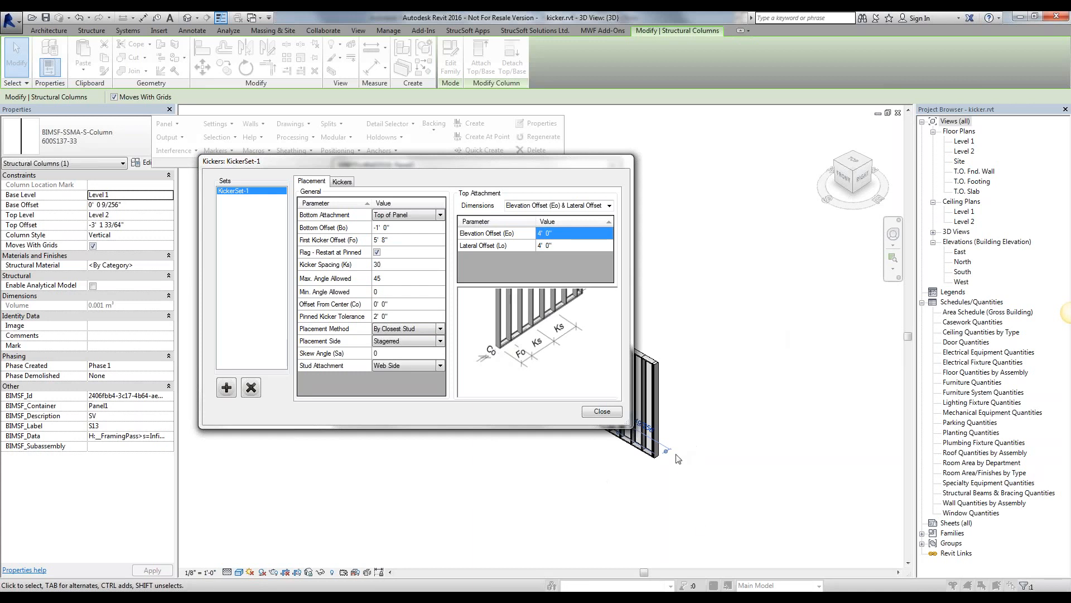
left_click(407, 264)
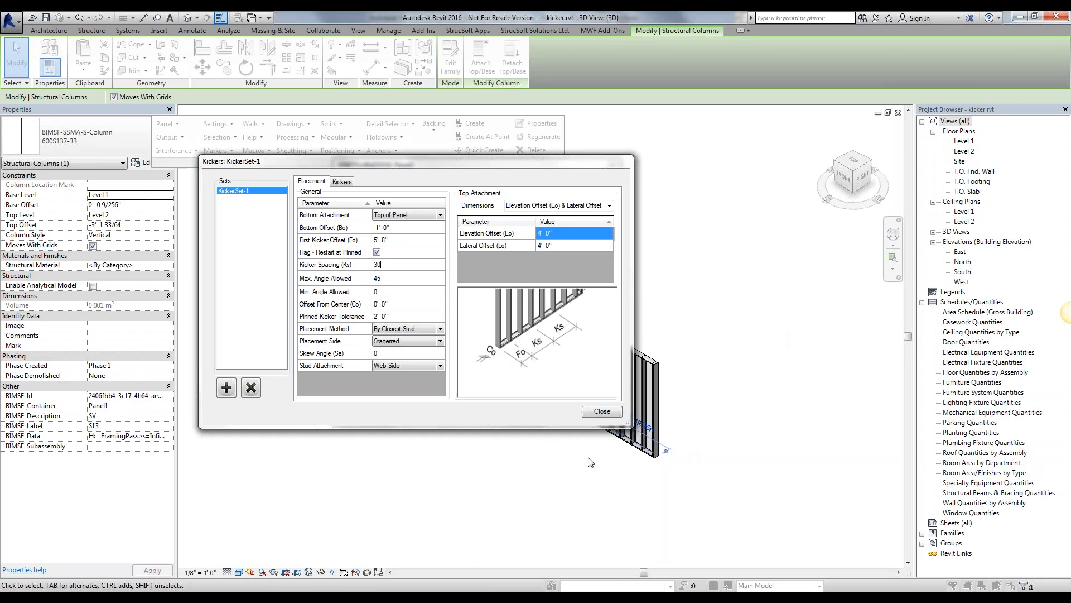
mouse_move(890, 497)
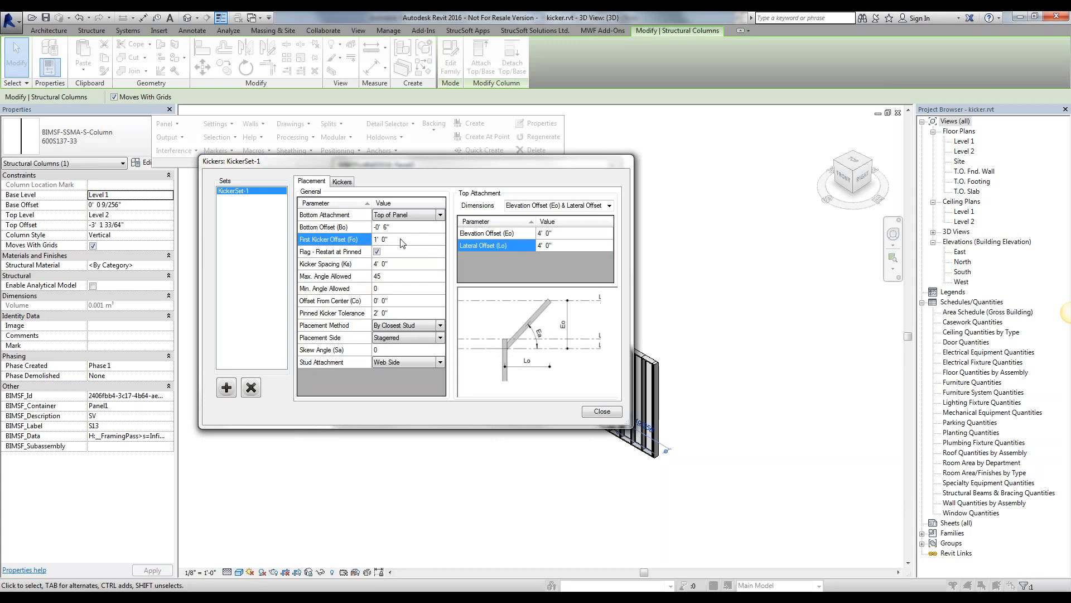
Step: Cancel a new kicker set, set First Kicker Offset to 2' 0", and close kicker settings
left_click(226, 387)
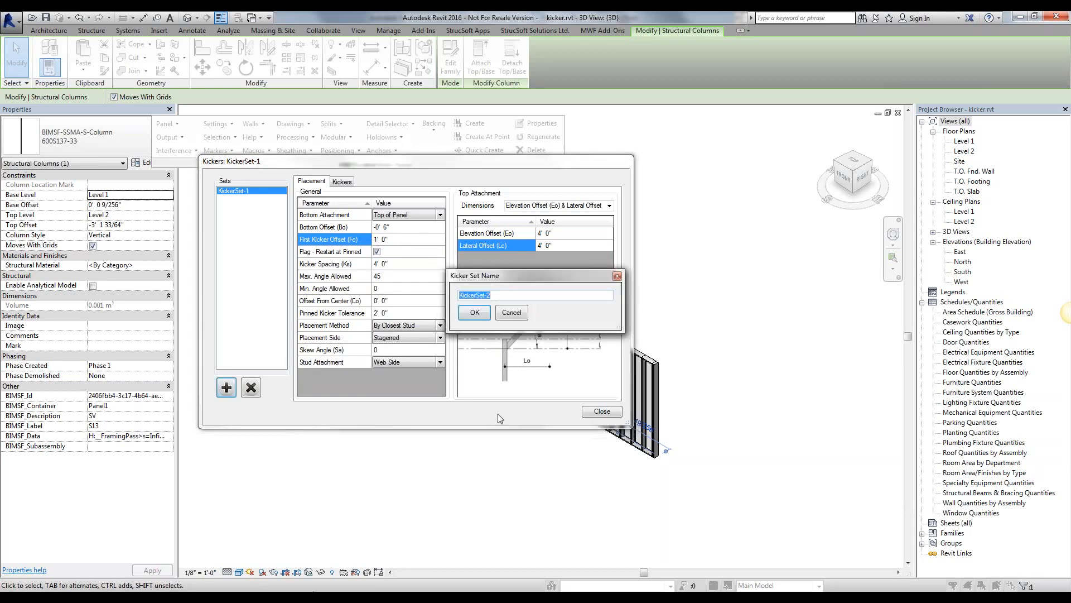
mouse_move(380, 251)
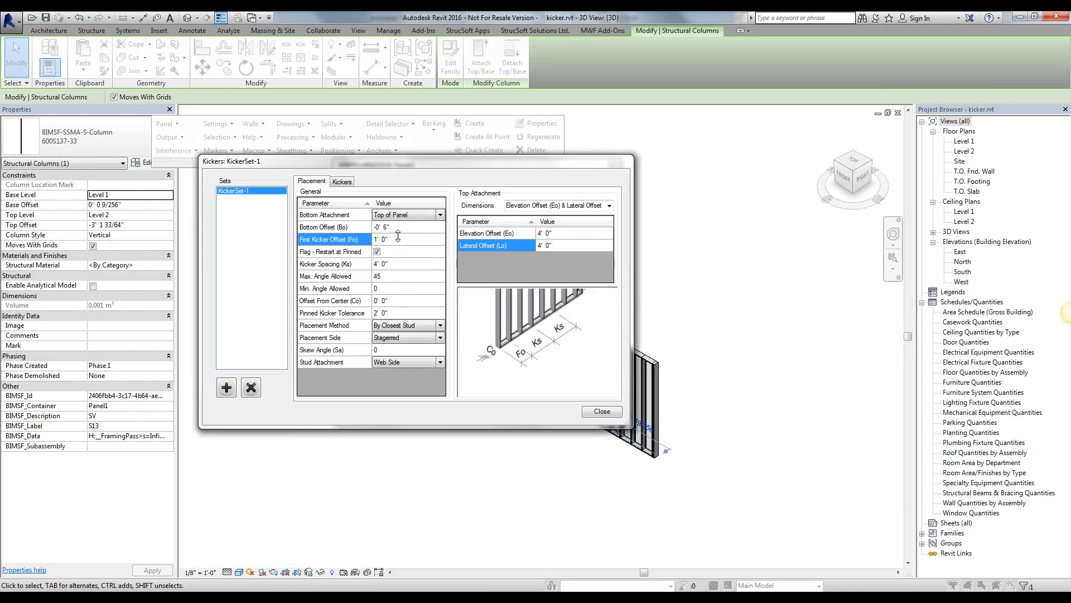
left_click(406, 239)
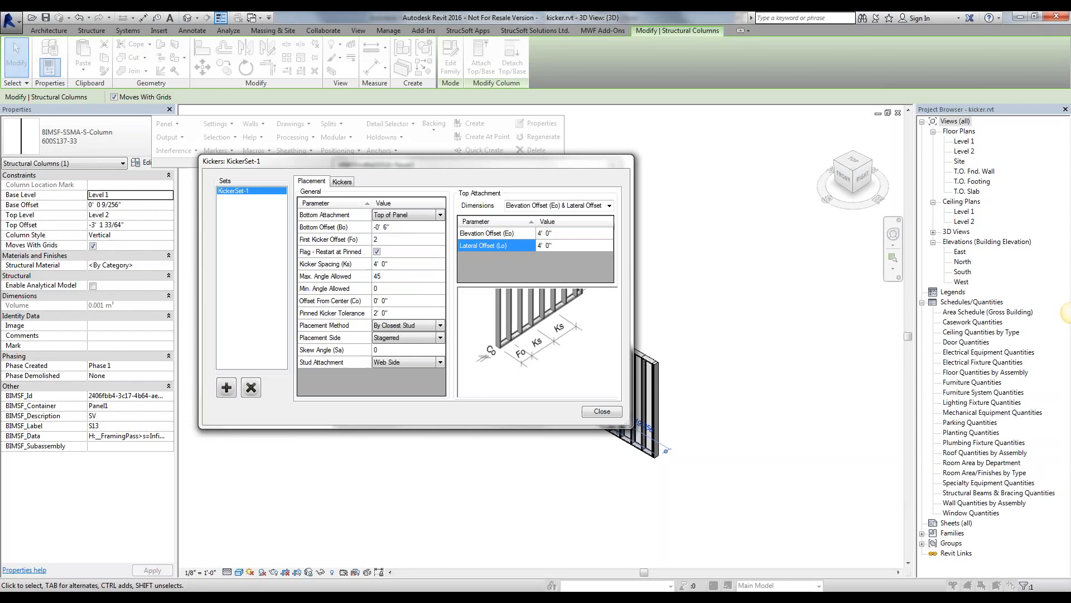
mouse_move(431, 267)
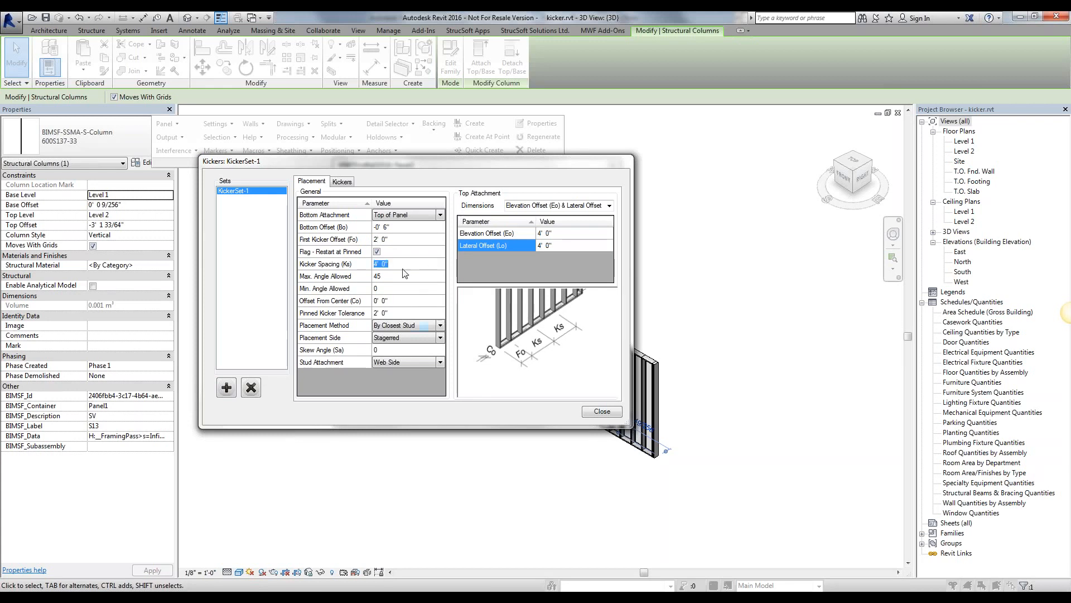
mouse_move(629, 446)
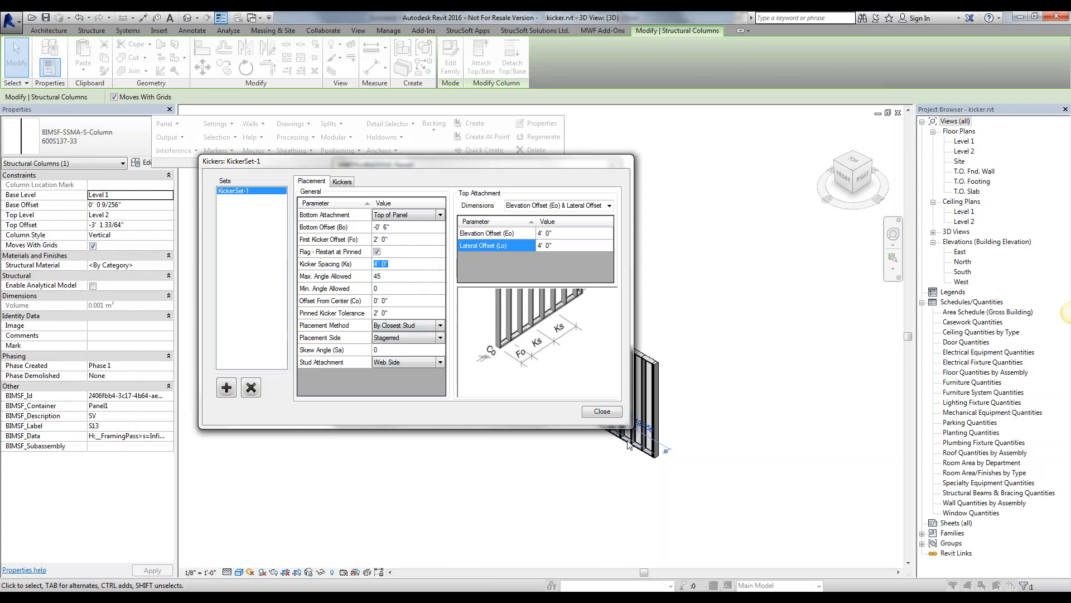
left_click(601, 411)
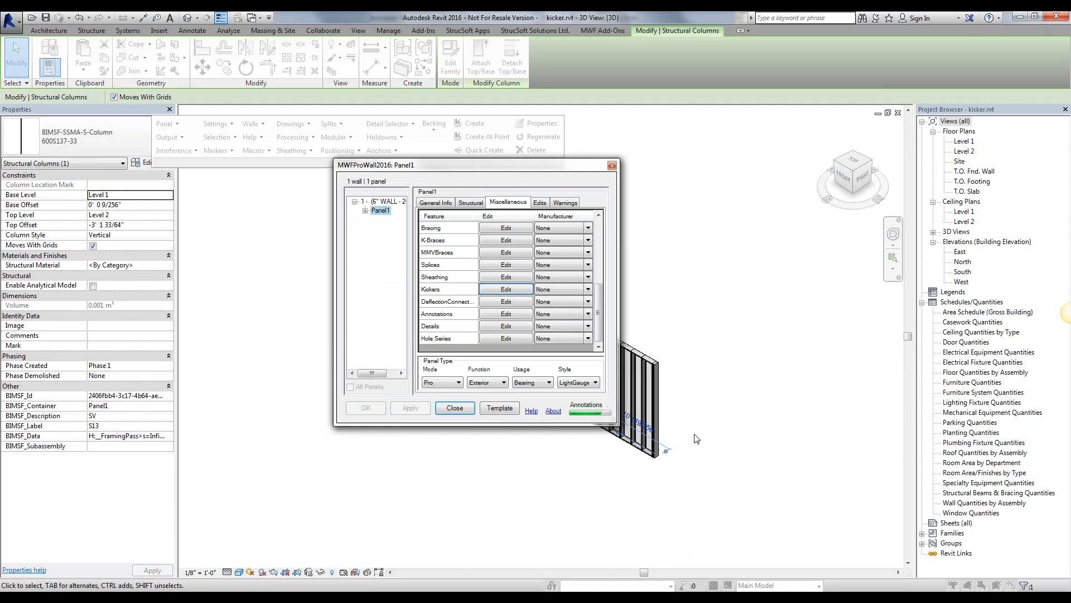
Step: Close Panel1's MWFProWall2016 dialog to generate the KickerSet-1 kickers
left_click(454, 408)
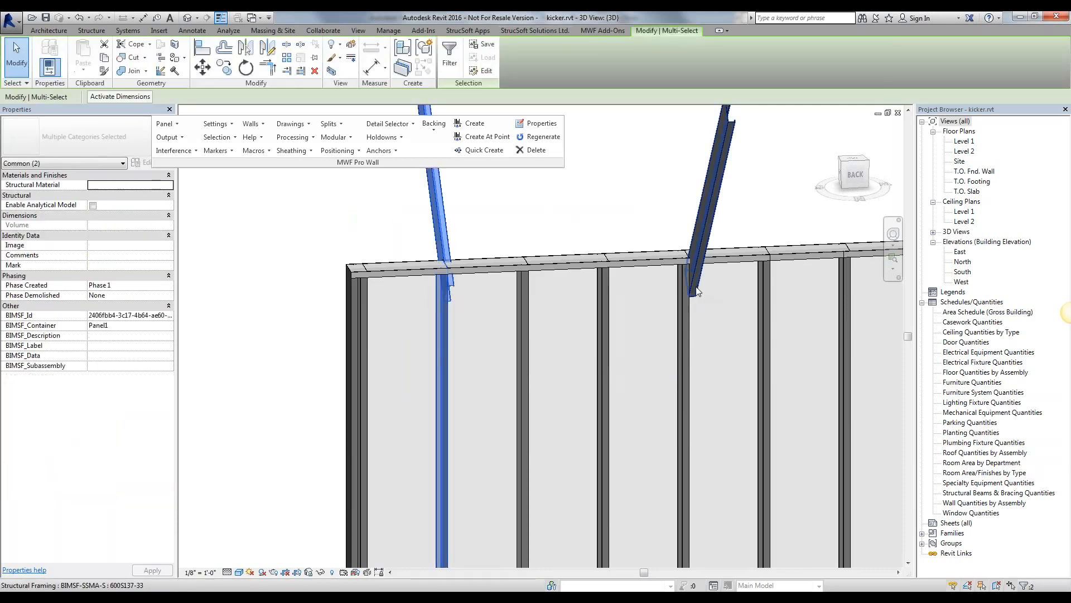
Step: Select one kicker to view its Structural Framing properties and 5' 7 113/128" cut length
left_click(476, 286)
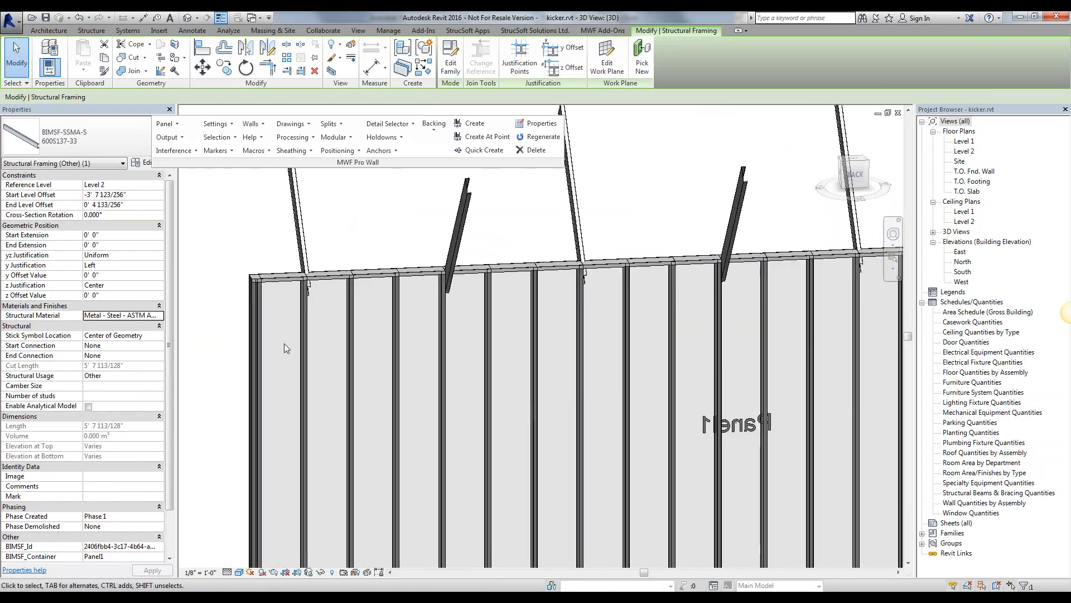
mouse_move(323, 296)
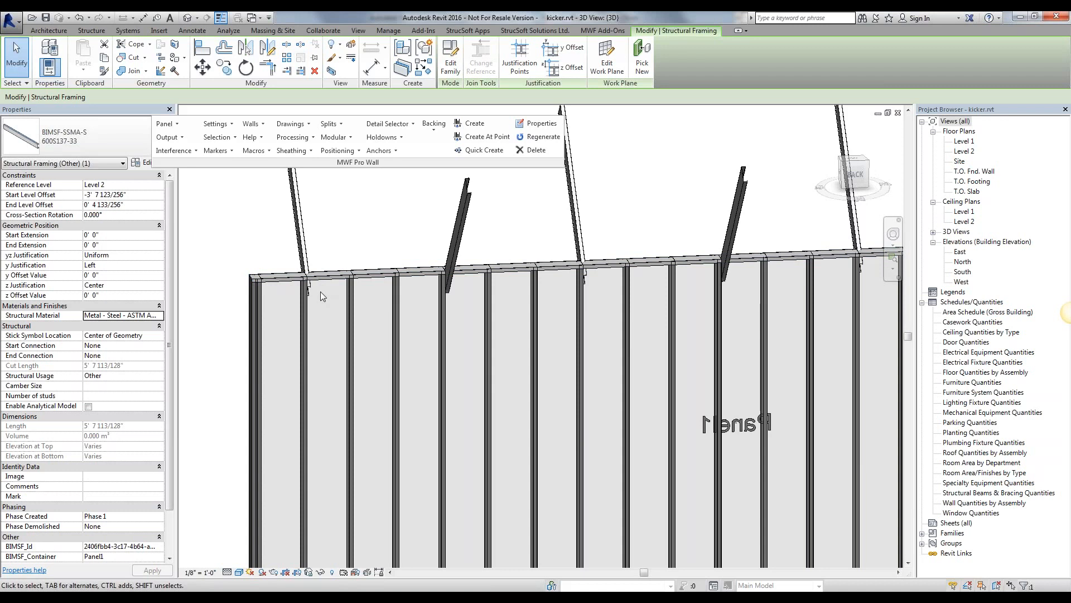
mouse_move(964, 42)
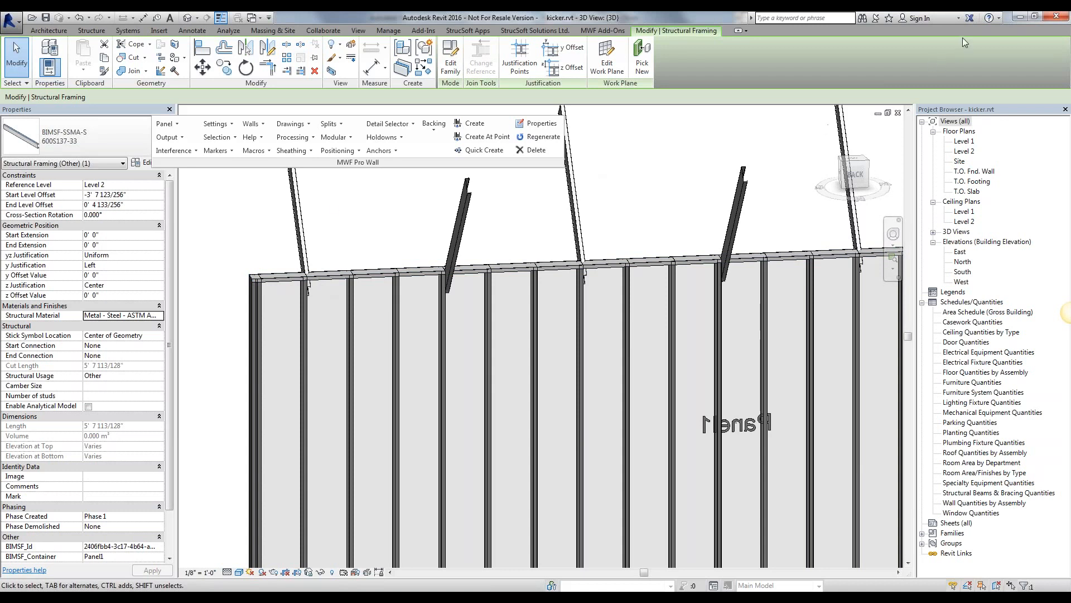